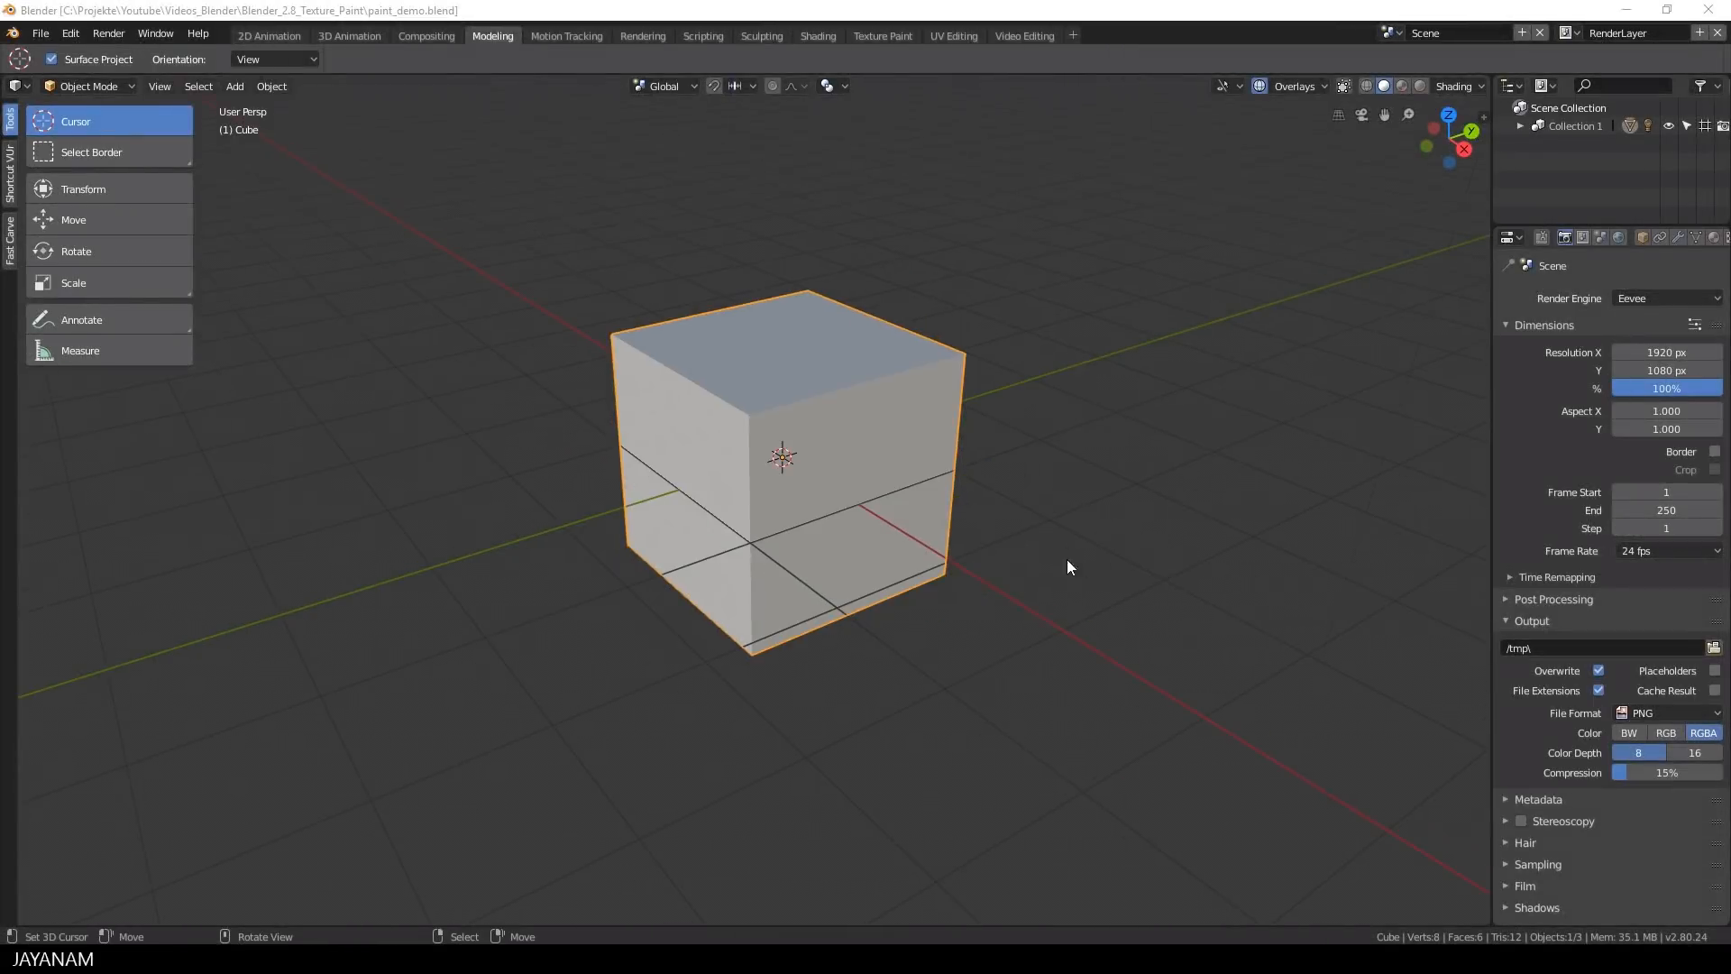
Step: Bevel the cube's edges in Edit Mode
key("Tab")
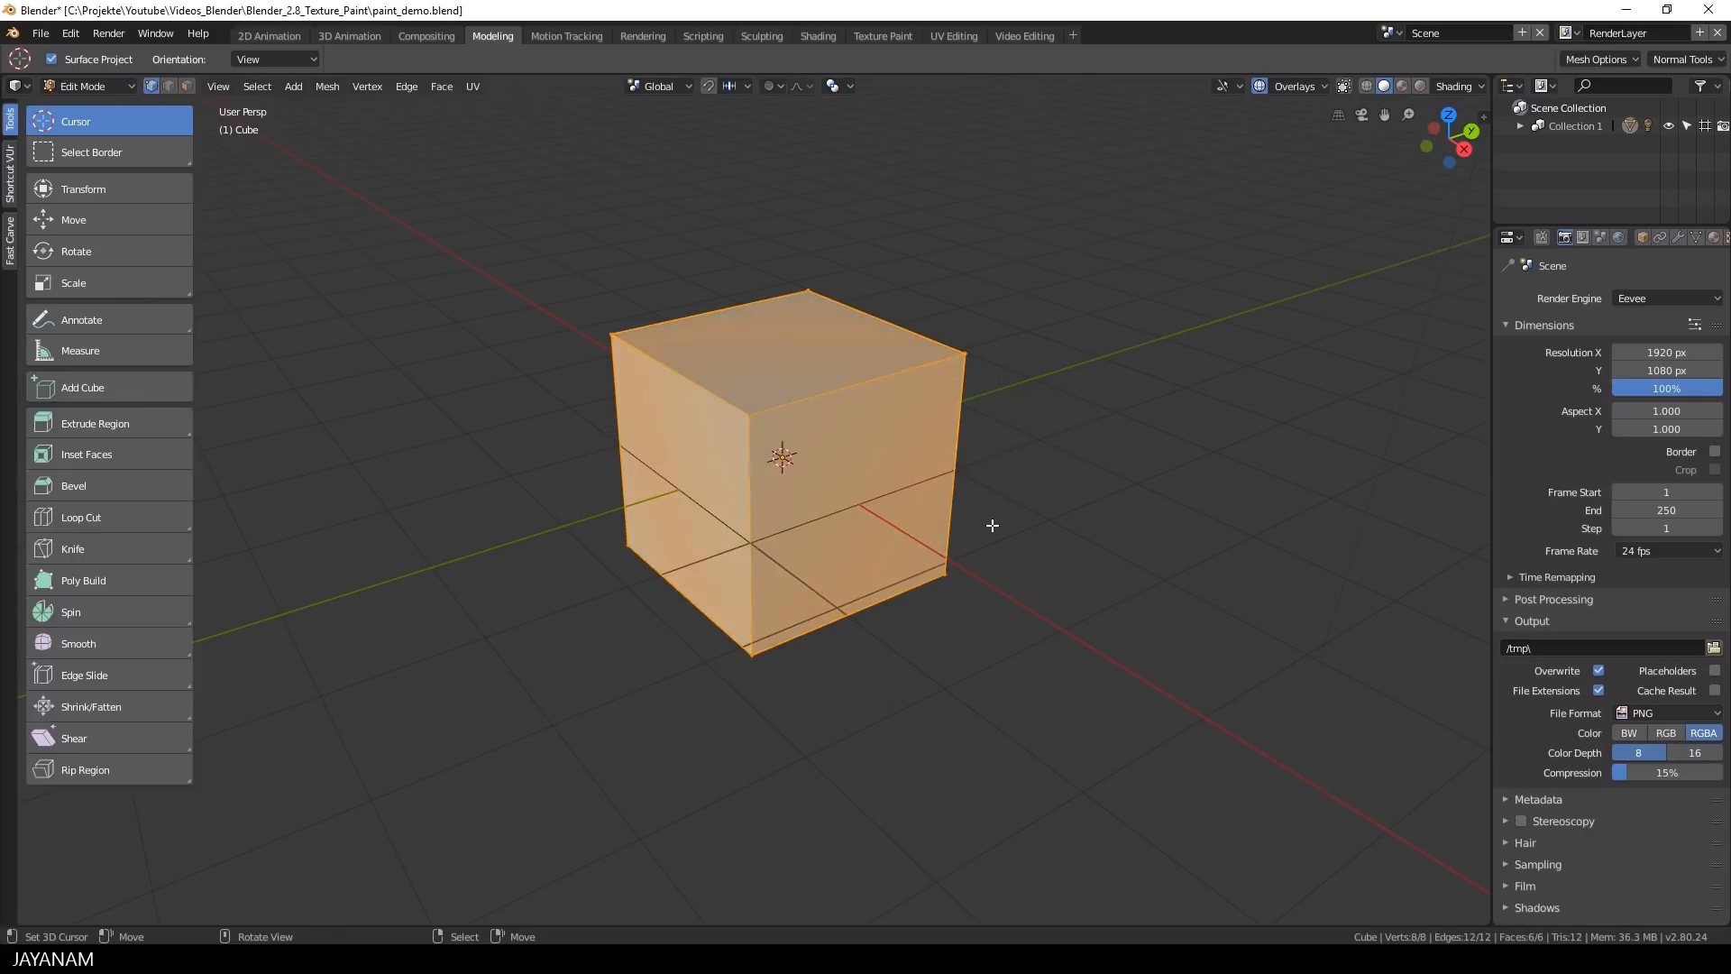
key("Ctrl+b")
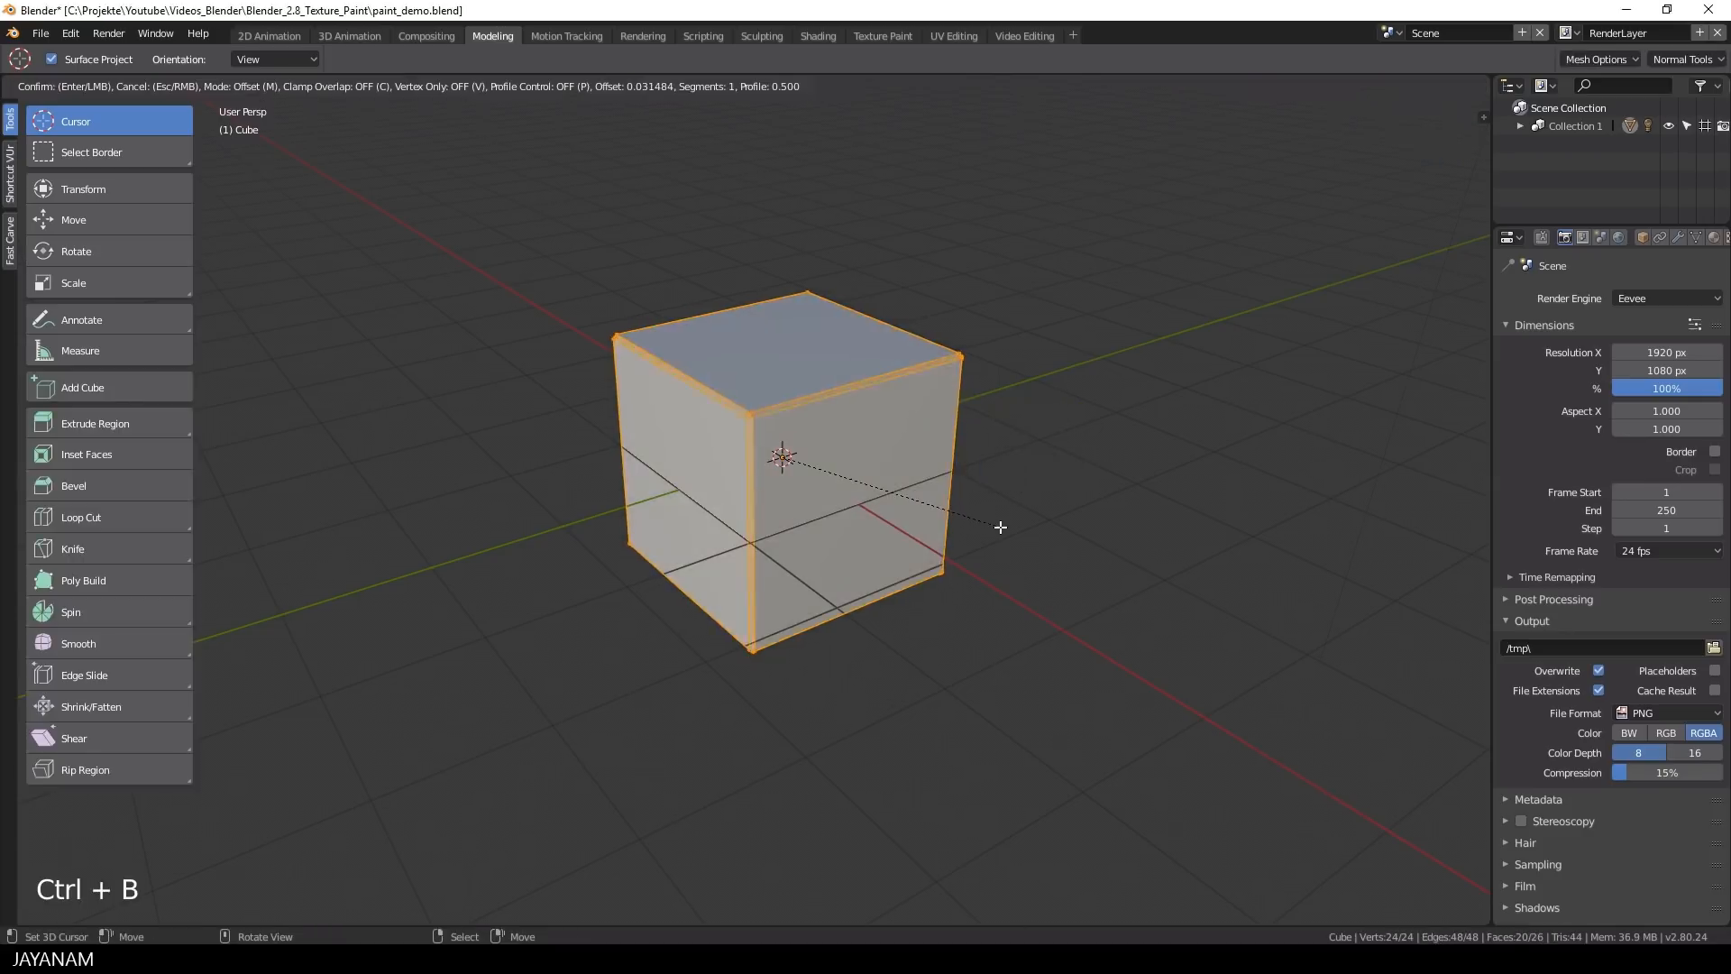
scroll("up", 3)
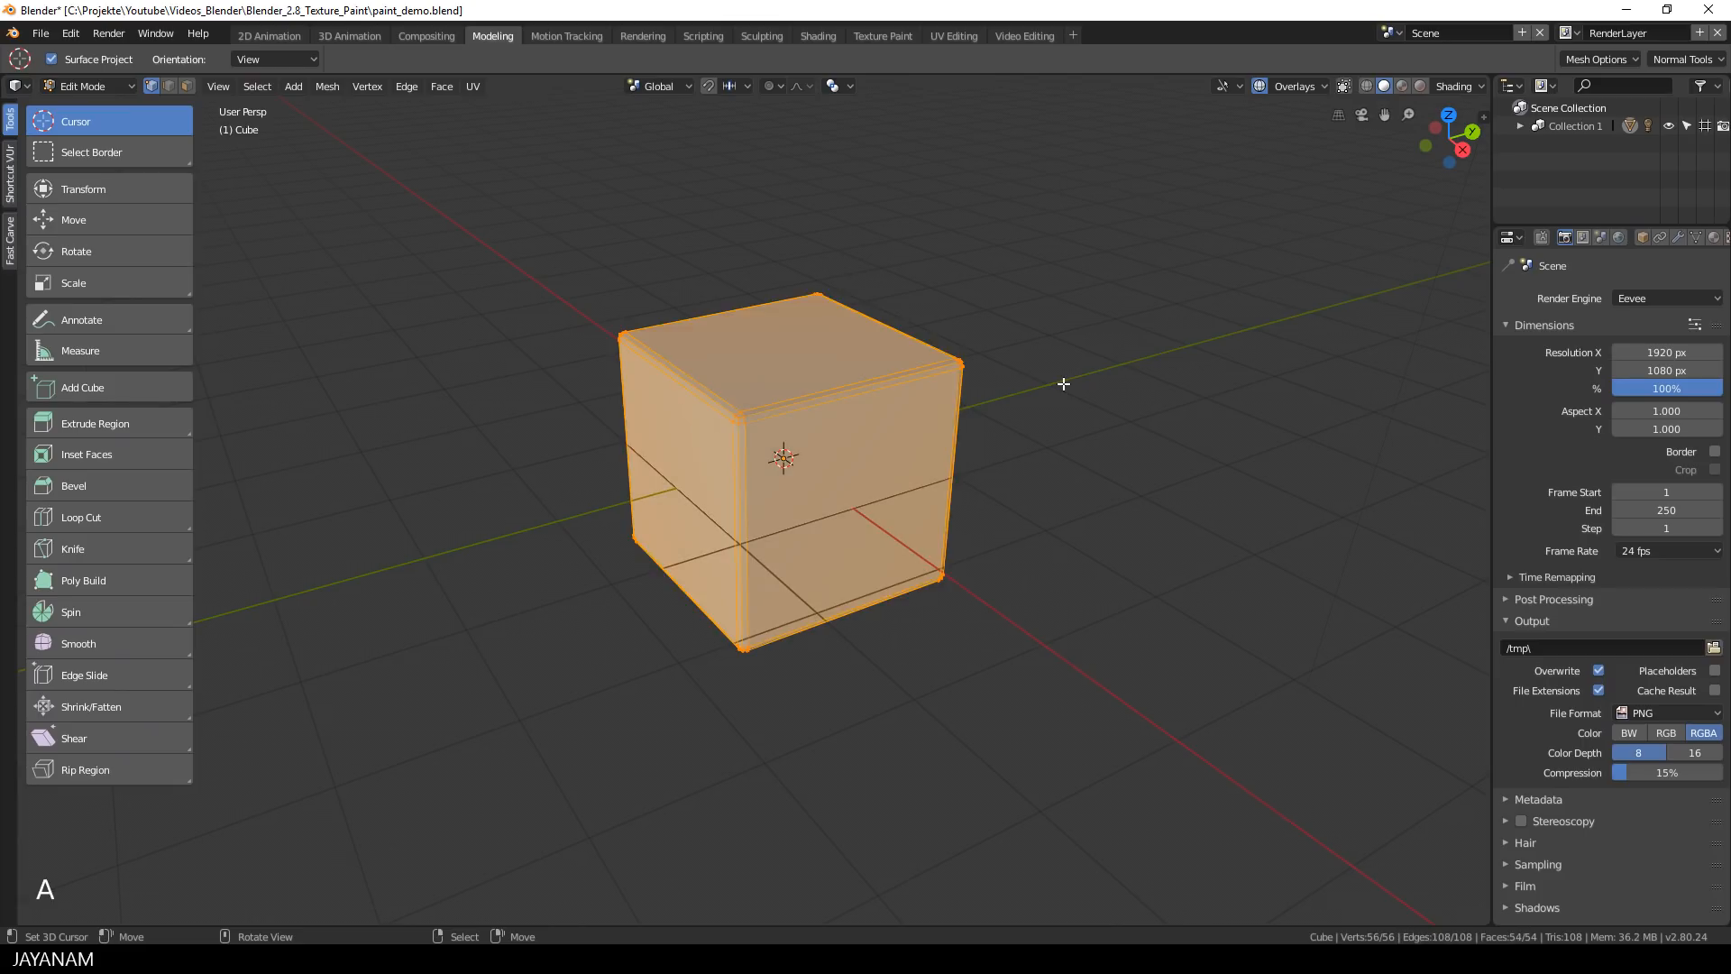
Step: Select all and UV-unwrap the cube with Follow Active Quads
key("u")
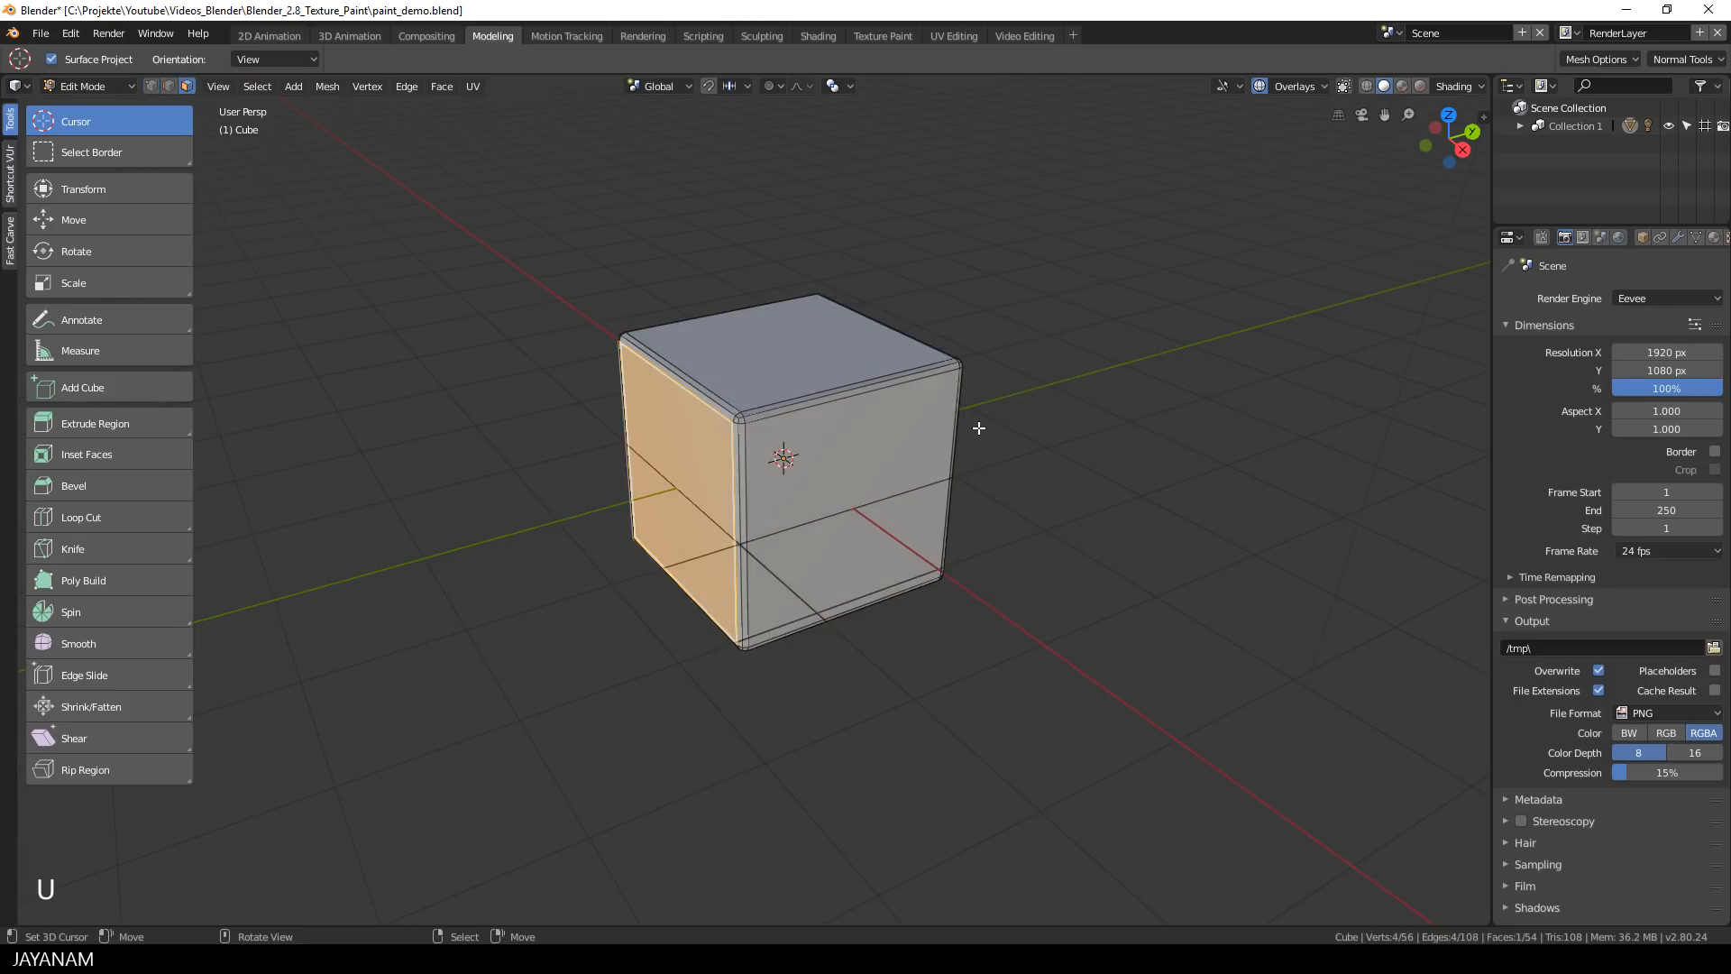
key("a")
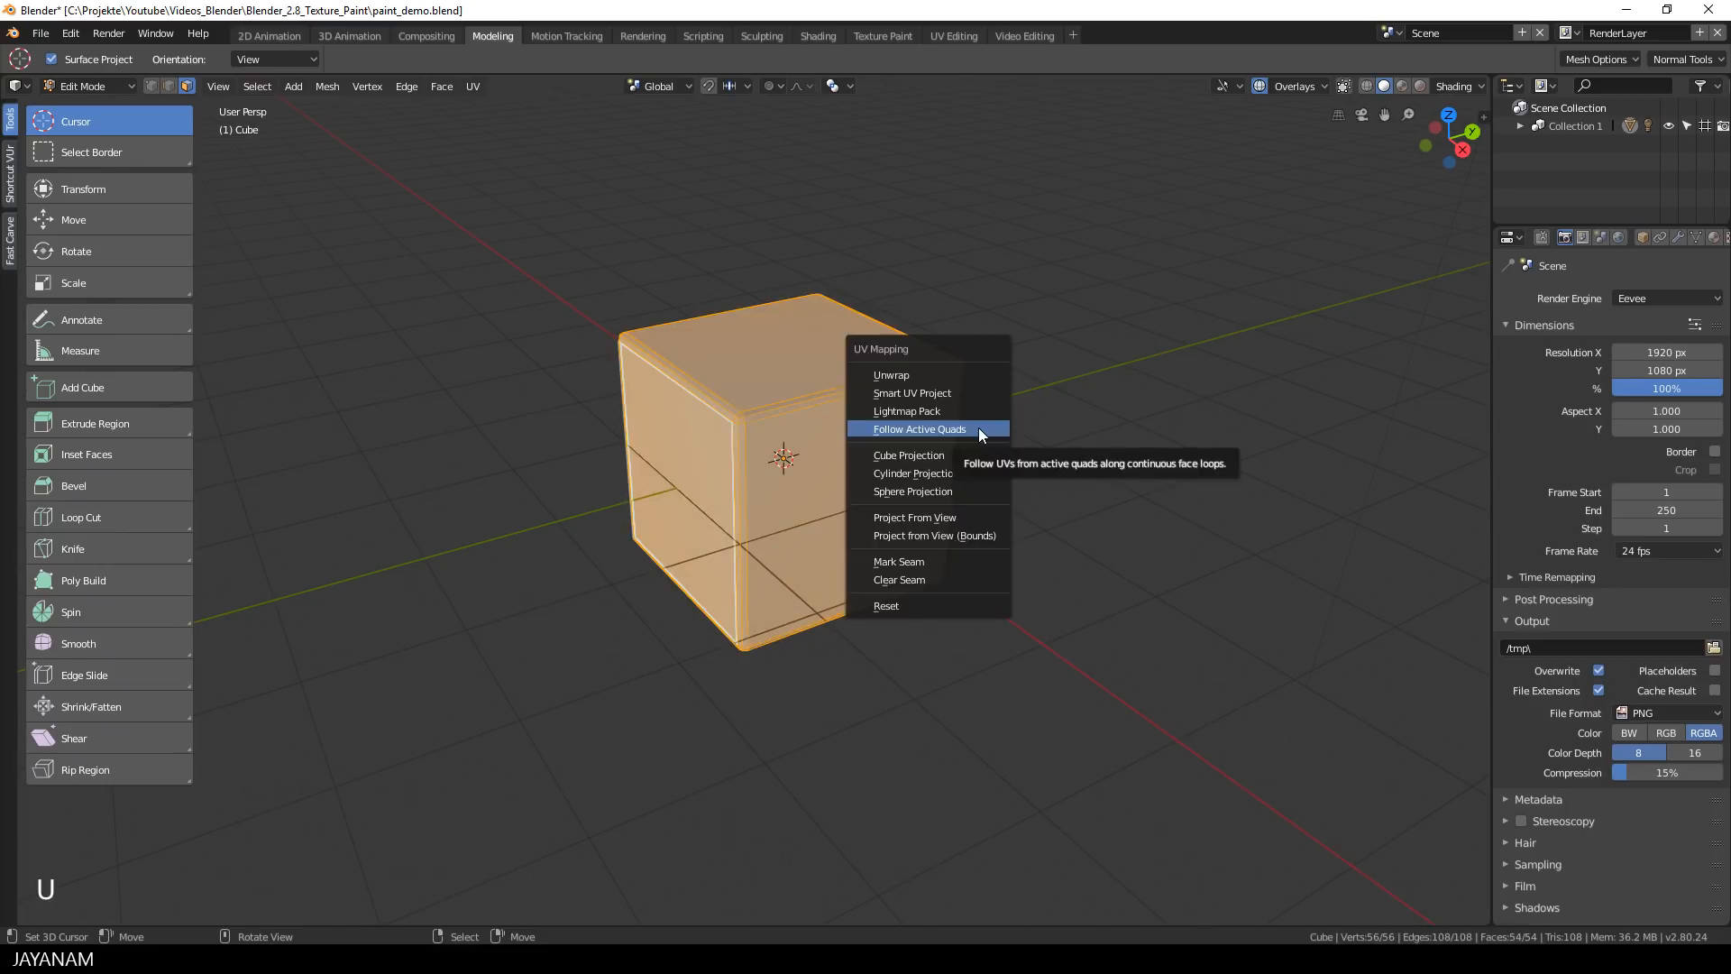
left_click(919, 428)
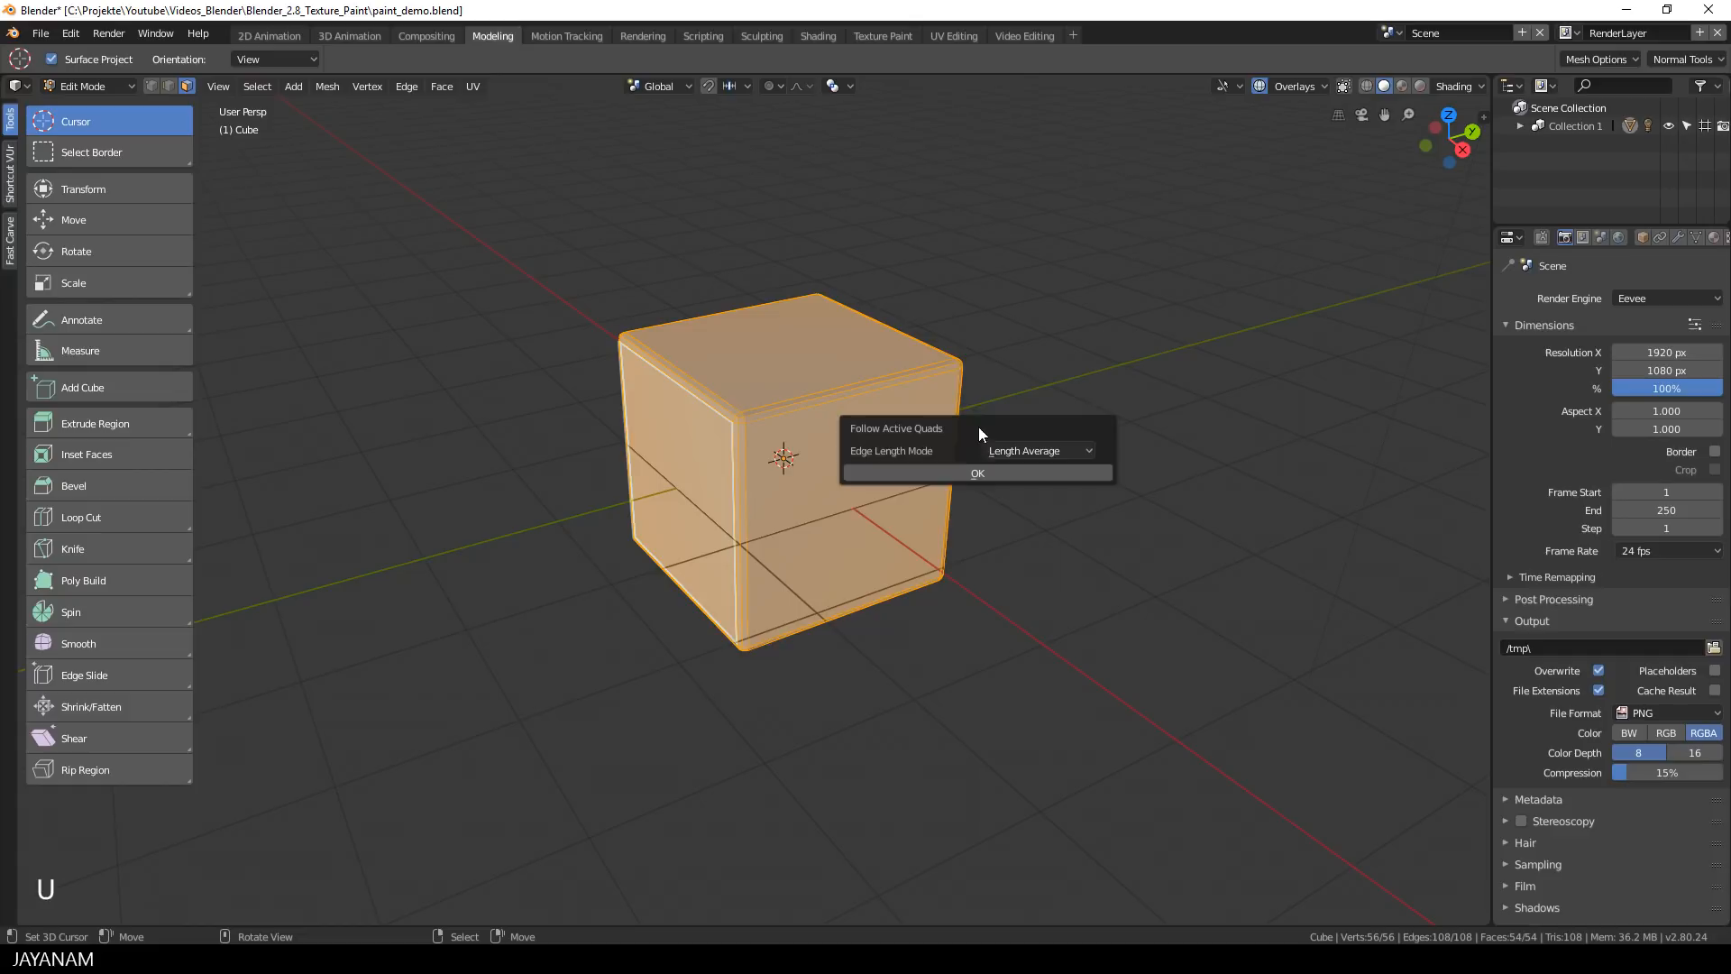
left_click(975, 472)
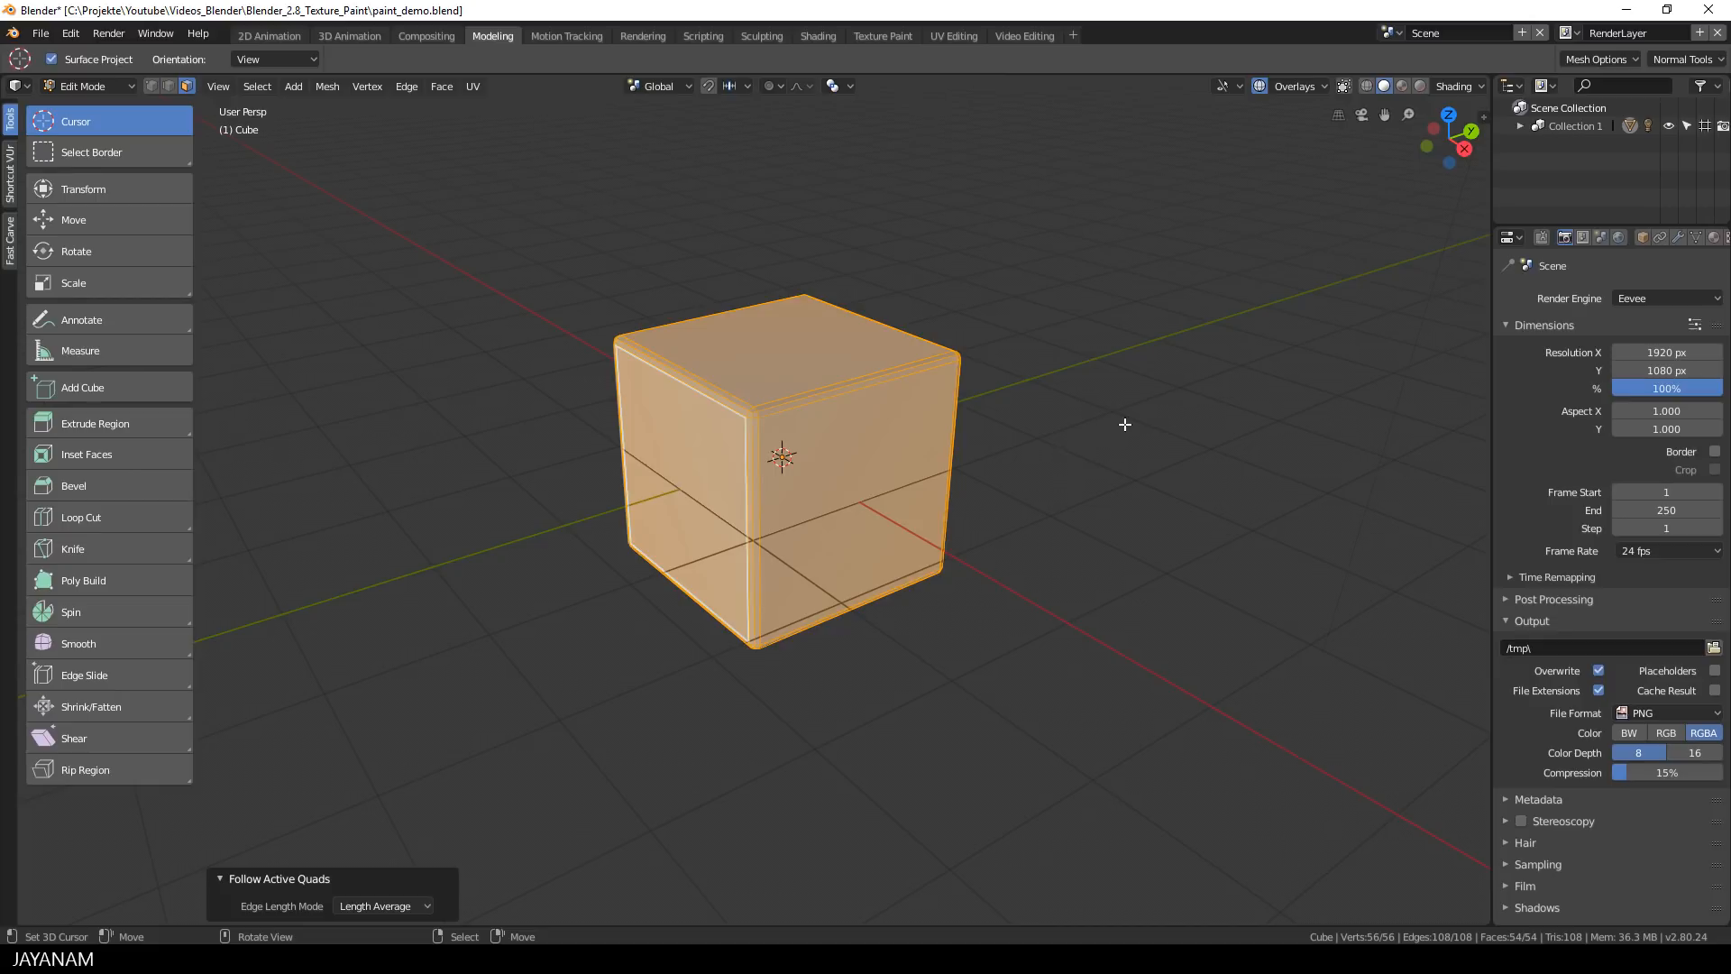
mouse_move(737, 137)
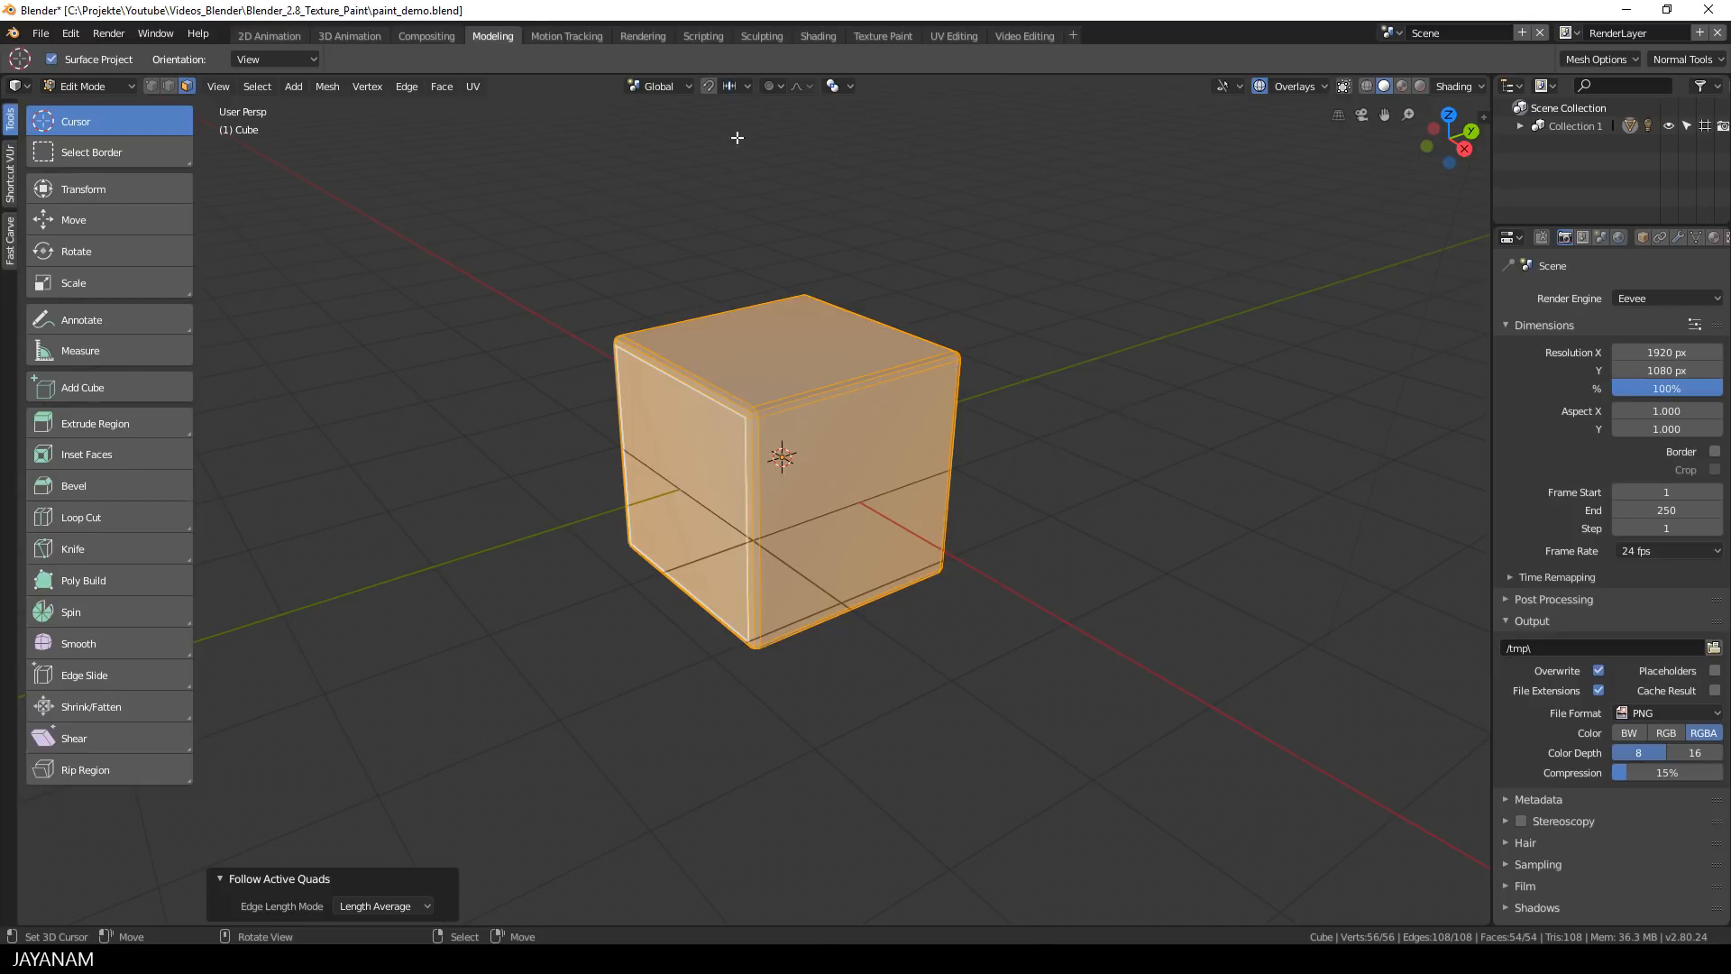
Step: In Texture Paint, scale and shift the cube's UVs in View mode, then return to Paint
left_click(881, 35)
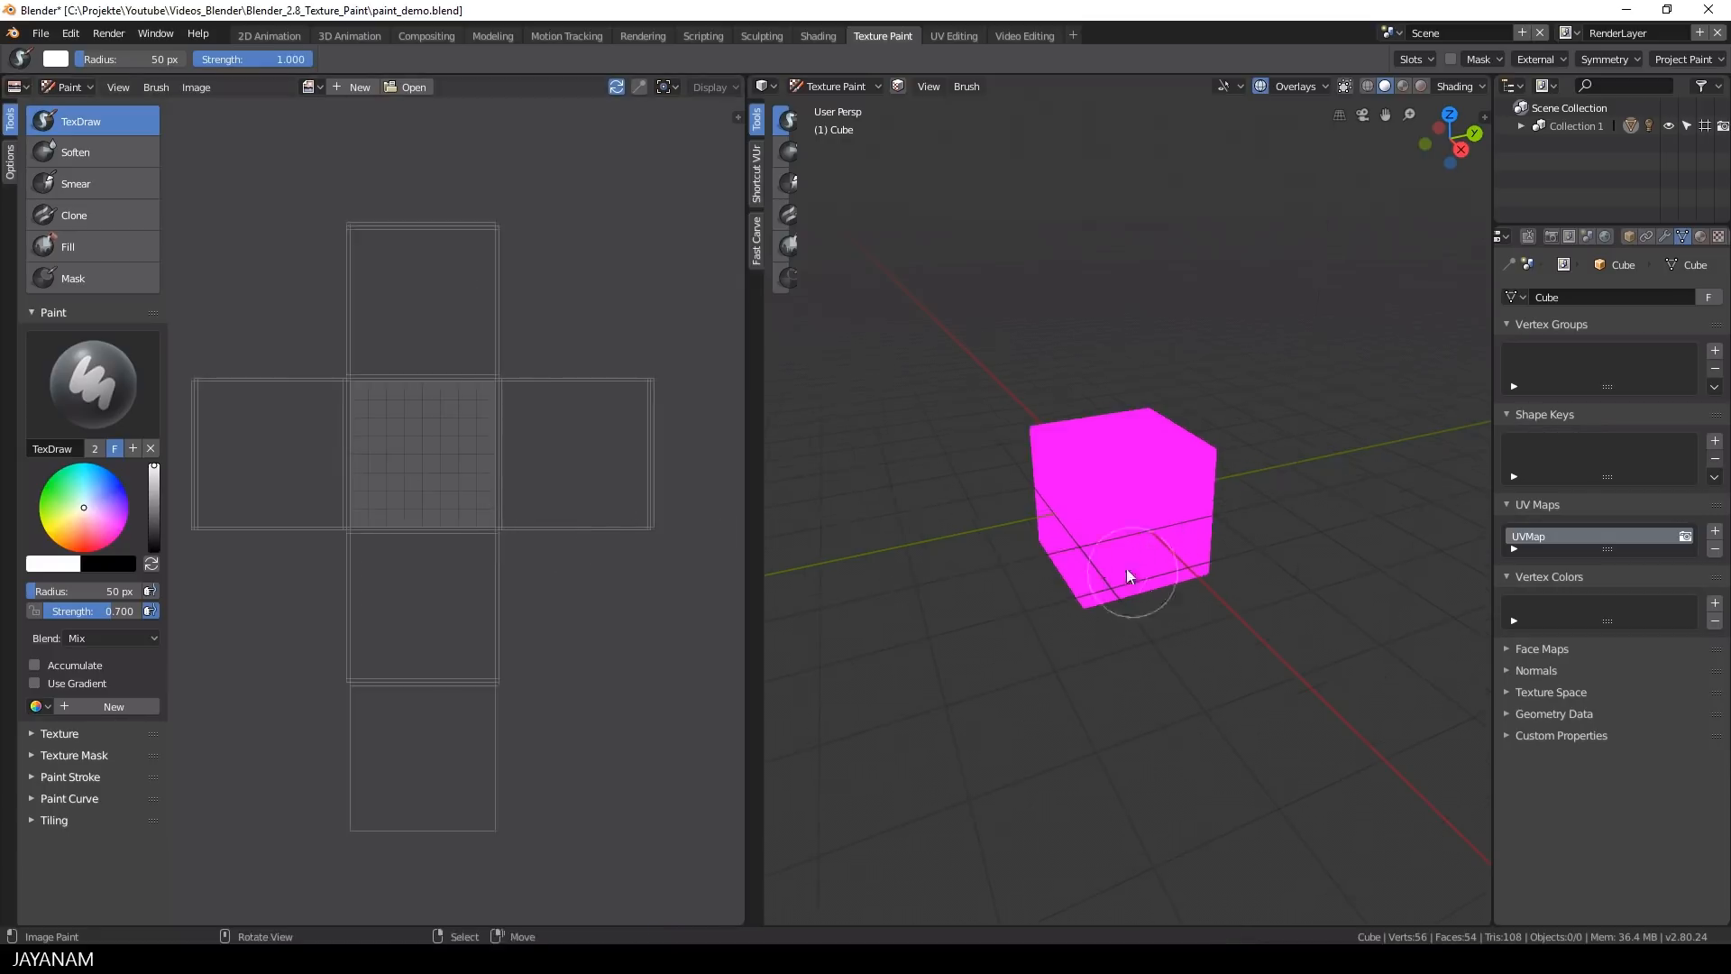
left_click(832, 86)
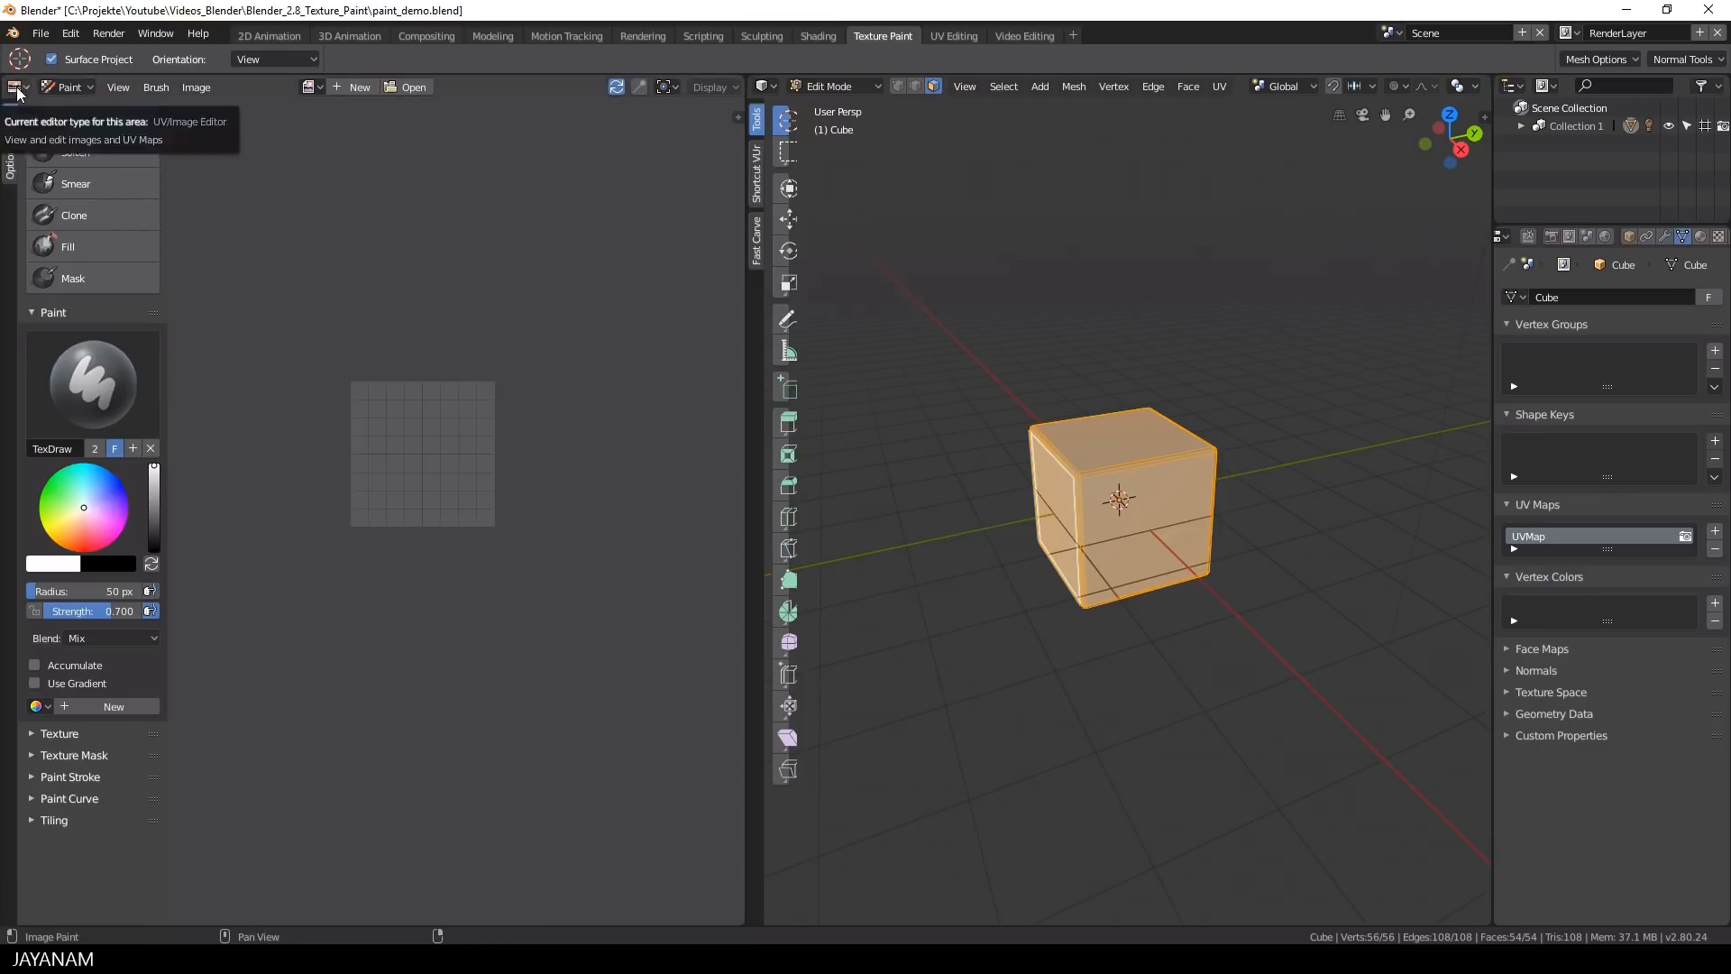
left_click(15, 87)
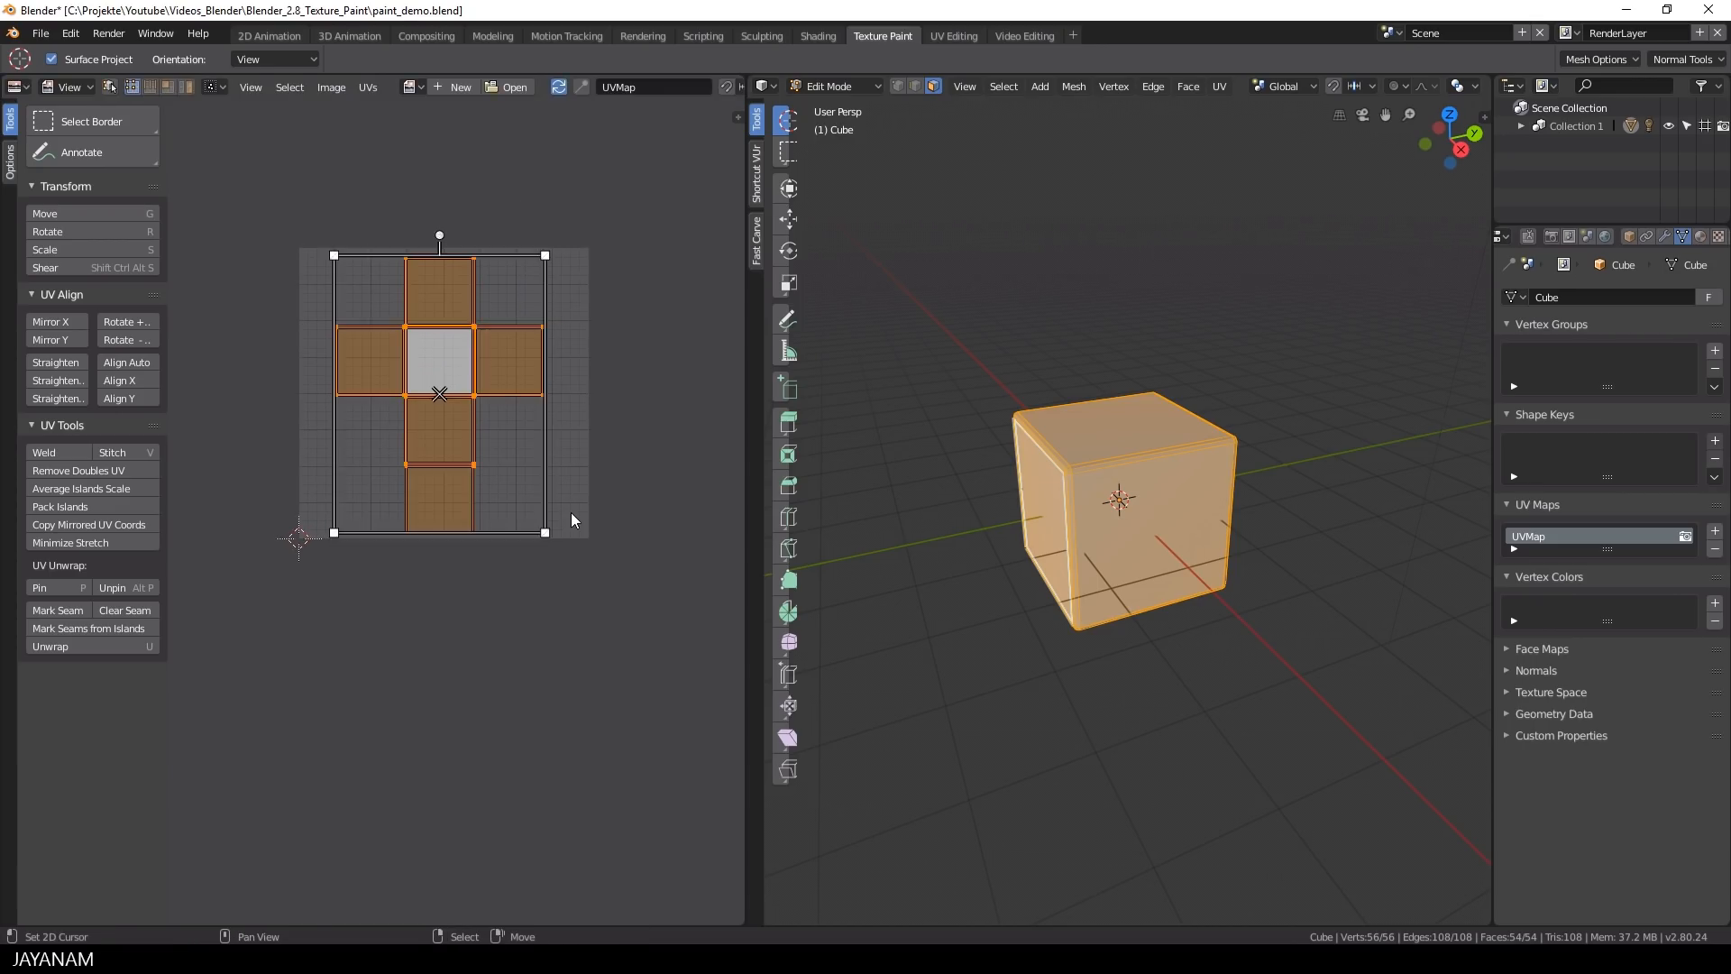
key("s")
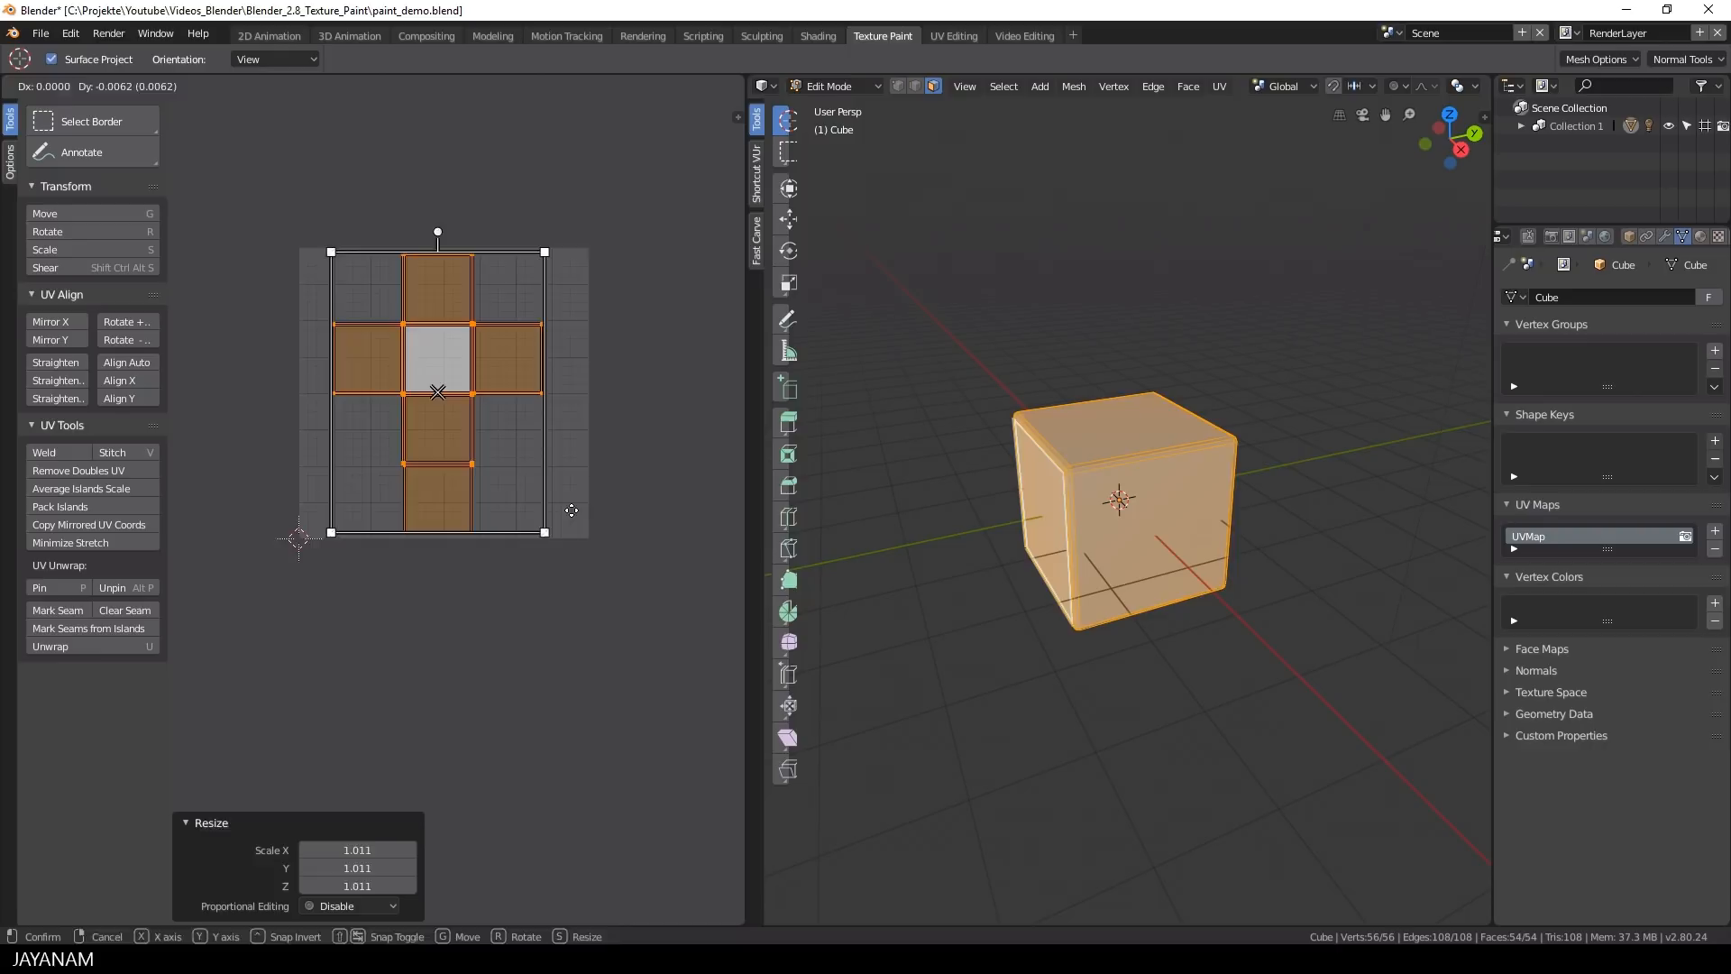
left_click(60, 87)
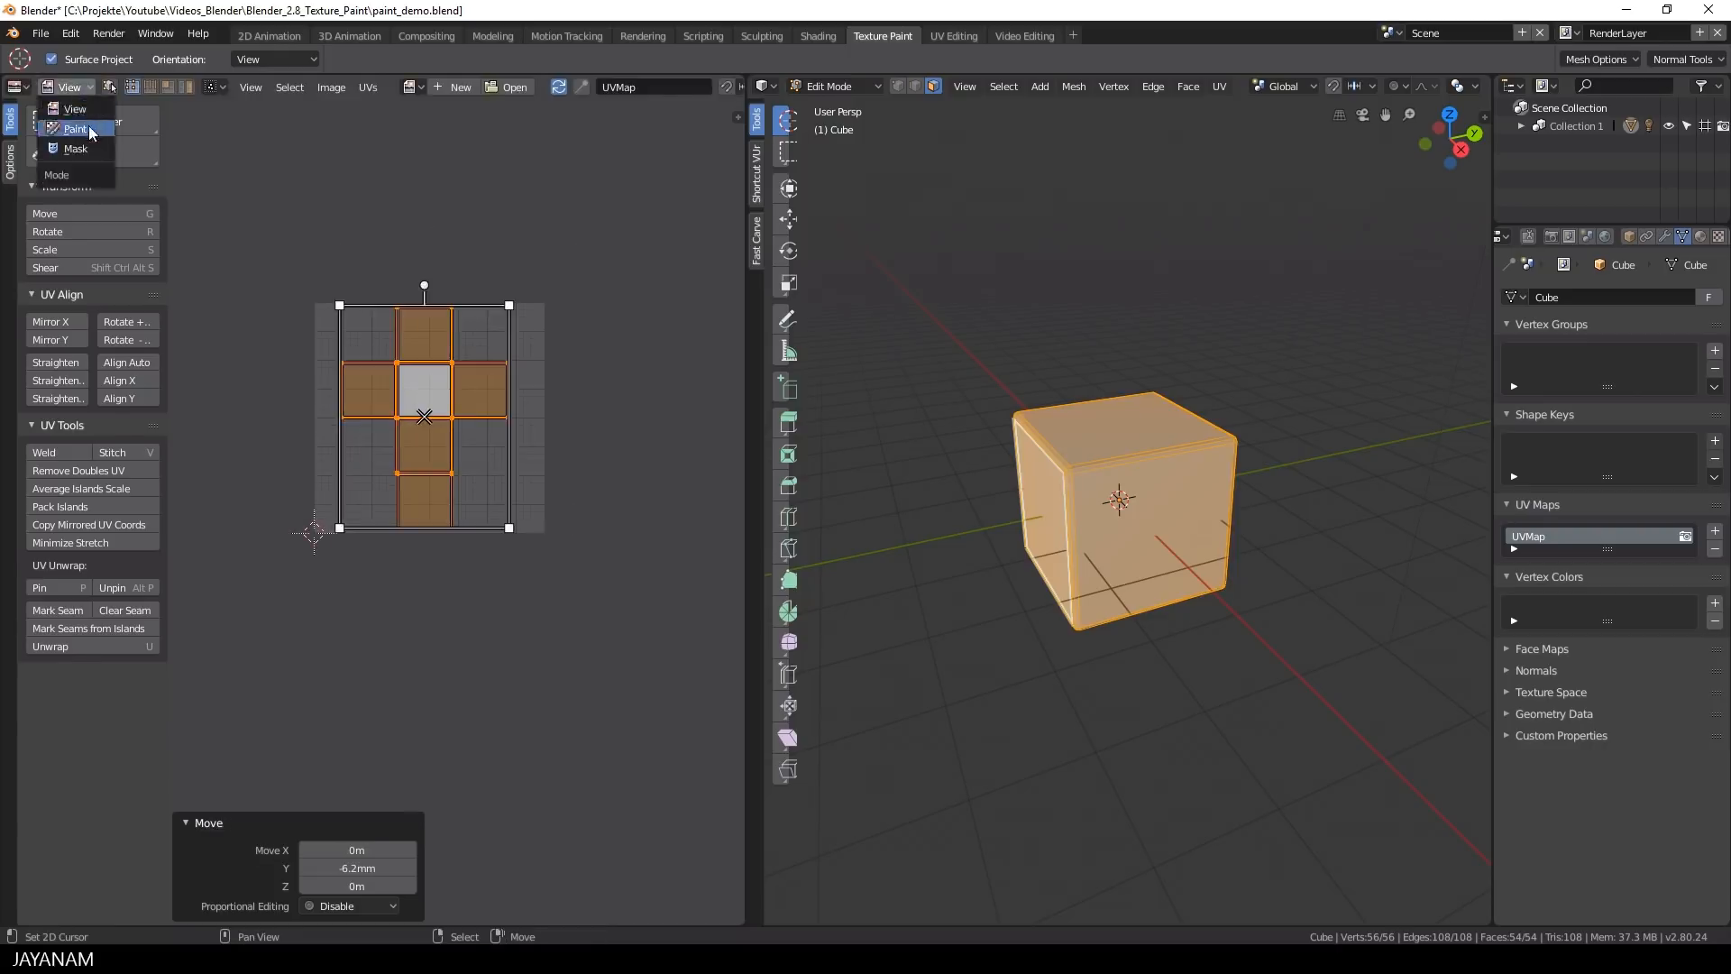
left_click(74, 129)
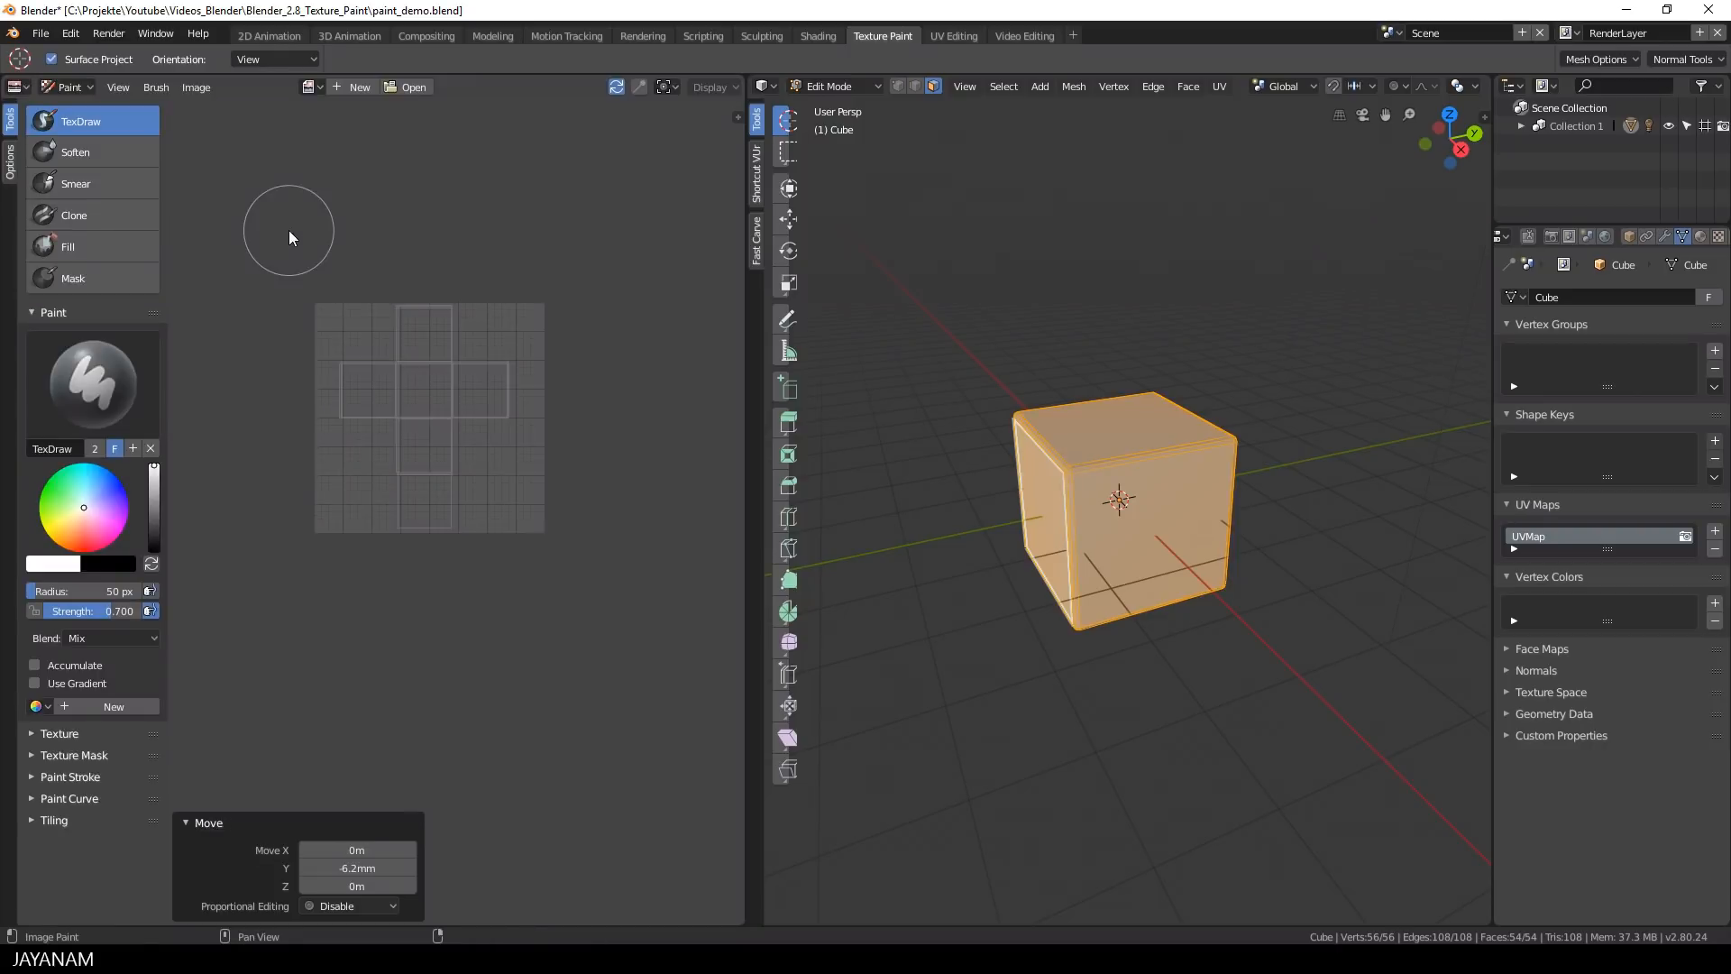
mouse_move(1300, 462)
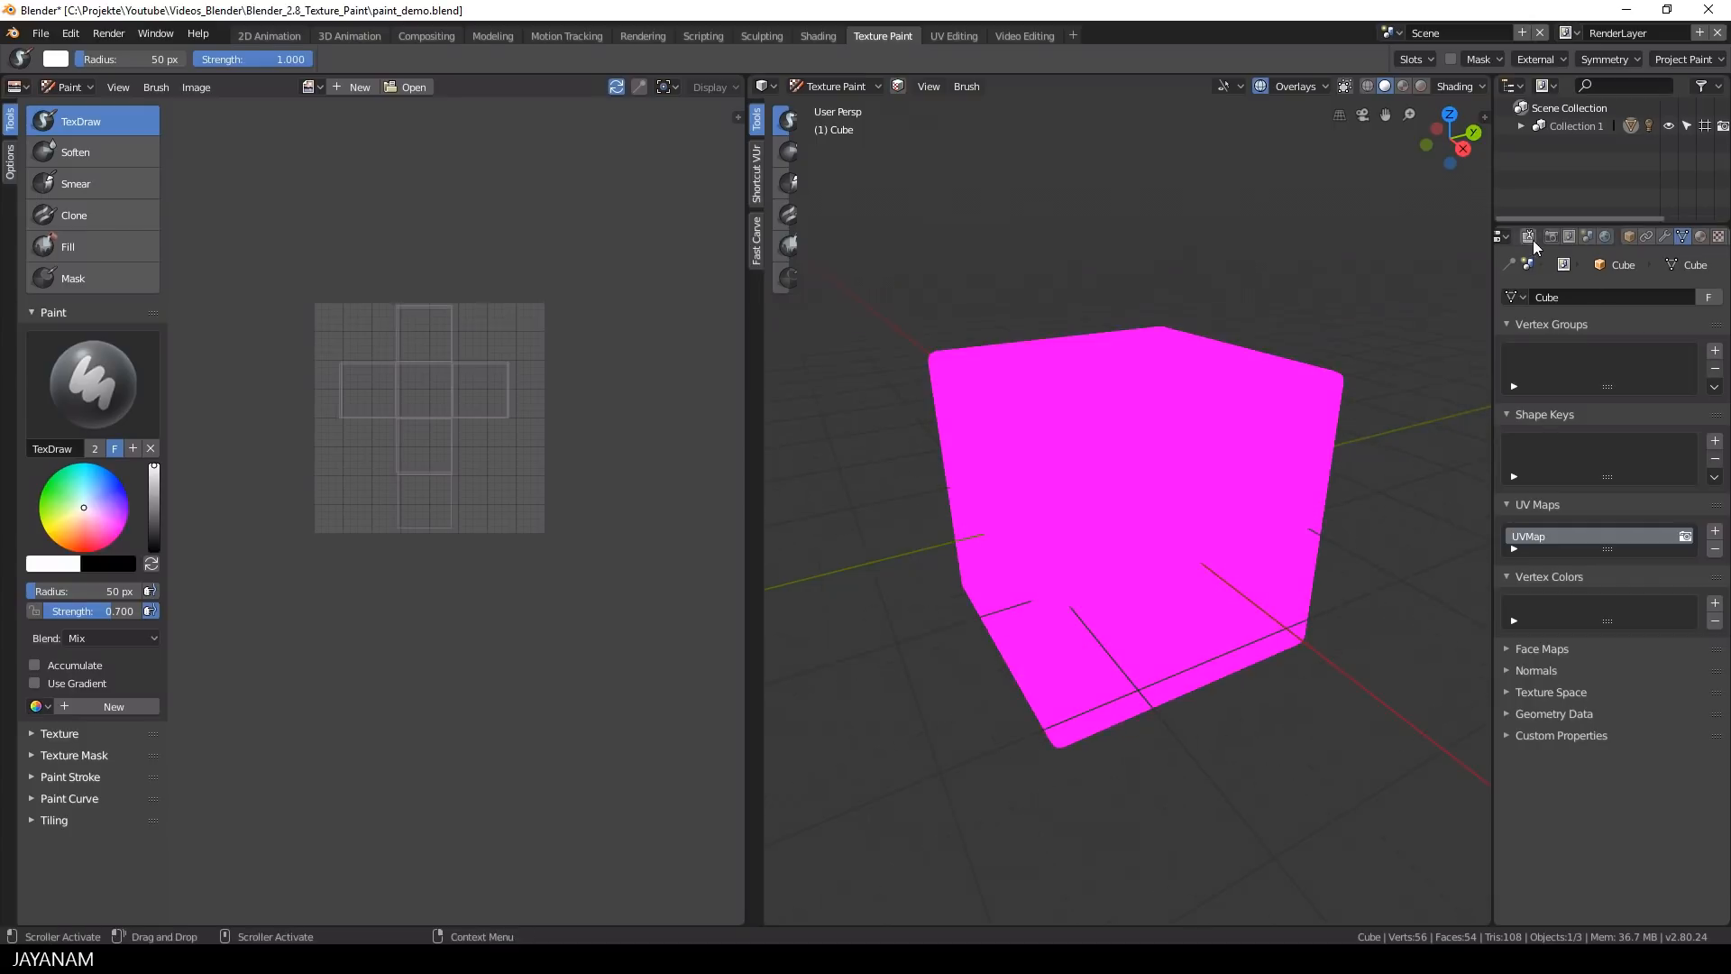
Step: Add a 2048 px Base Color paint slot filled with blue
left_click(1532, 236)
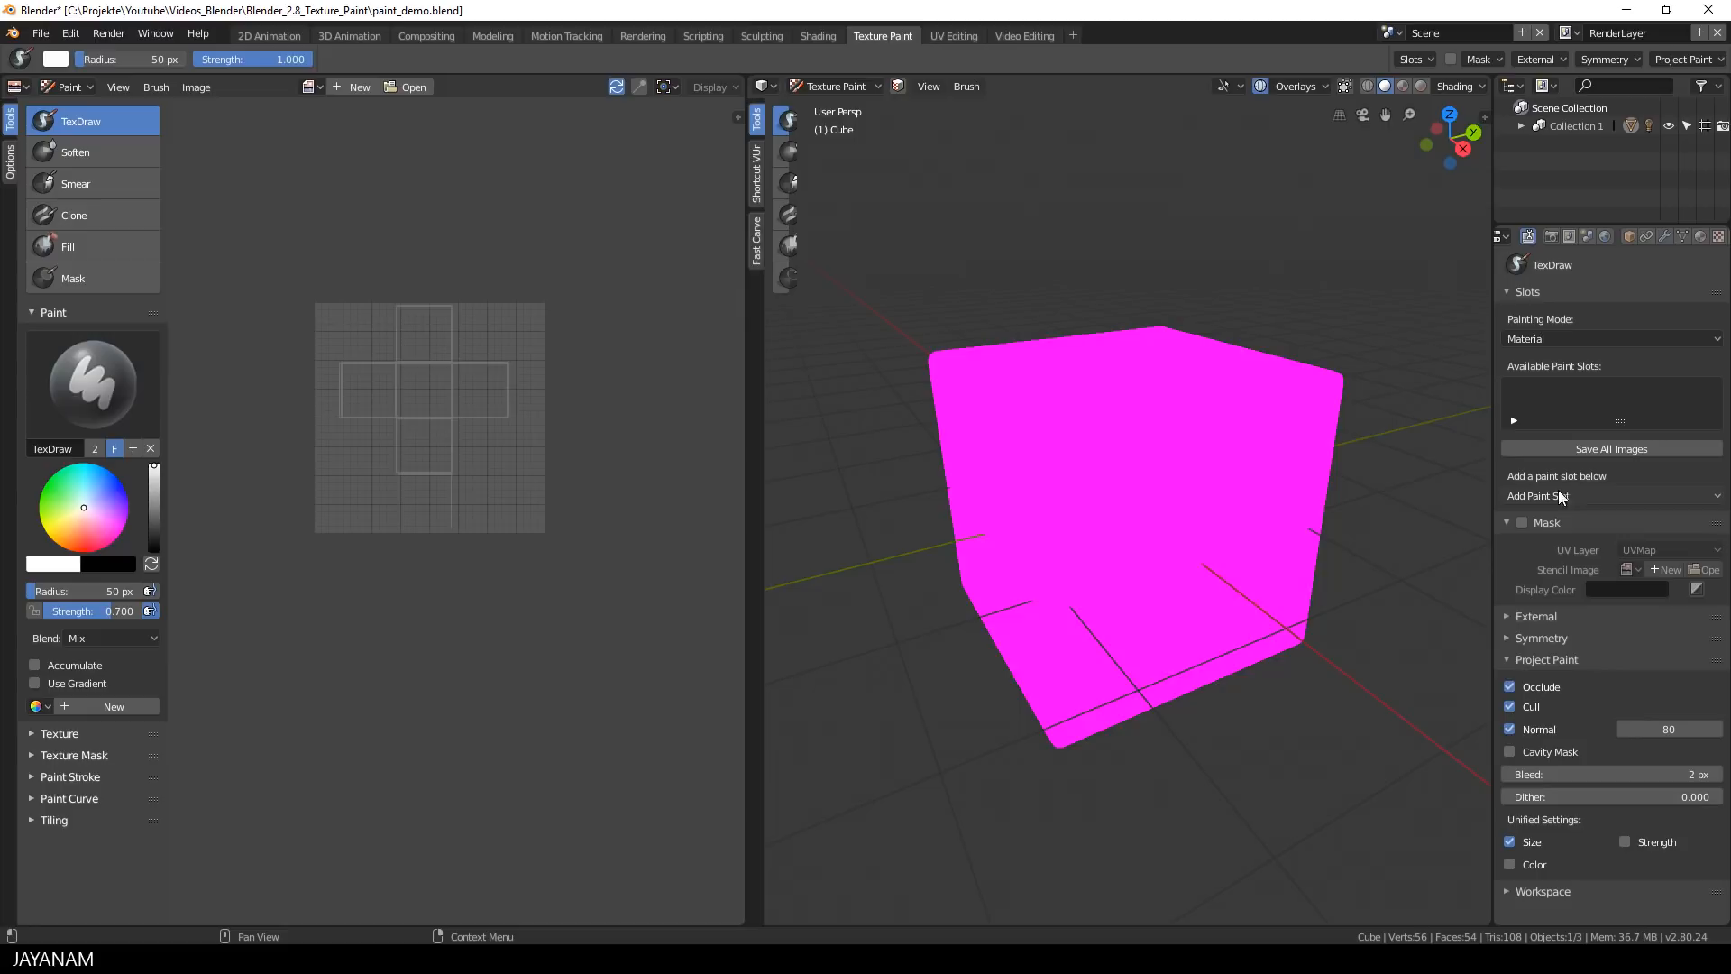
mouse_move(1557, 496)
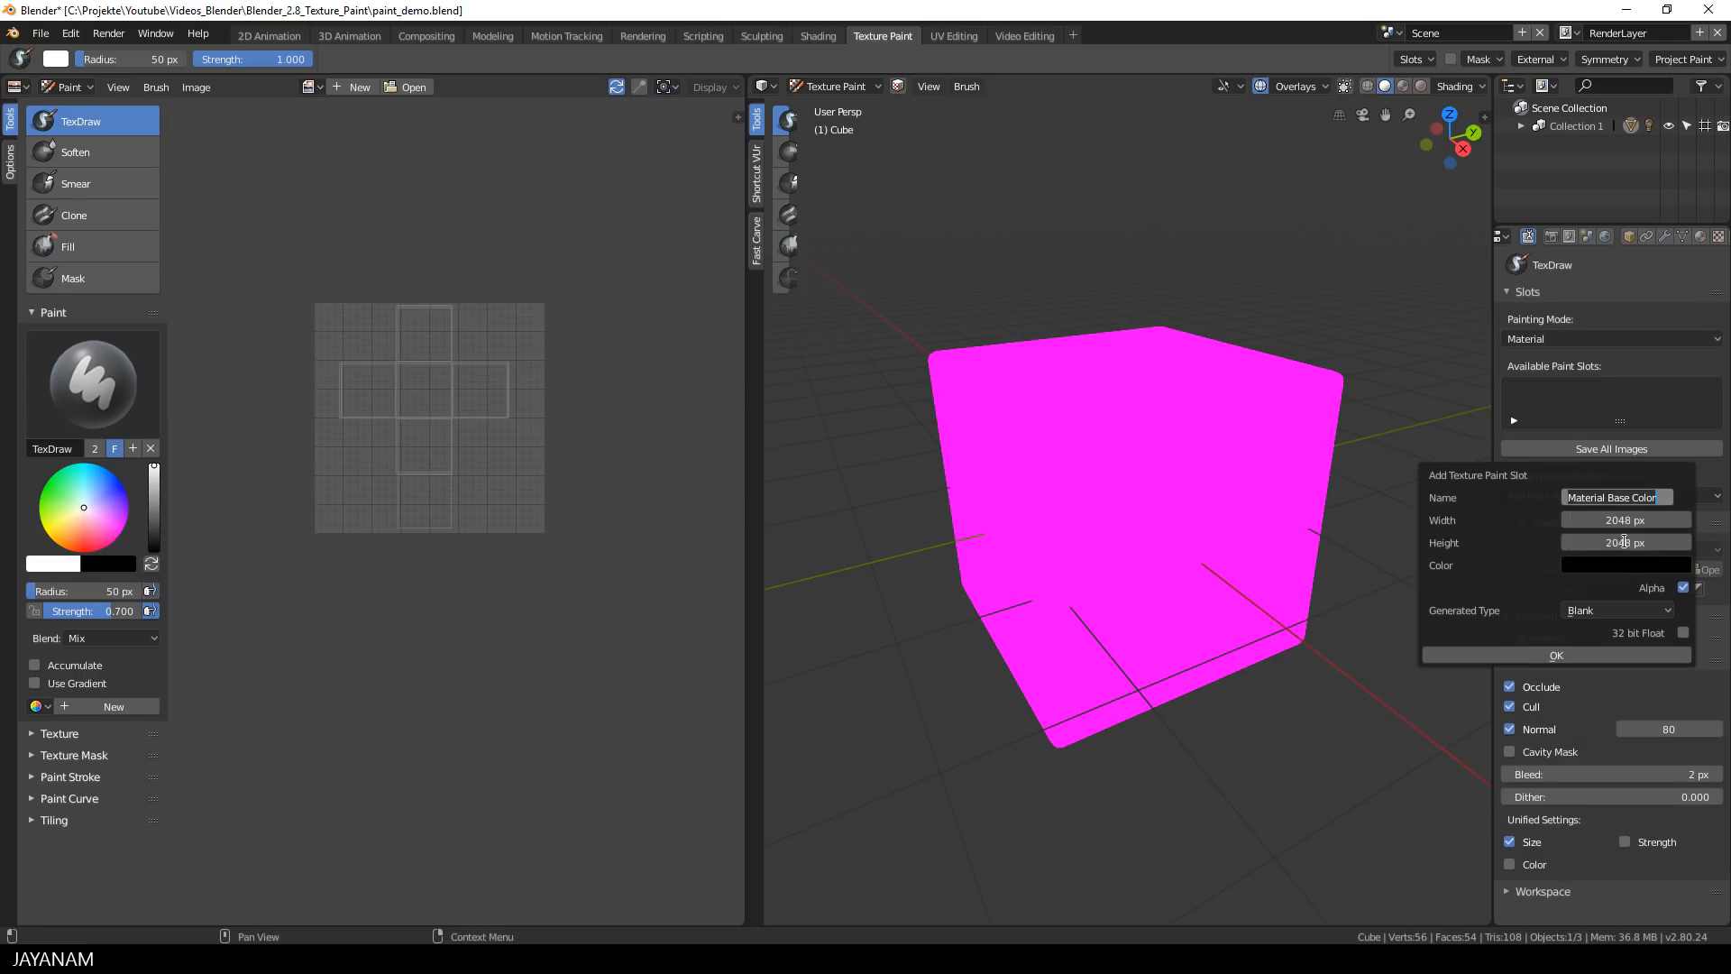
left_click(1622, 564)
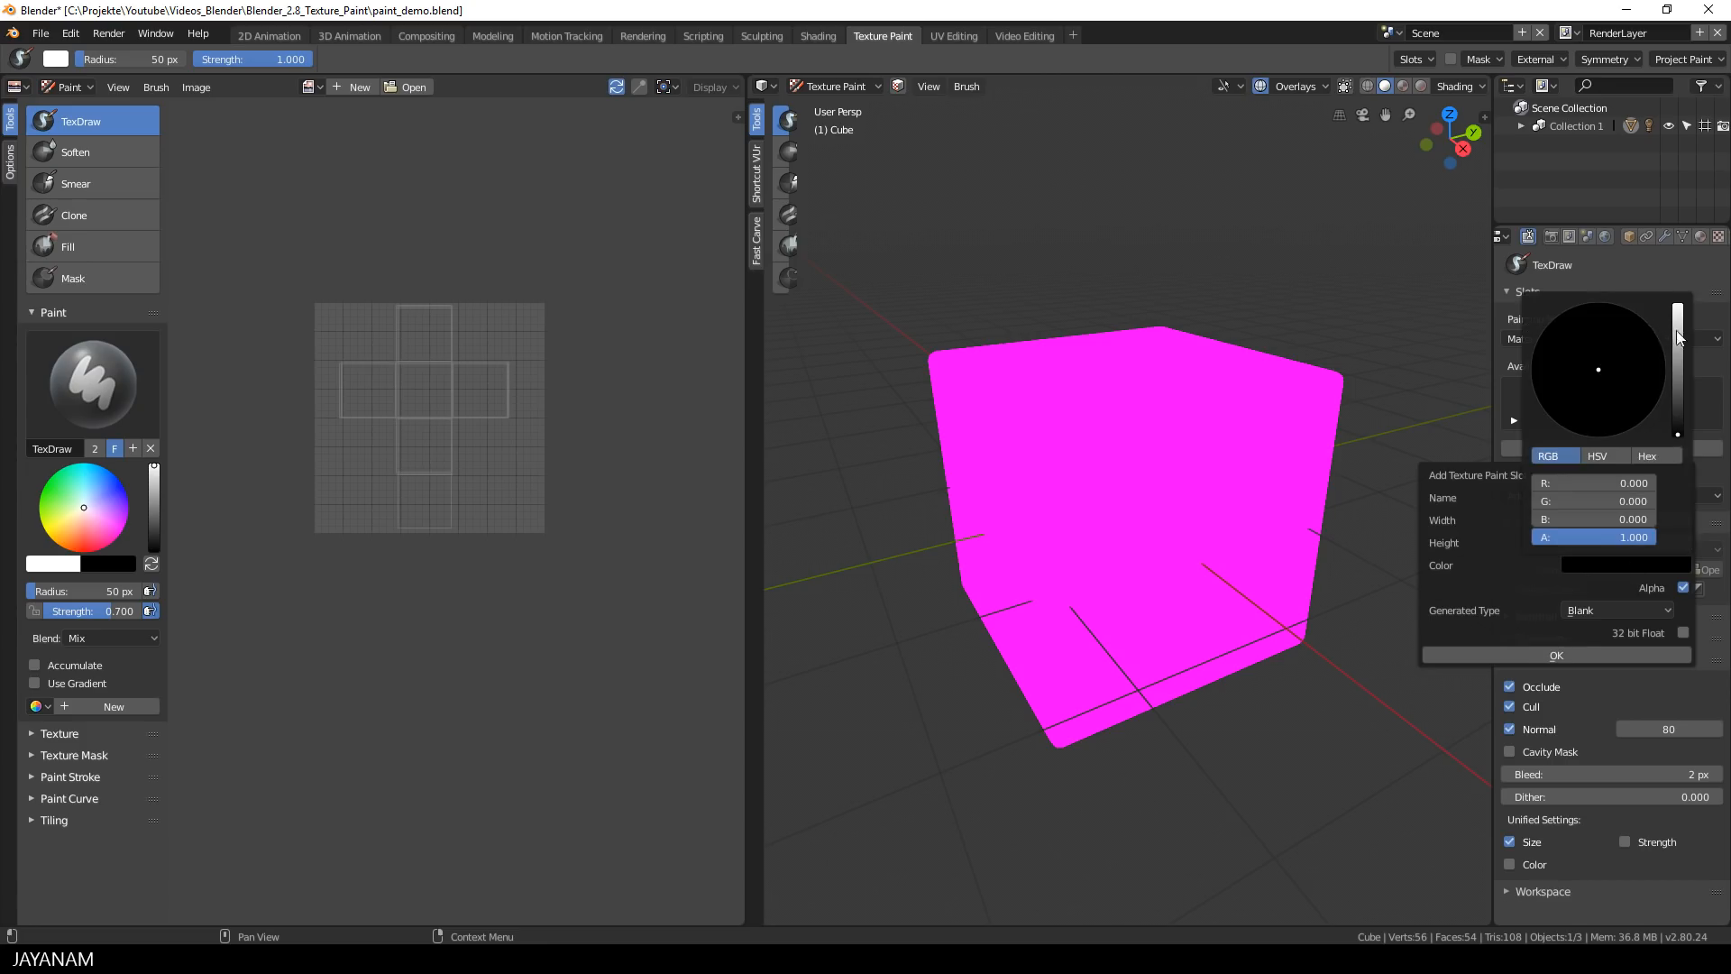
left_click(1676, 375)
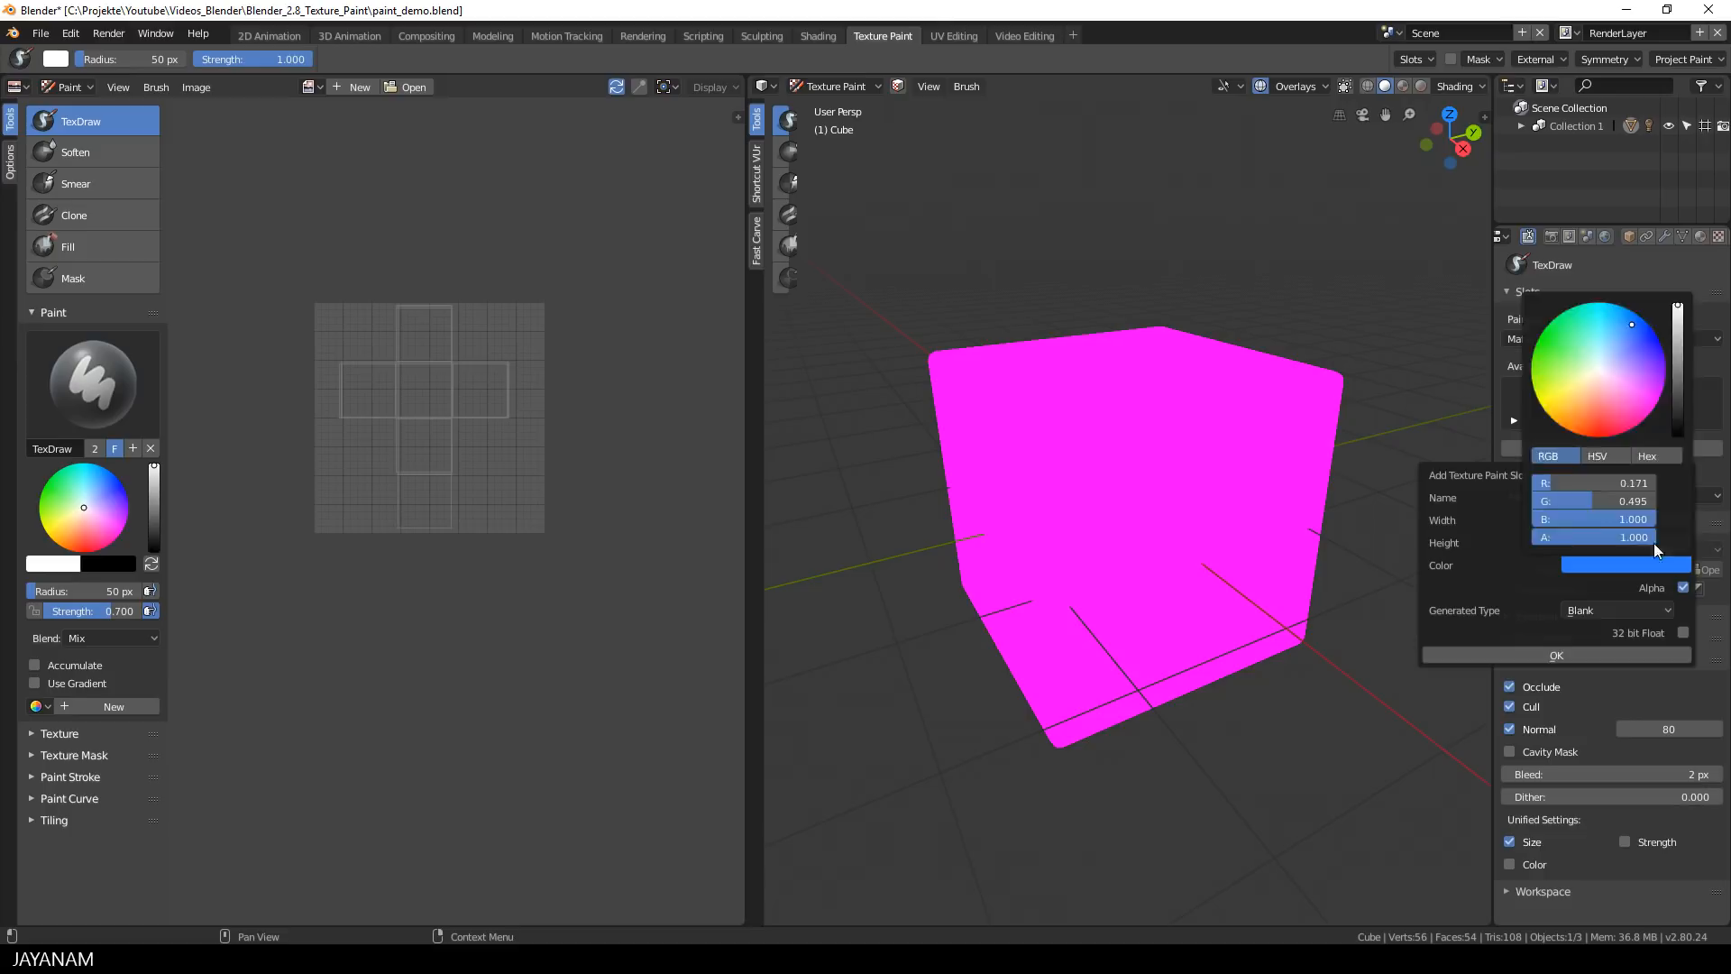
left_click(1555, 654)
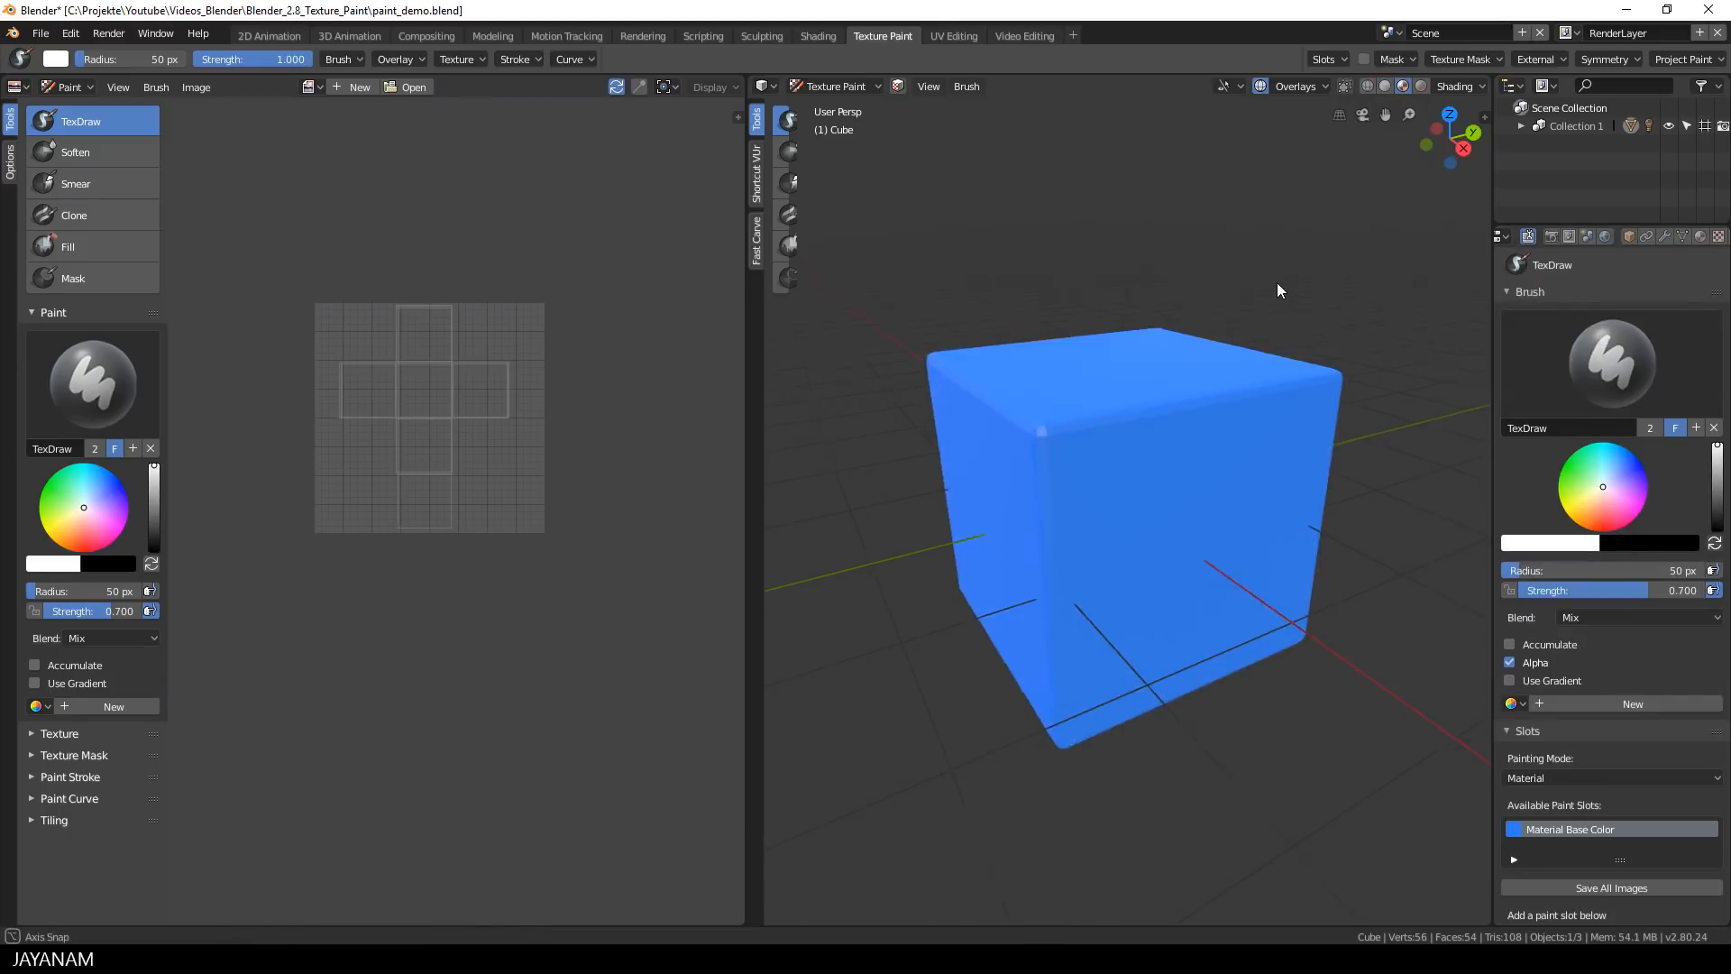
mouse_move(1174, 378)
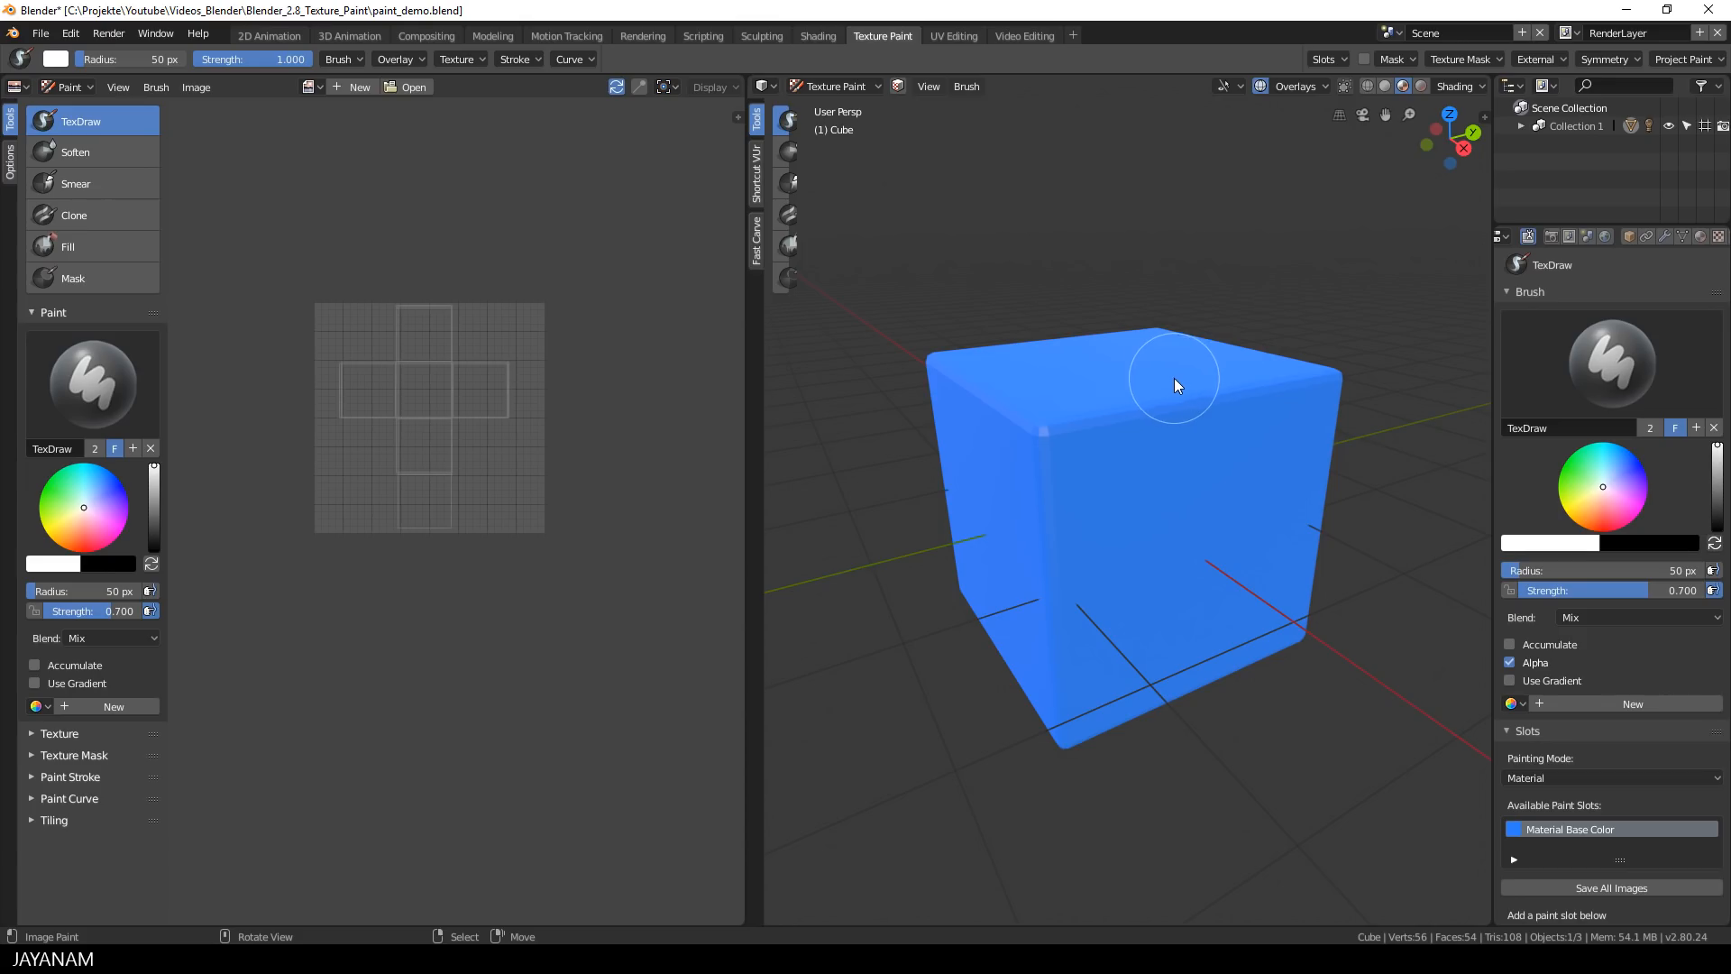
mouse_move(1148, 380)
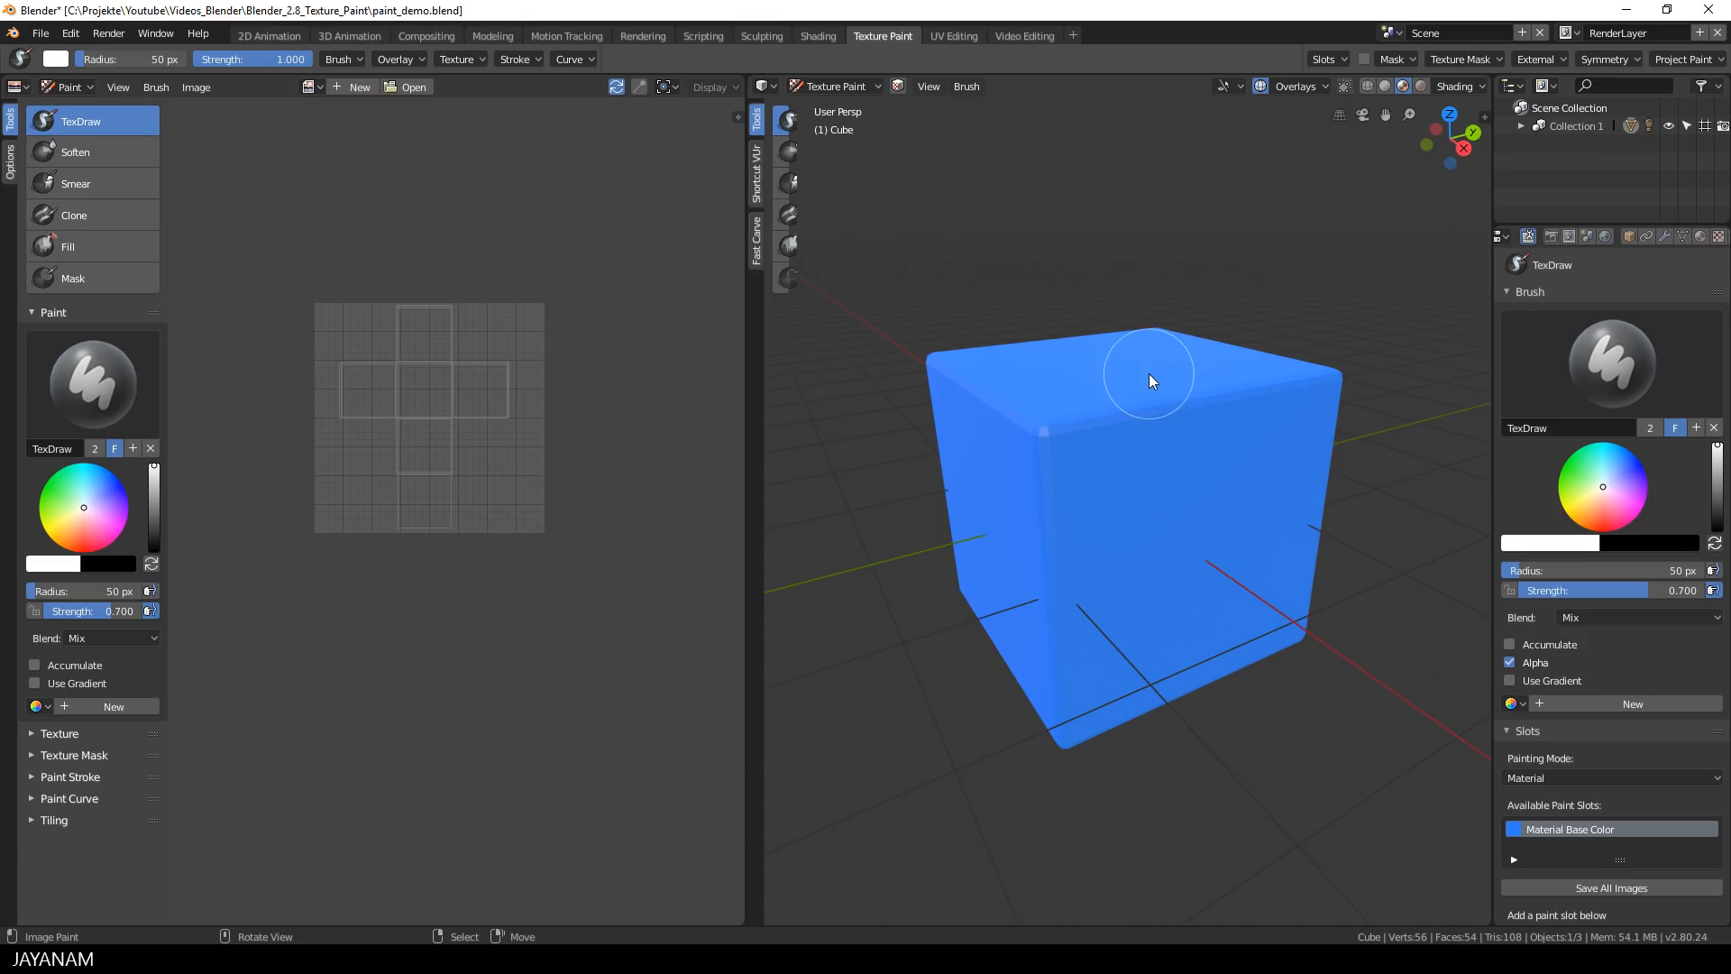
Step: Show the Material Base Color image and apply Shade Smooth via the 'shad' search
left_click(313, 86)
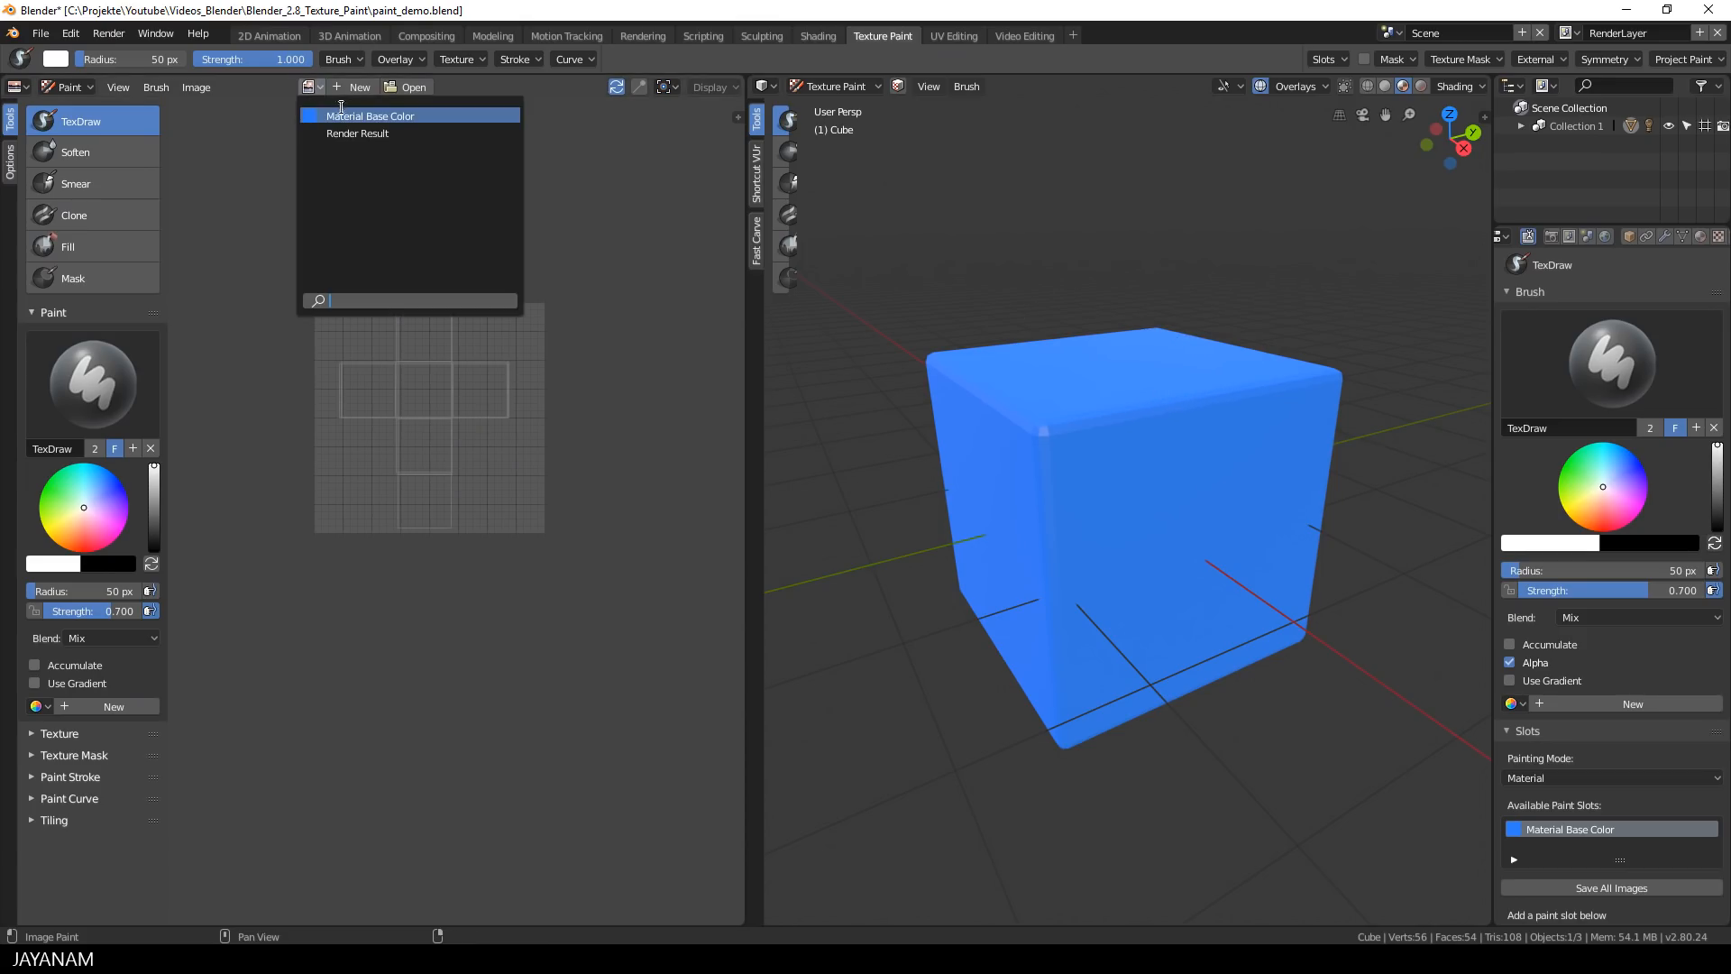
left_click(370, 115)
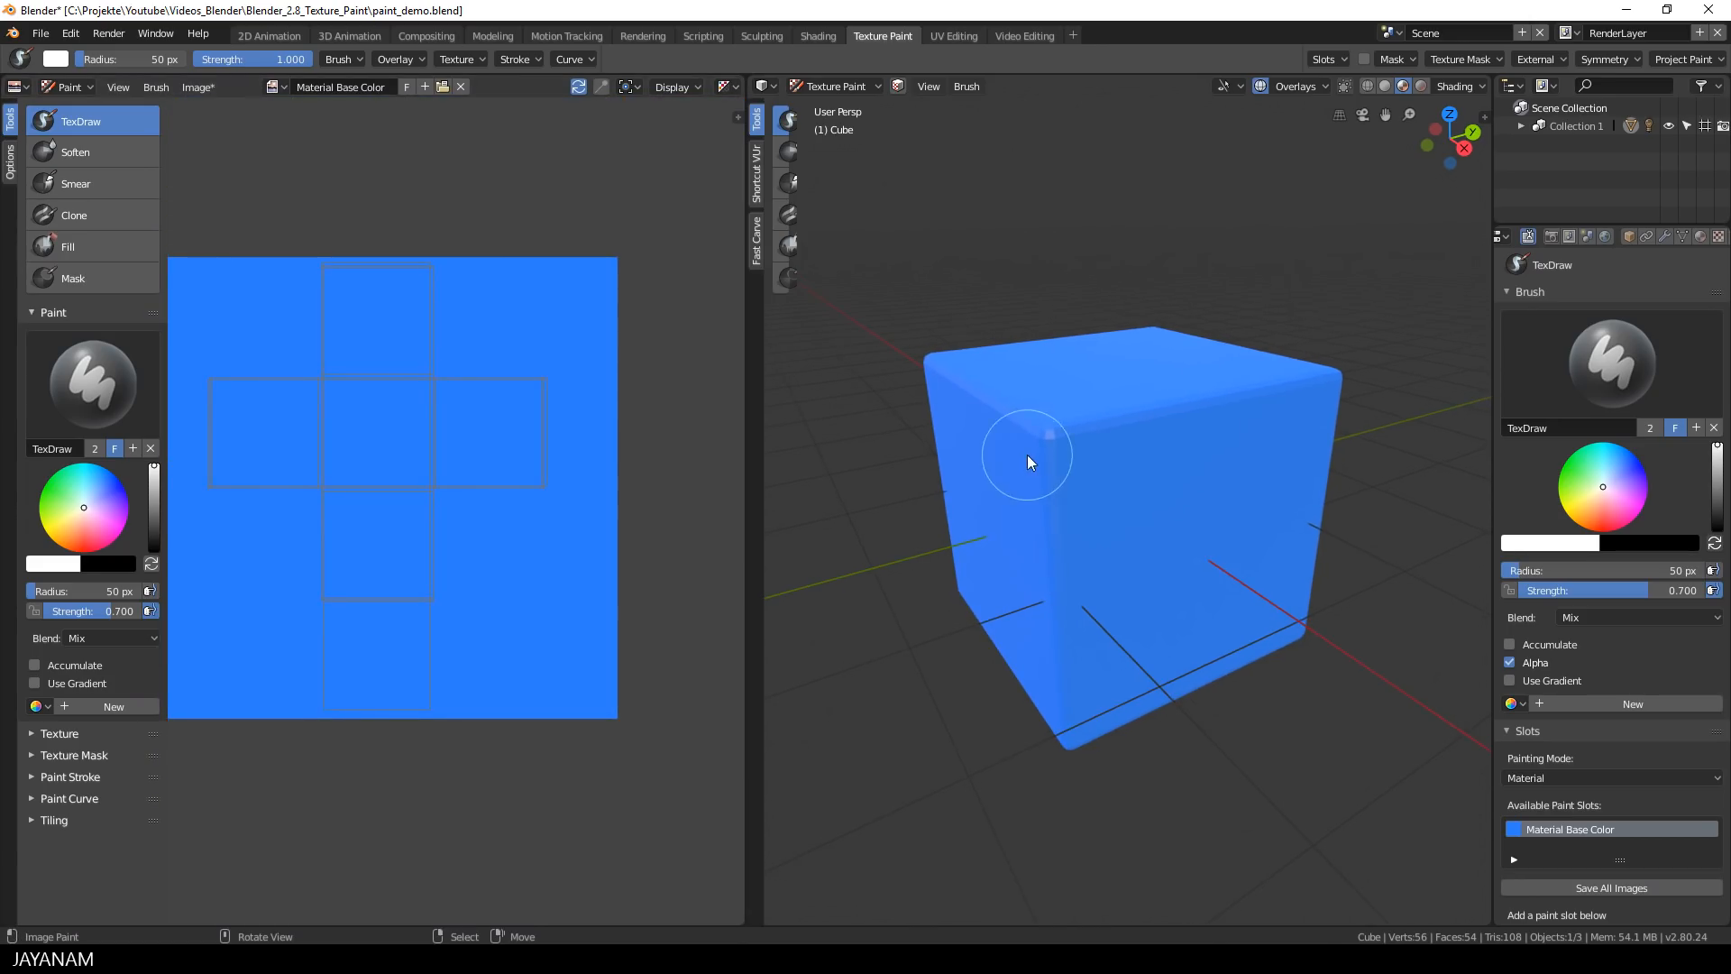
mouse_move(1087, 463)
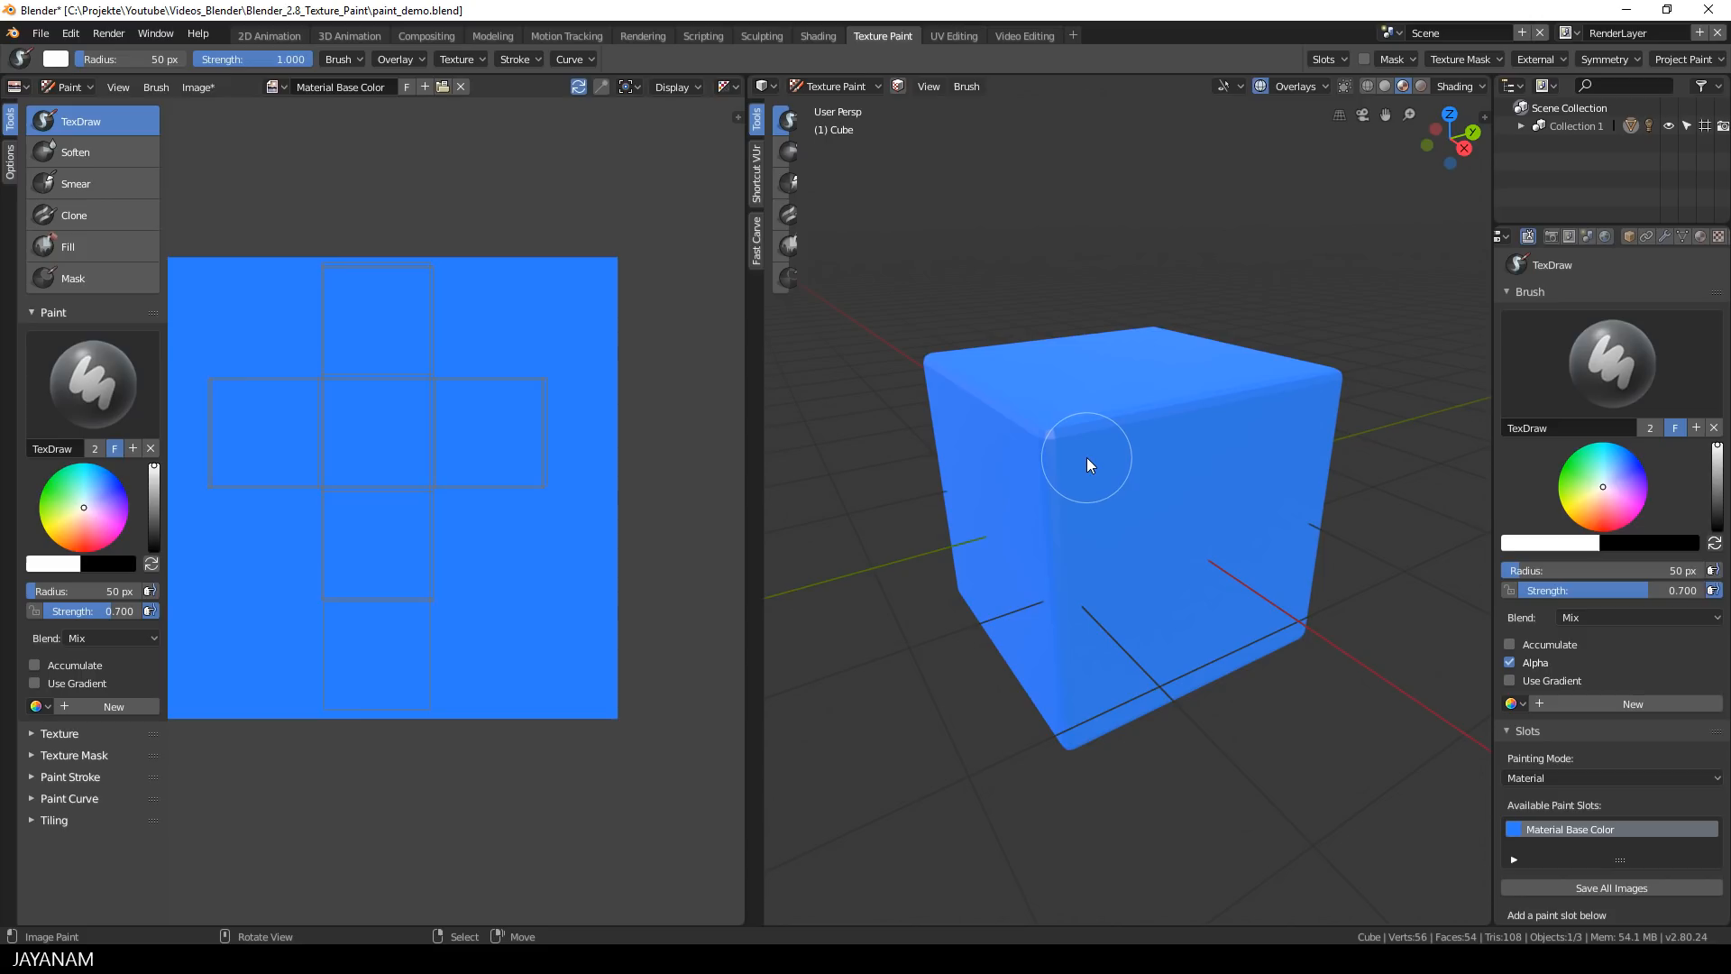
key("F3")
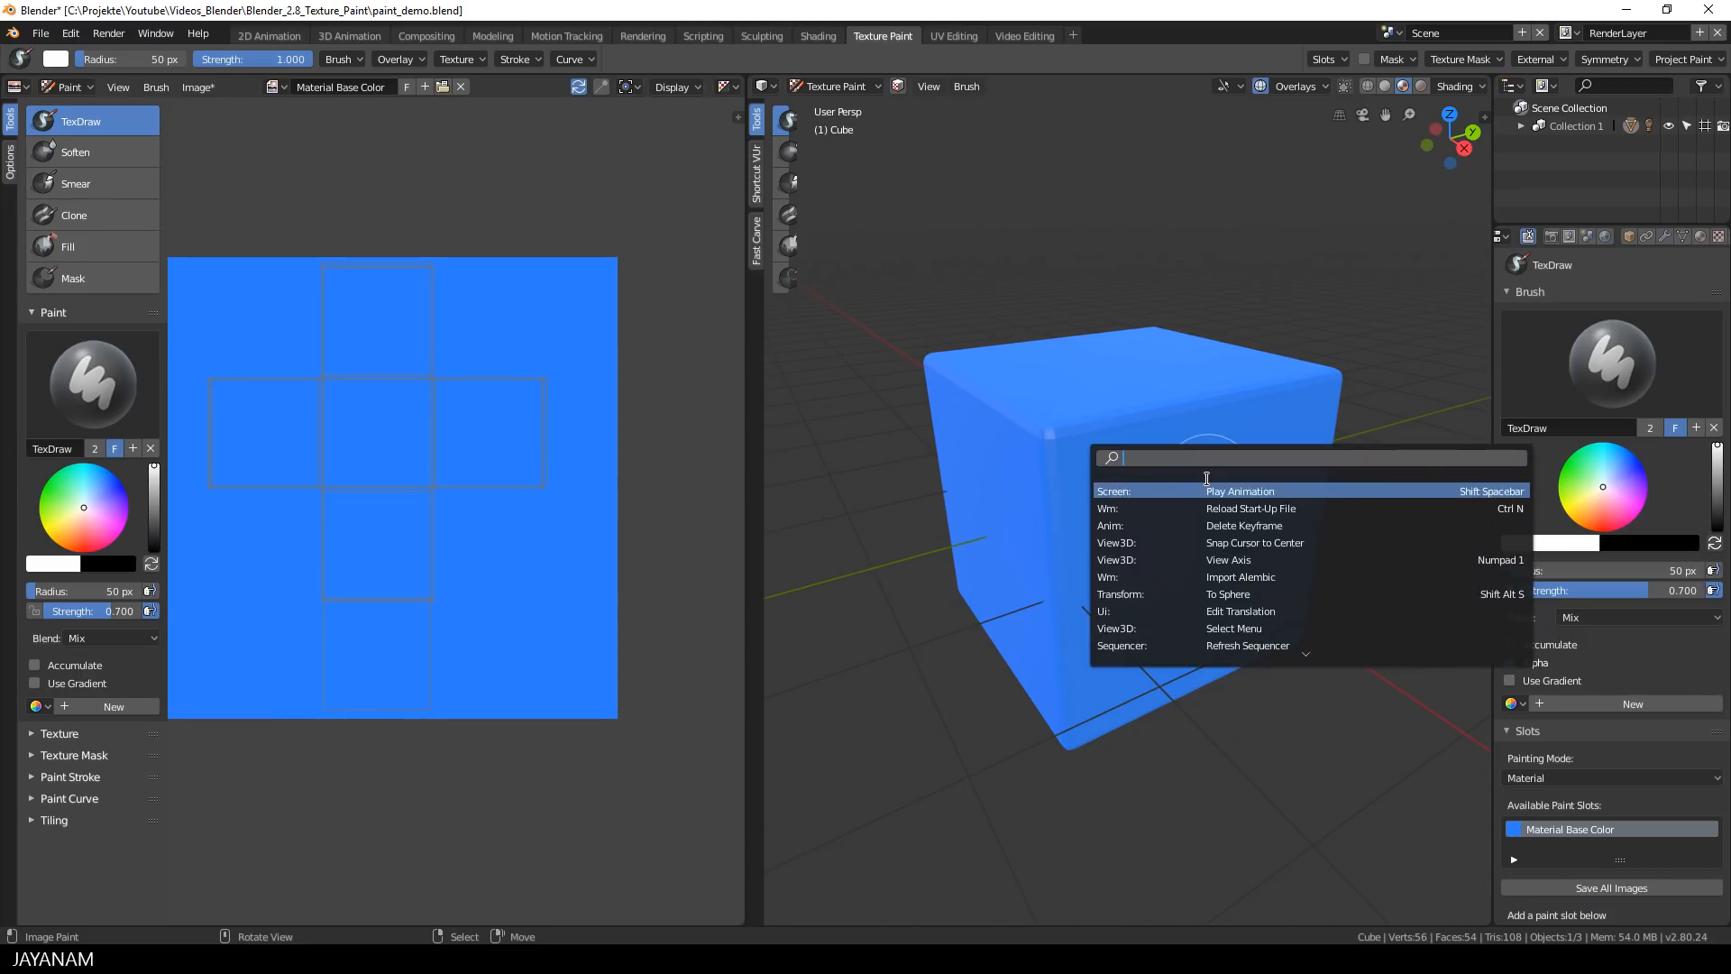
type("shad")
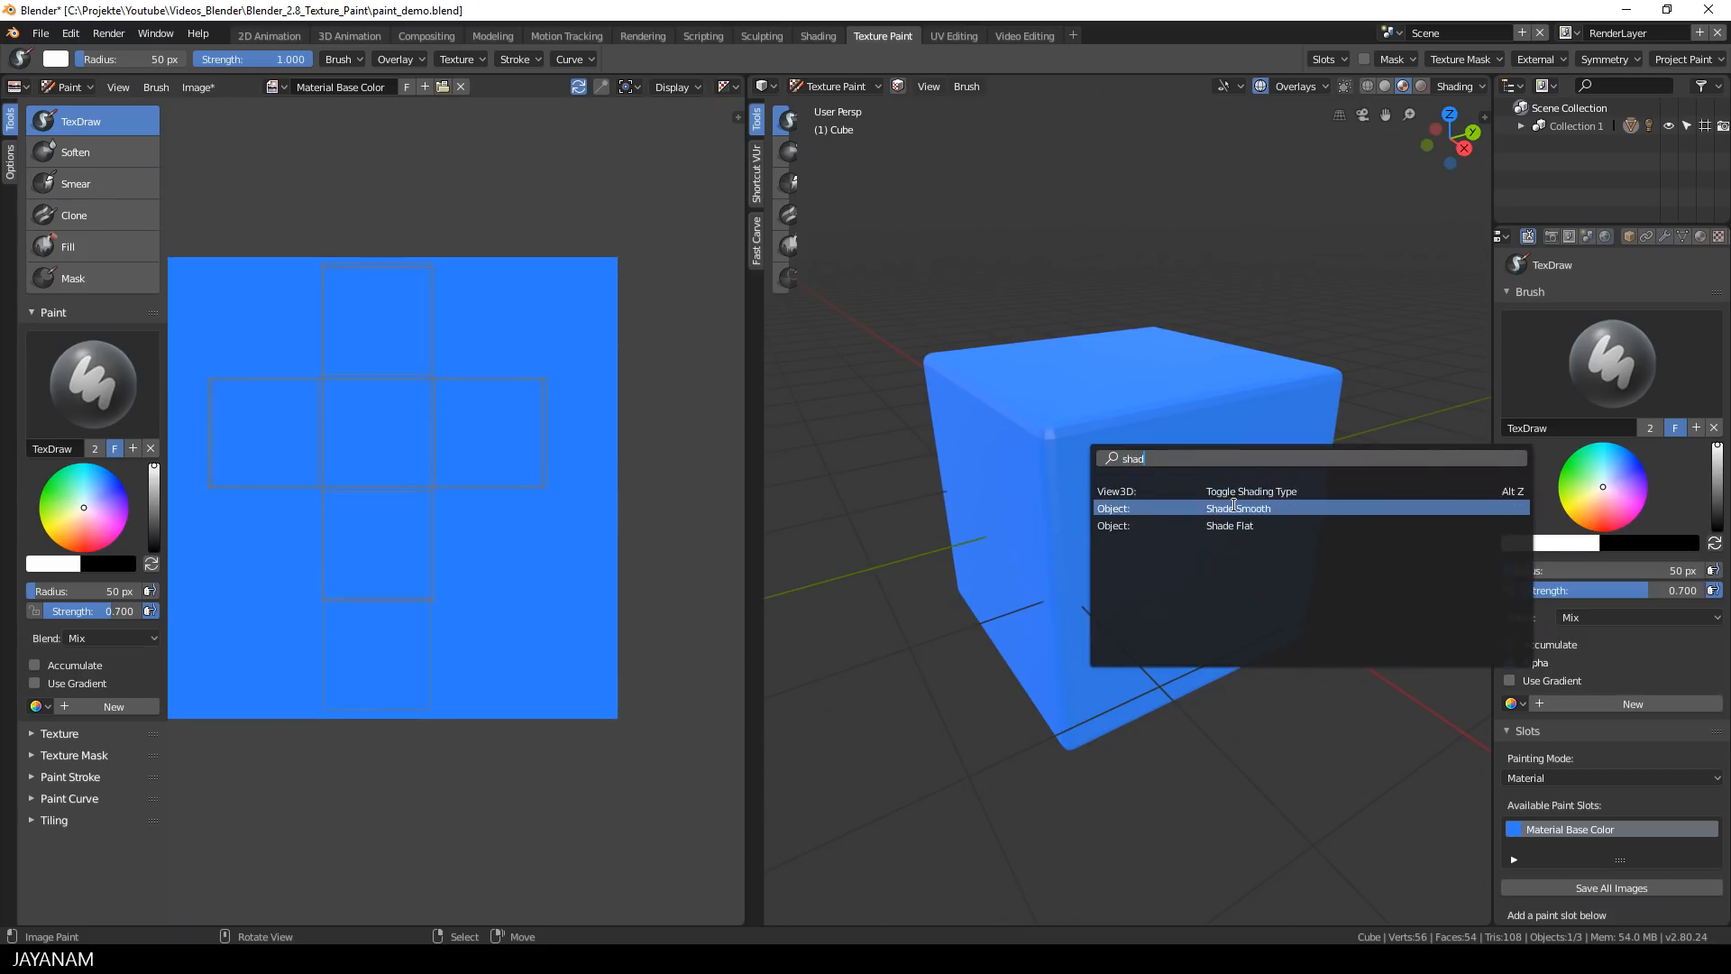
left_click(1238, 507)
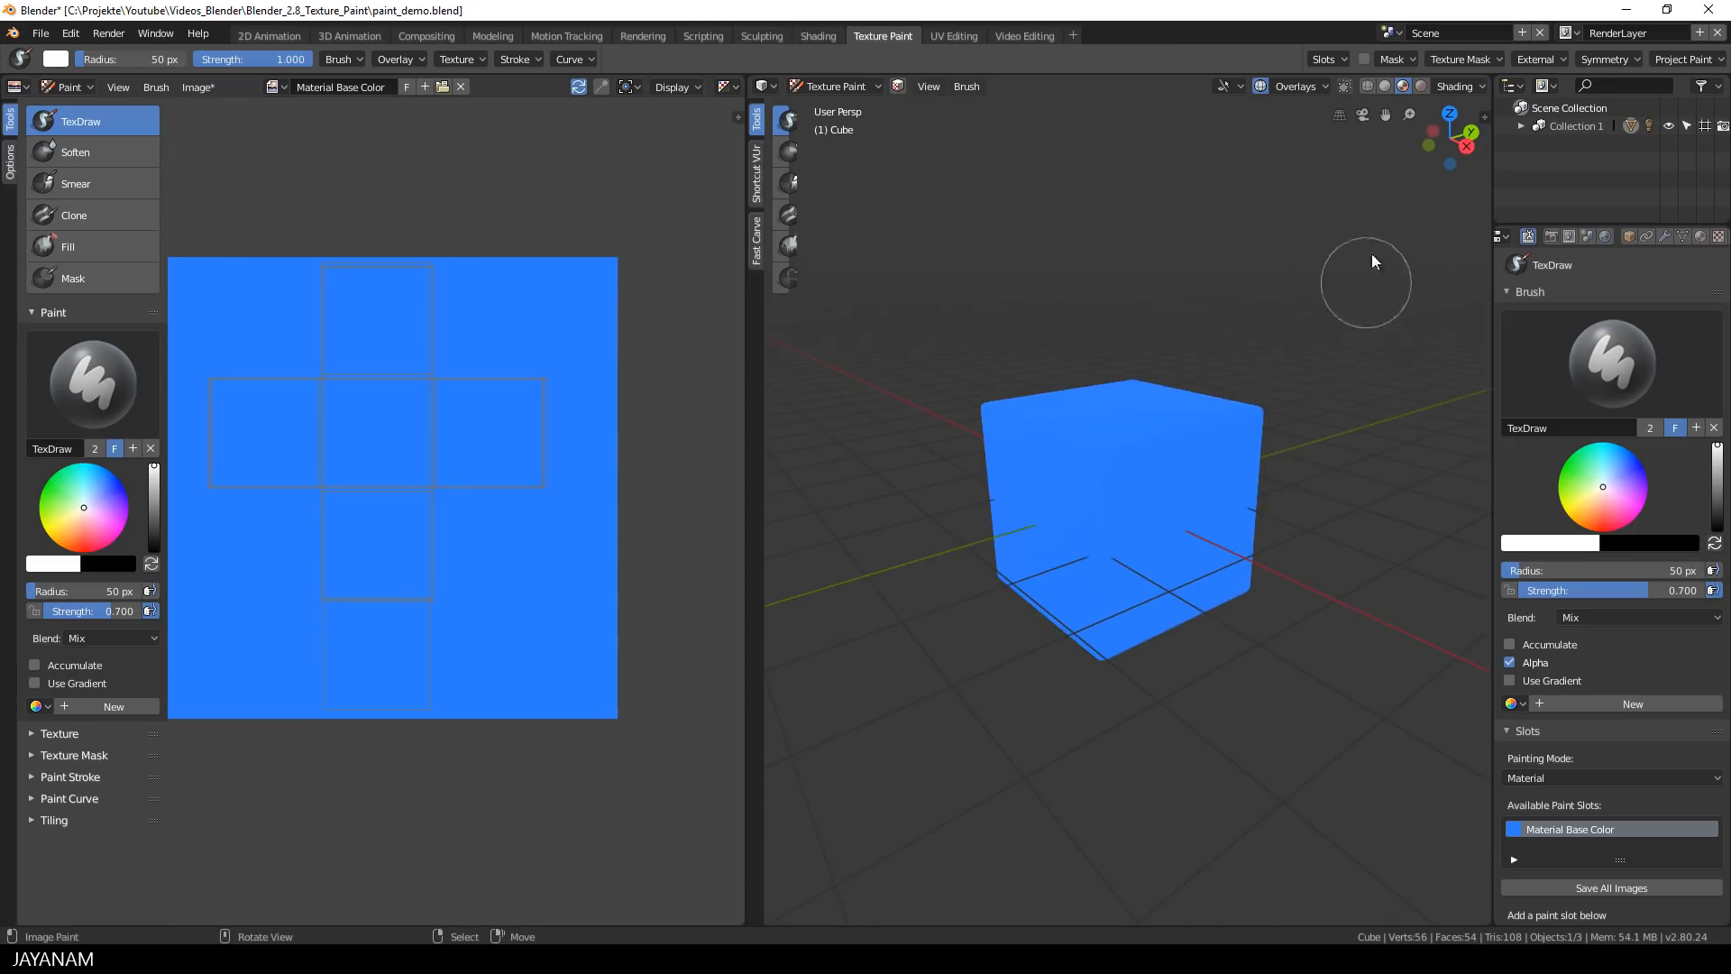
Step: Toggle Scene Lights in the viewport Shading popover
left_click(1456, 87)
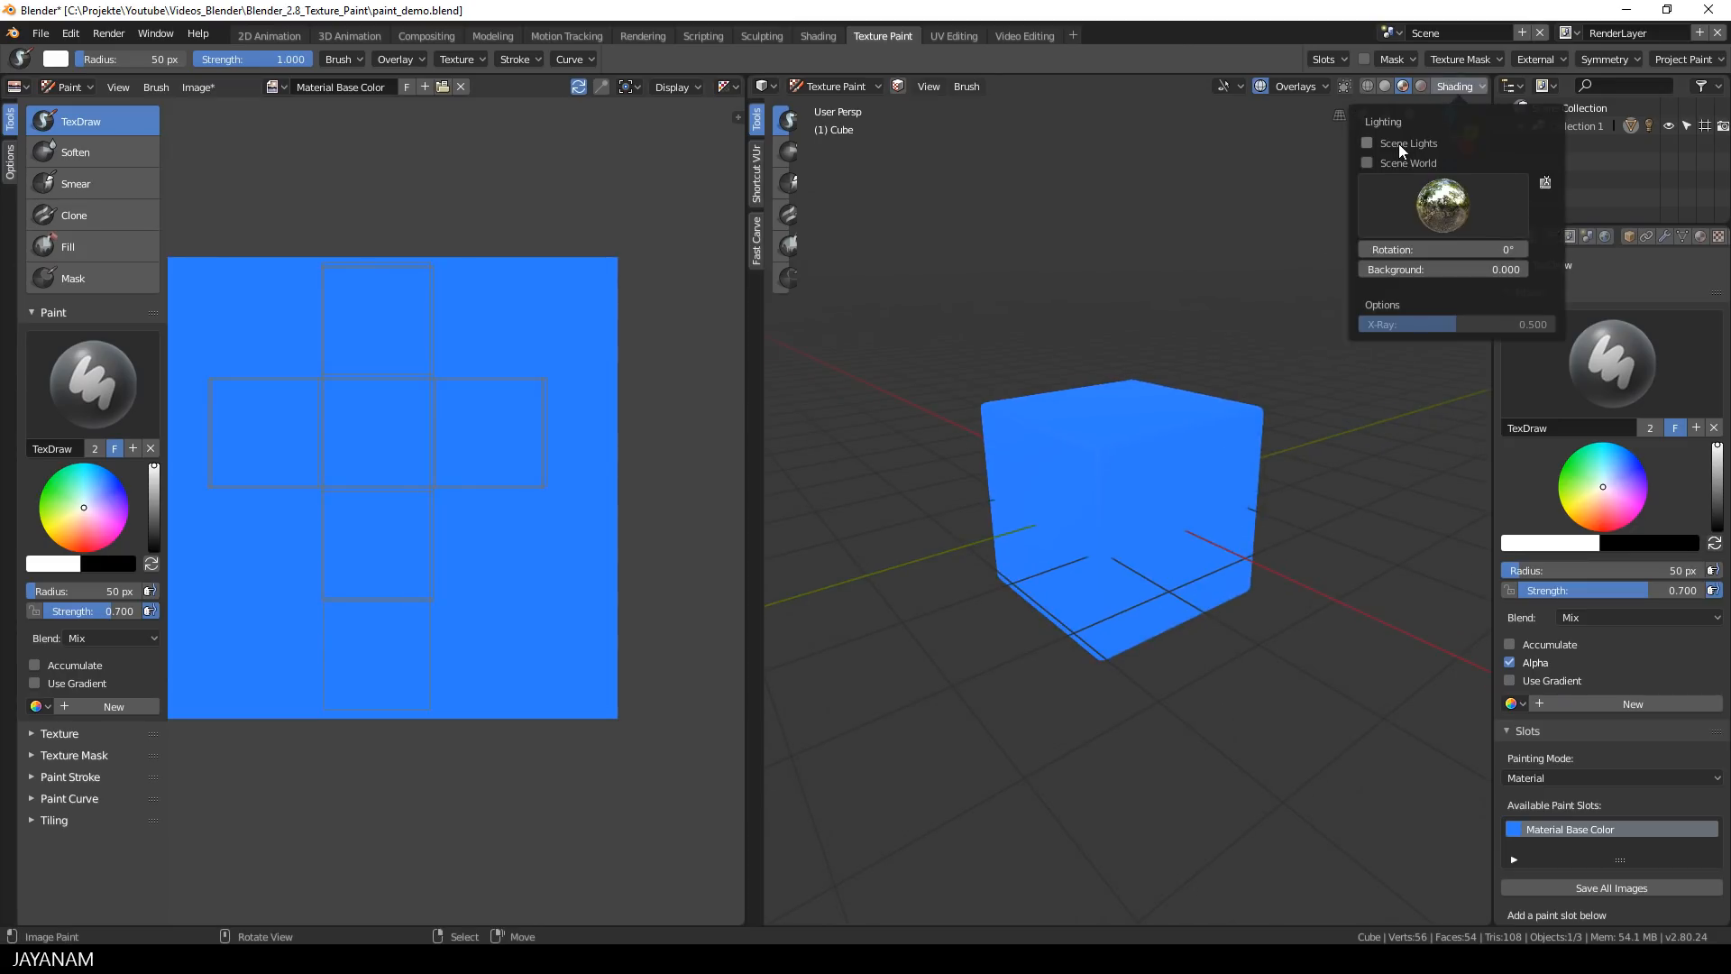
left_click(1259, 87)
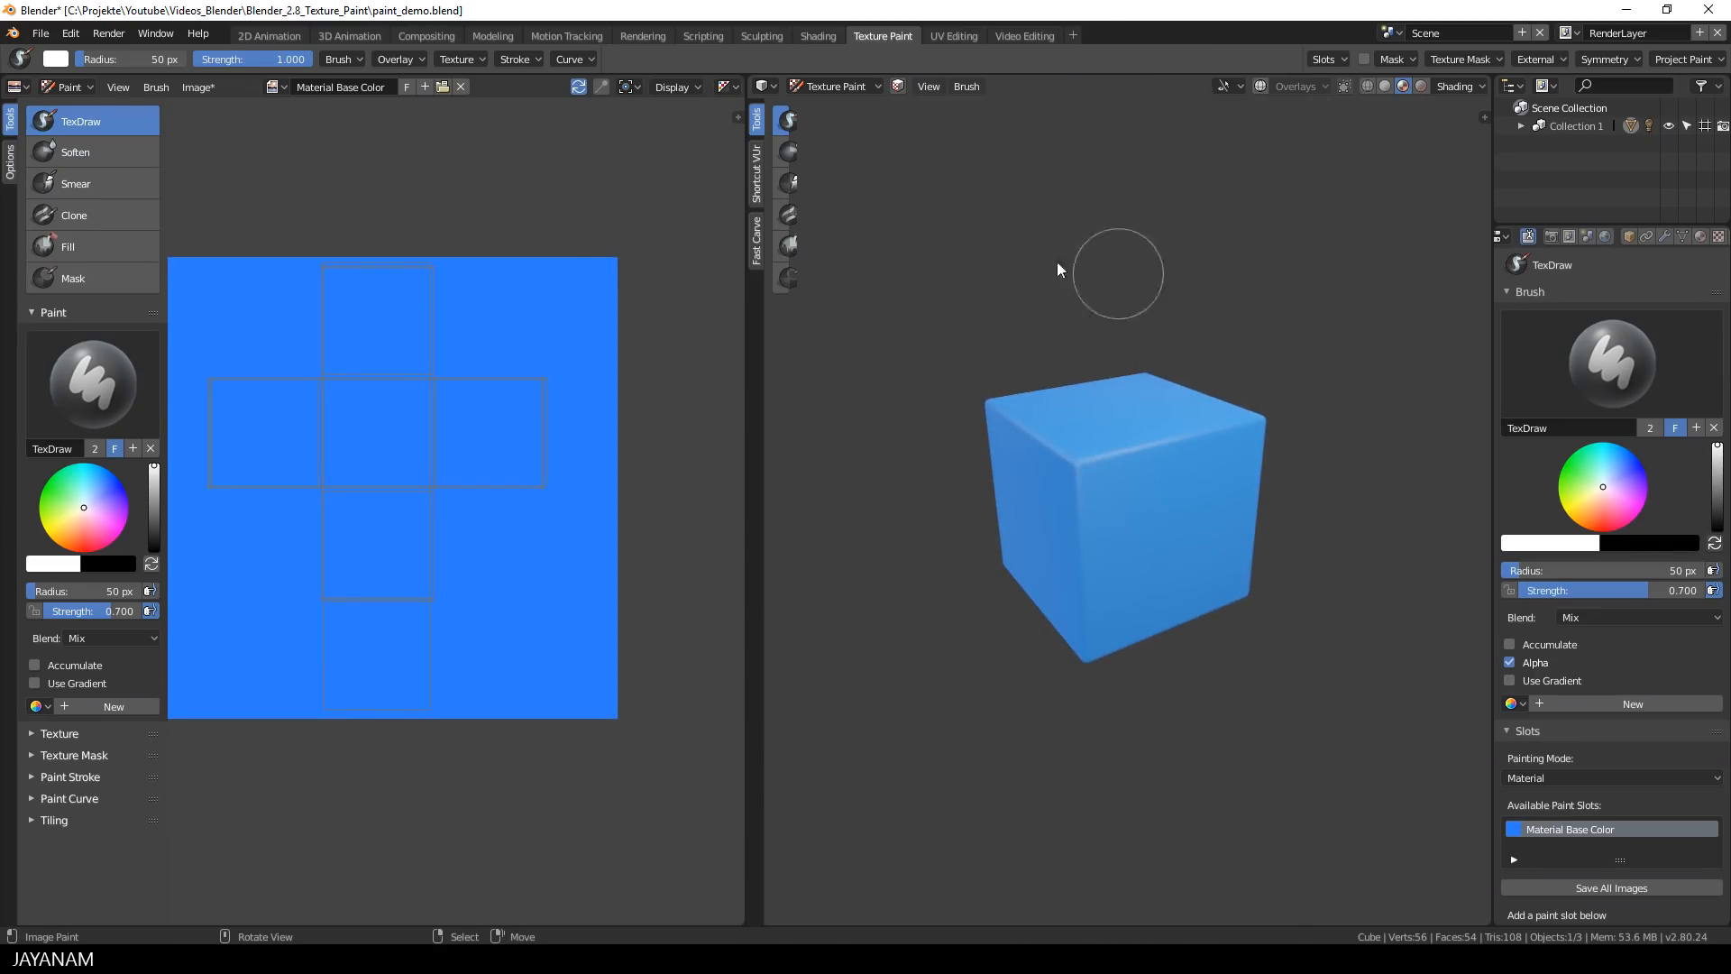
left_click(200, 86)
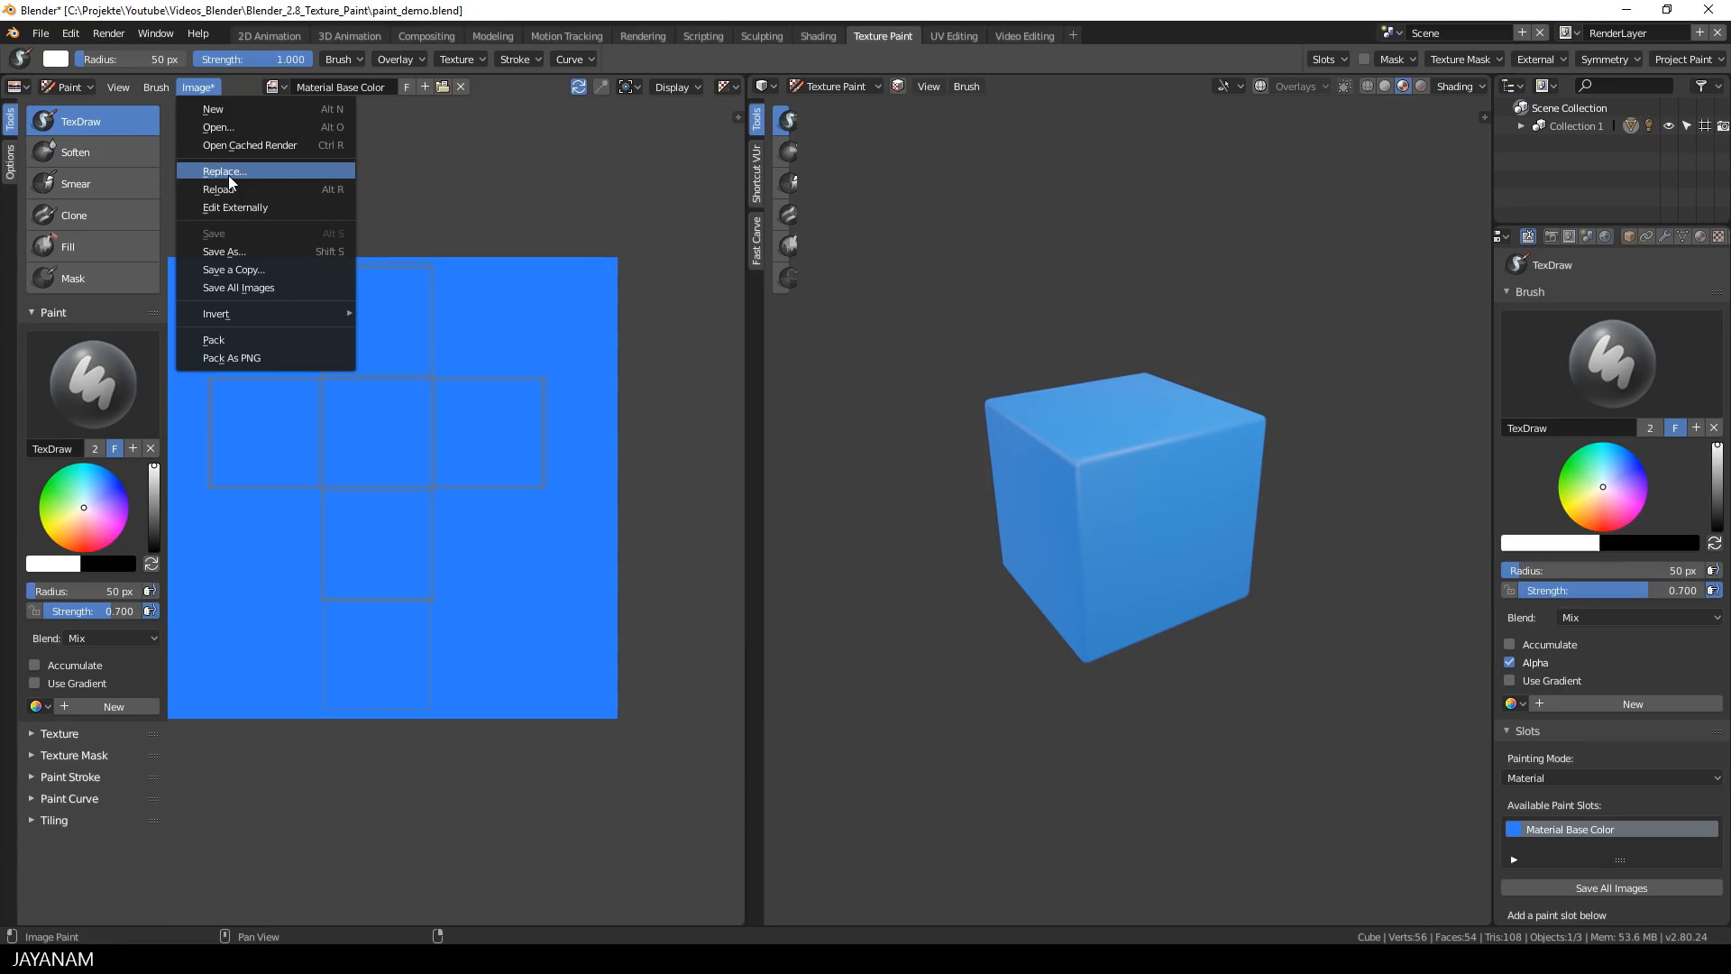
Step: Save the texture as Base Color.png in the Blender_2.8_Texture_Paint folder
left_click(224, 251)
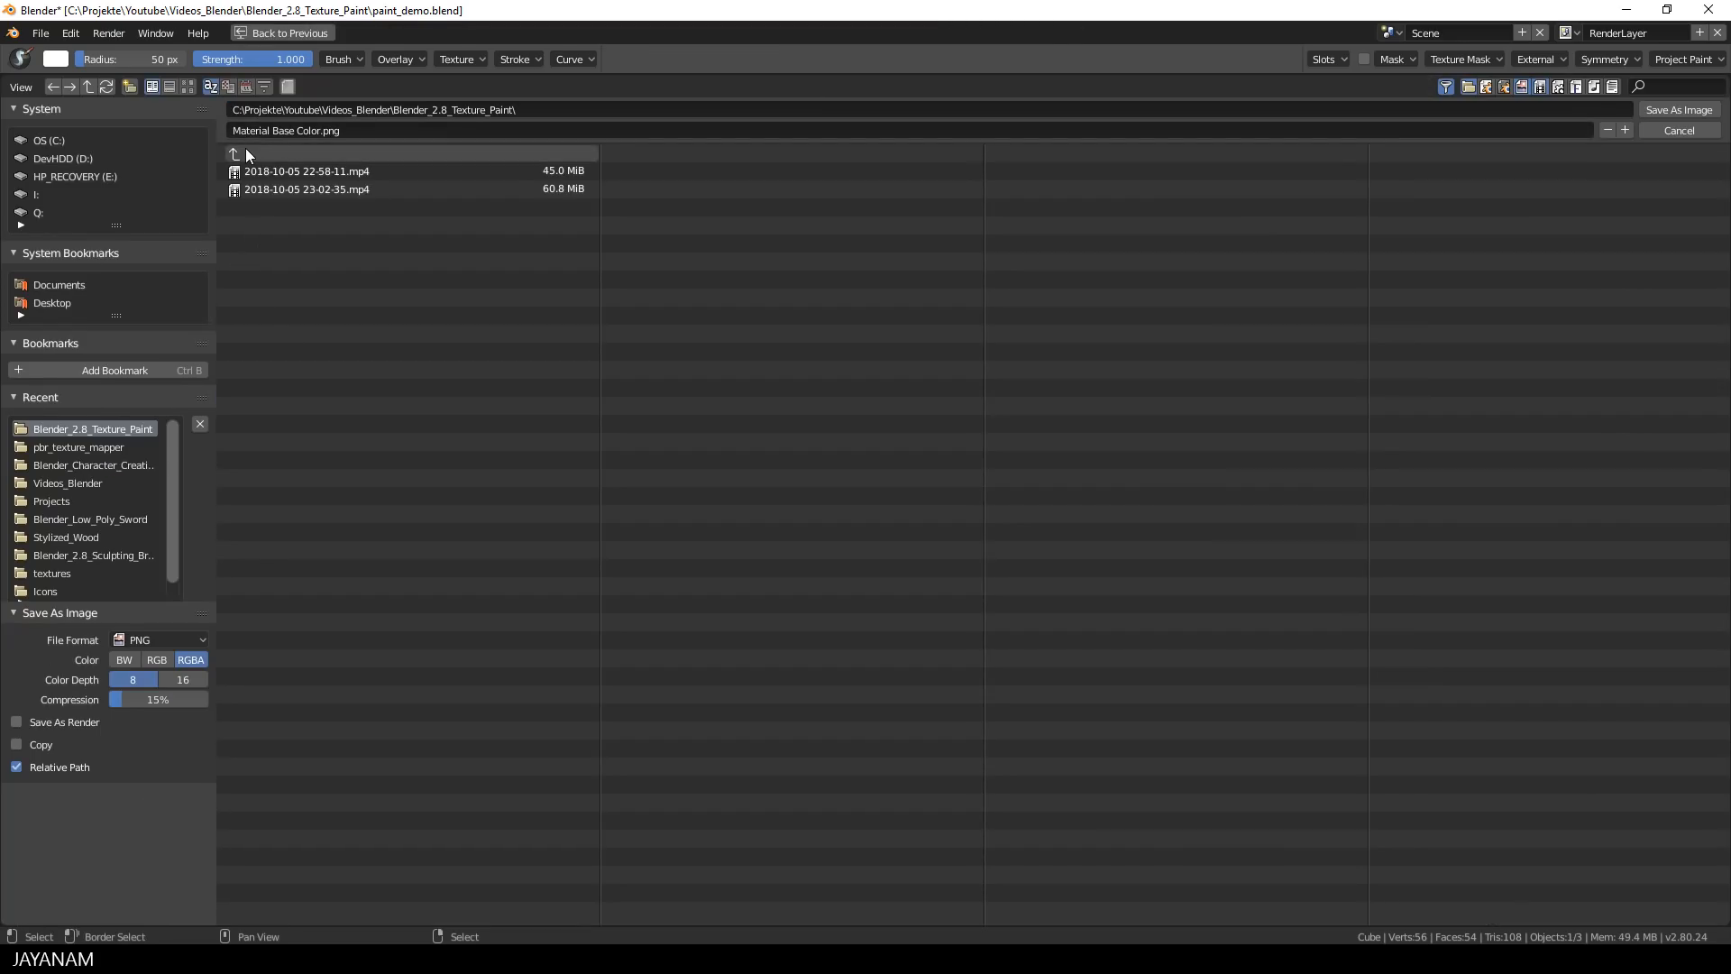
mouse_move(376, 130)
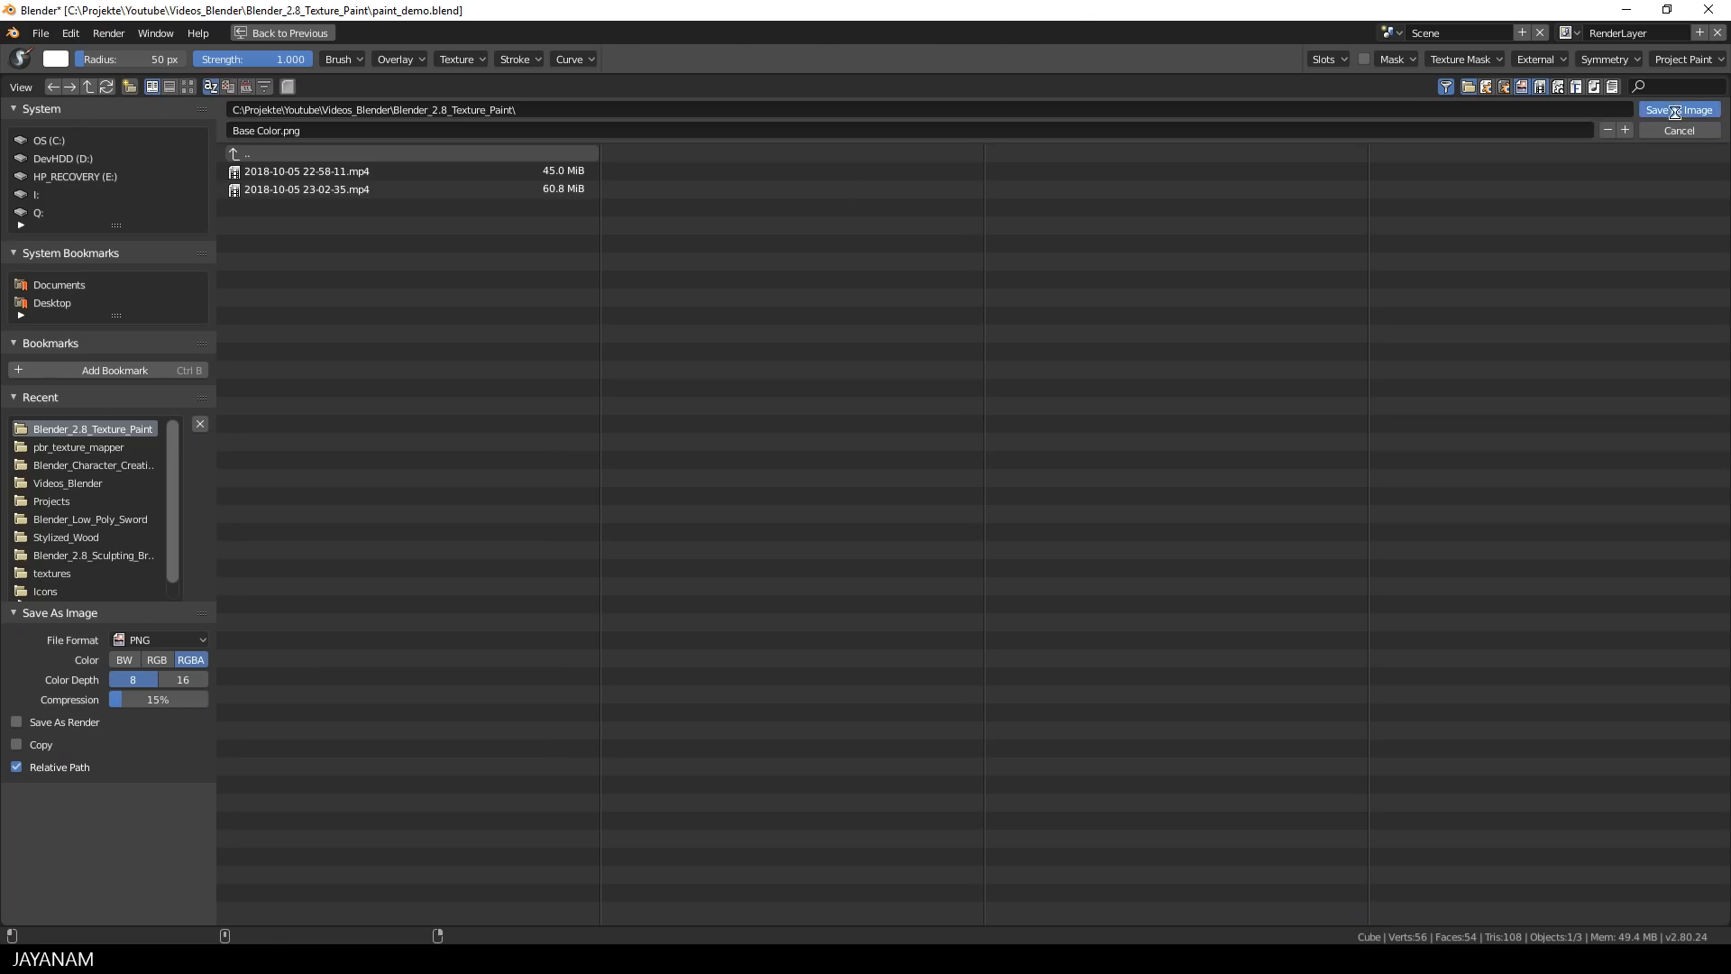
left_click(1676, 109)
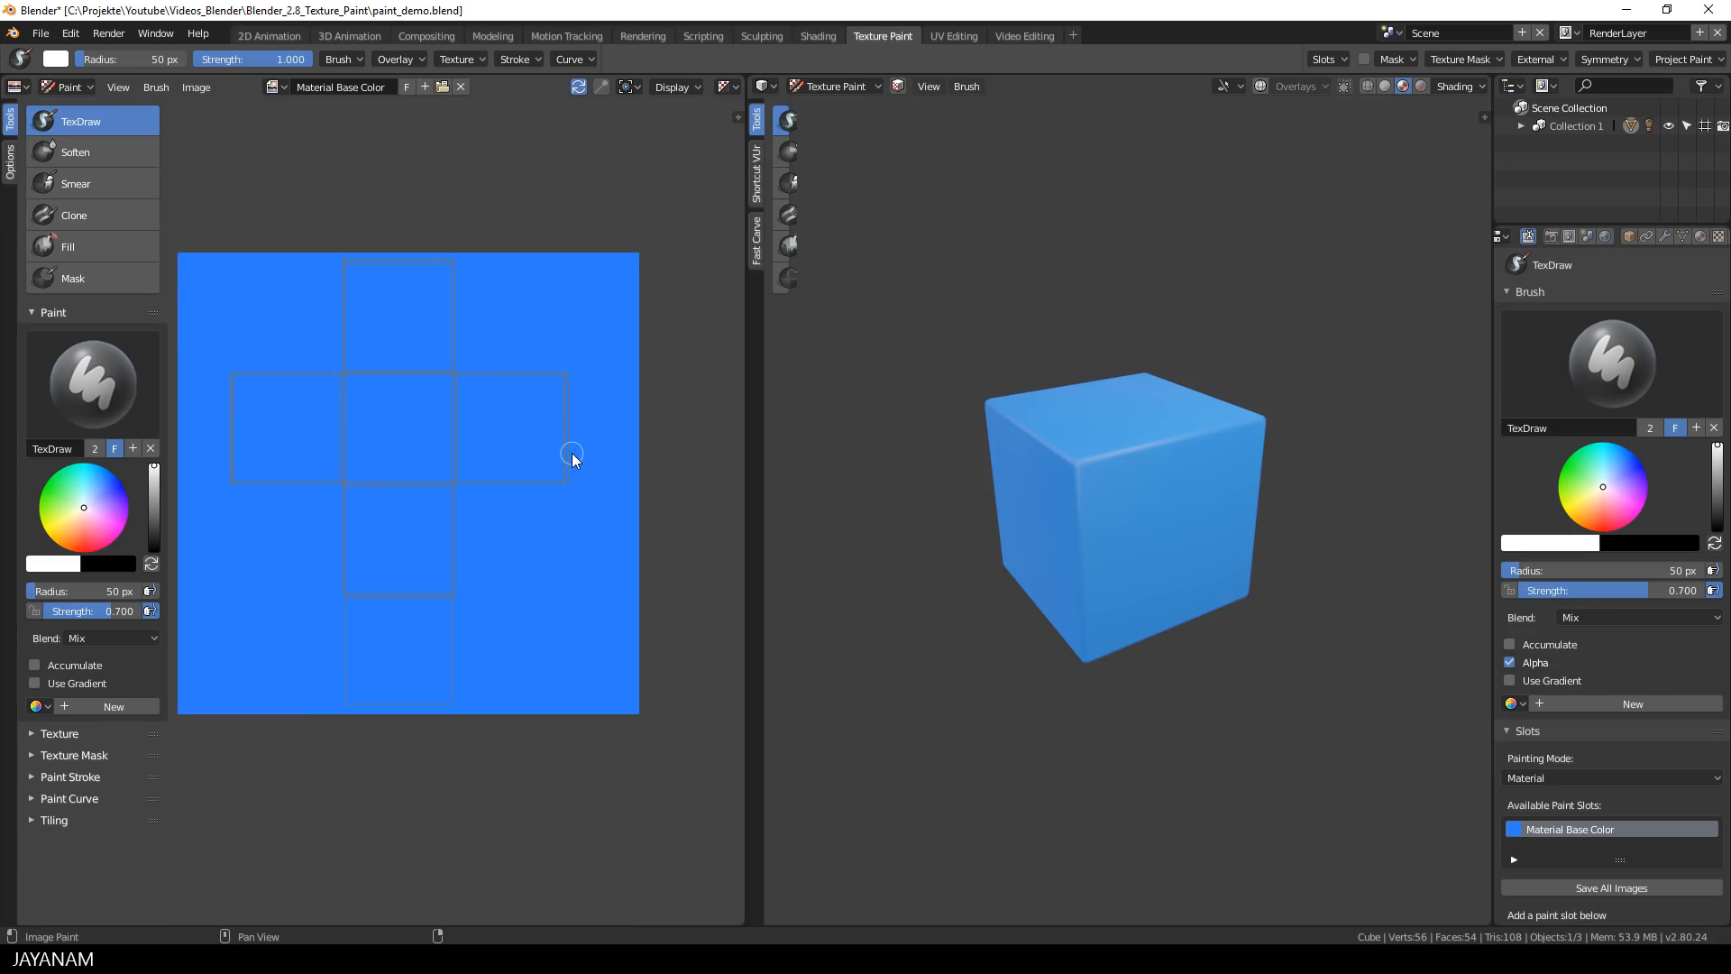
mouse_move(577, 462)
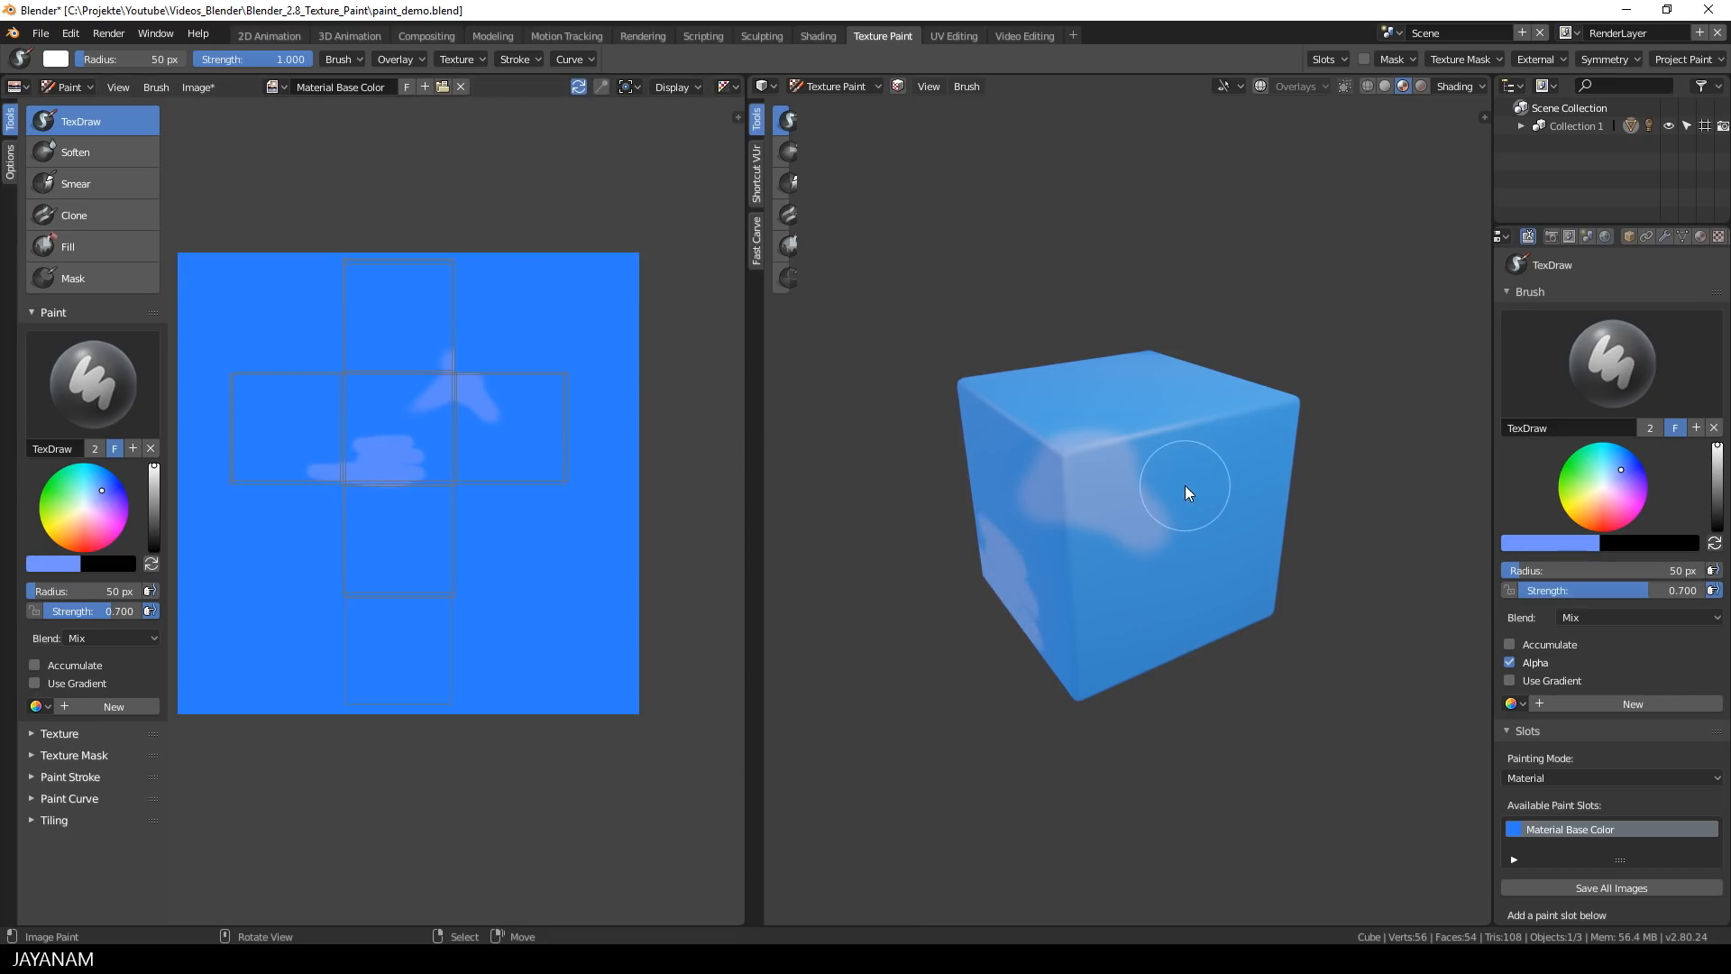
Step: Undo the test strokes, then add a grey-filled 2048 px Material Bump paint slot
key("ctrl+z")
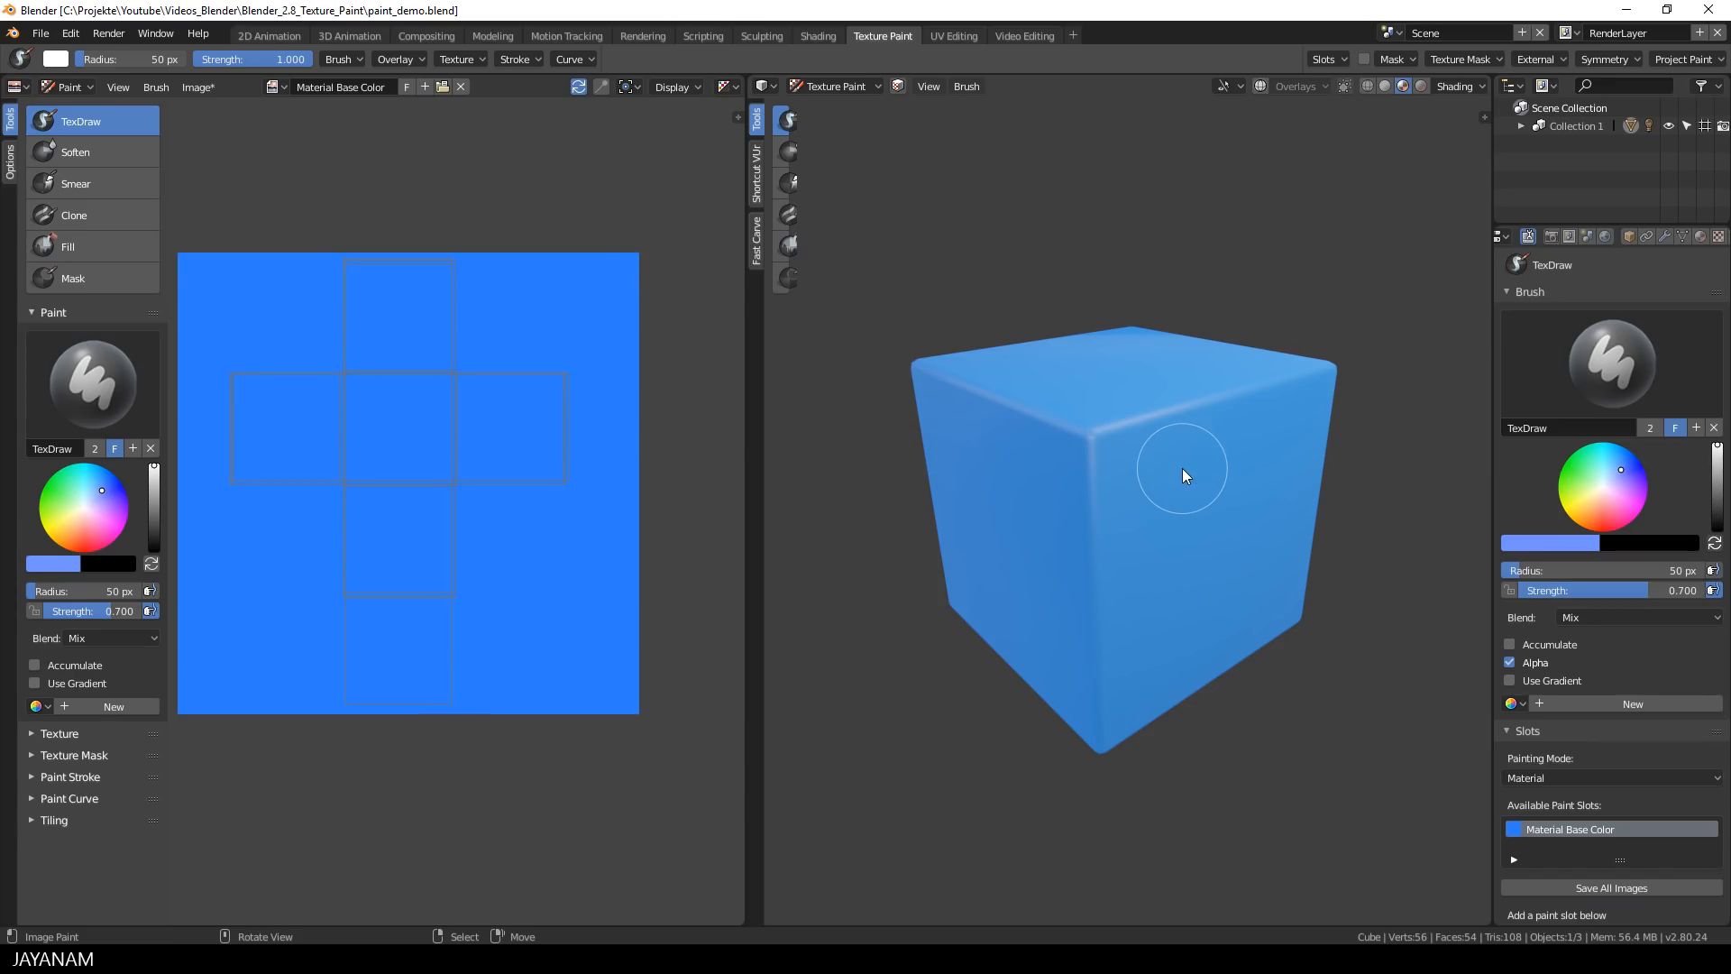
scroll("down", 3)
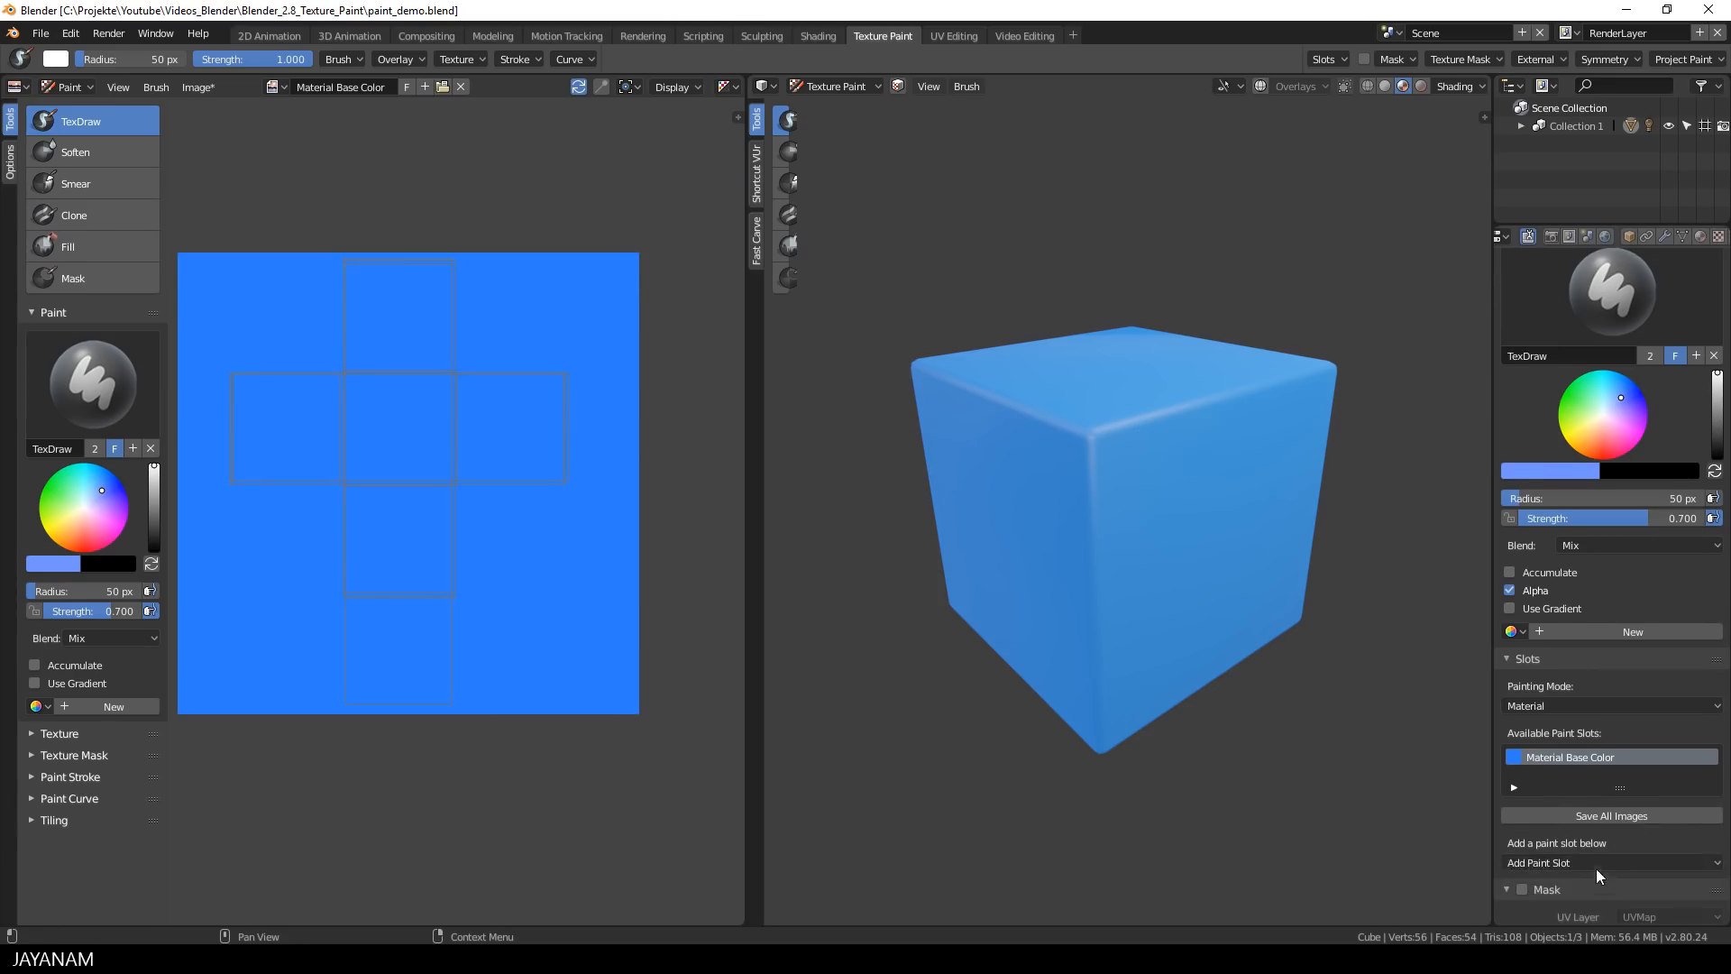
left_click(1609, 862)
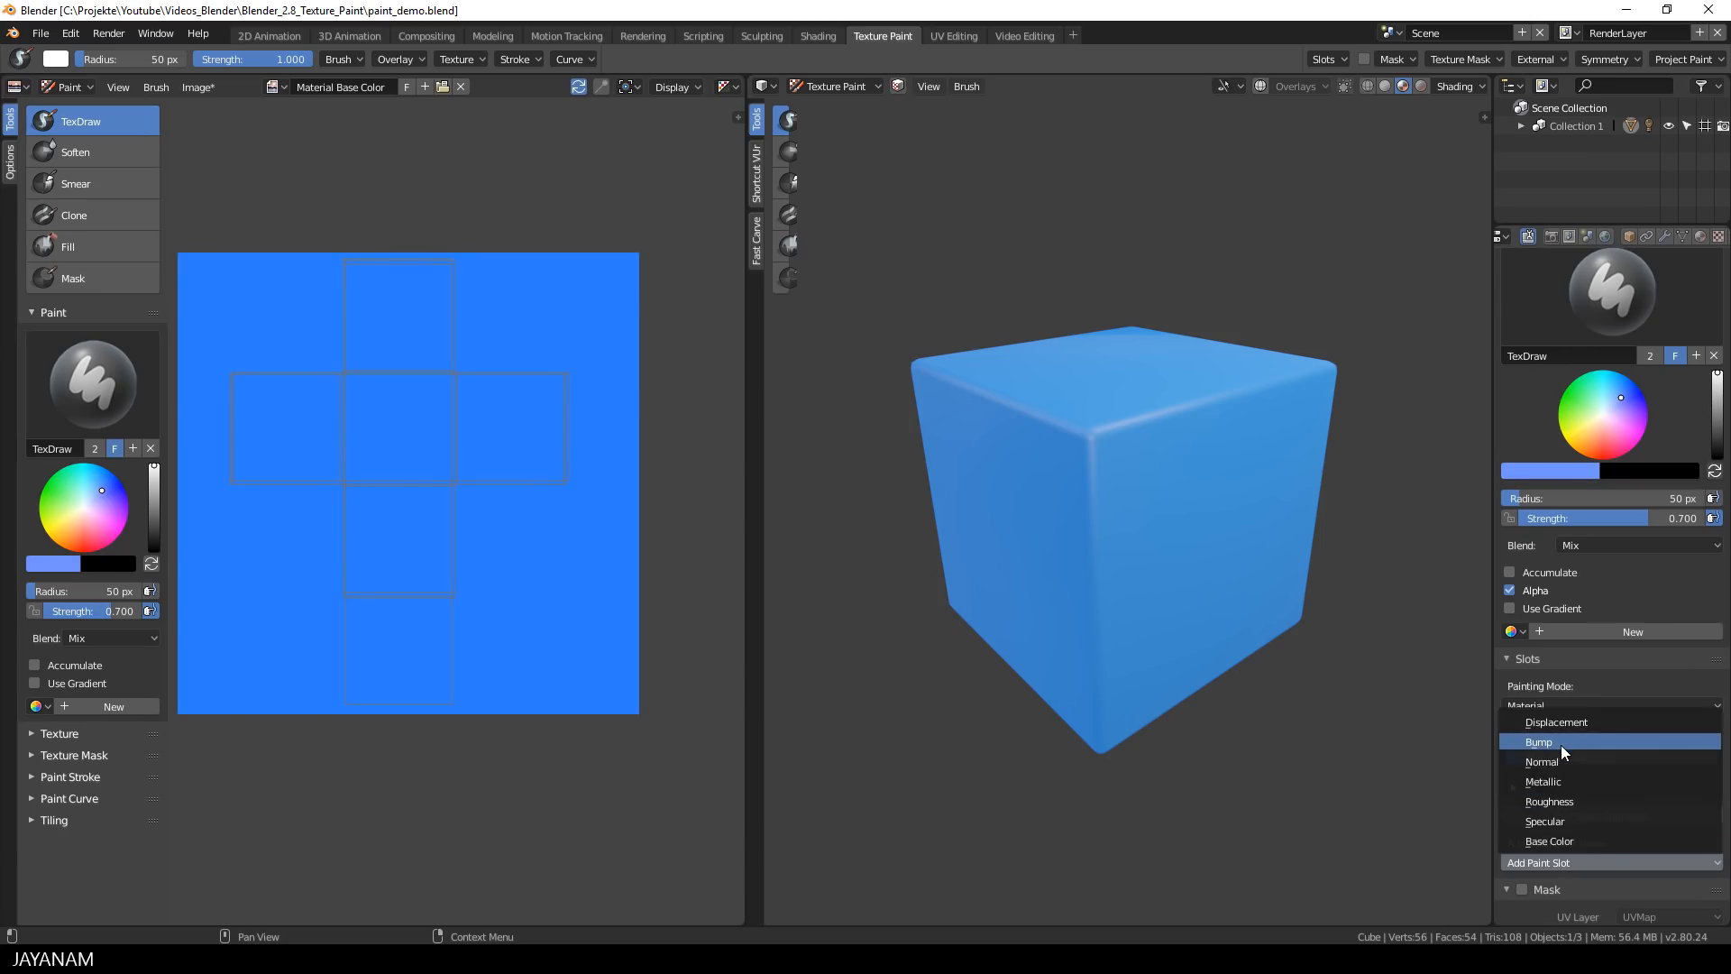
left_click(1538, 741)
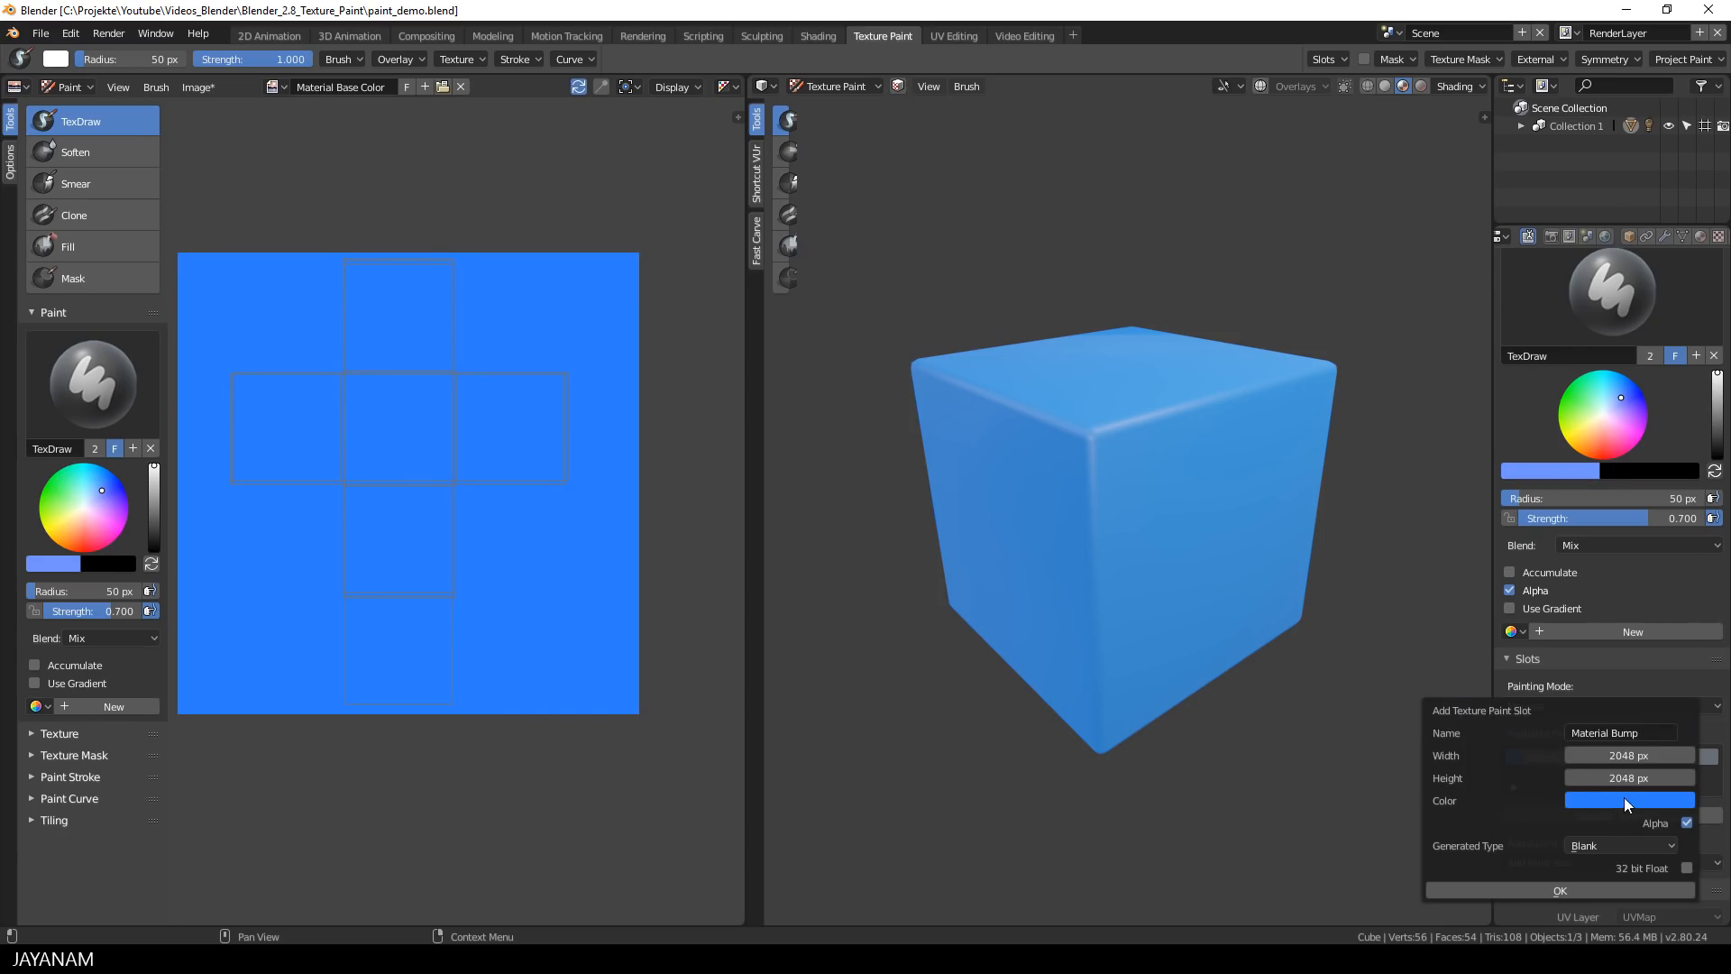
left_click(1627, 800)
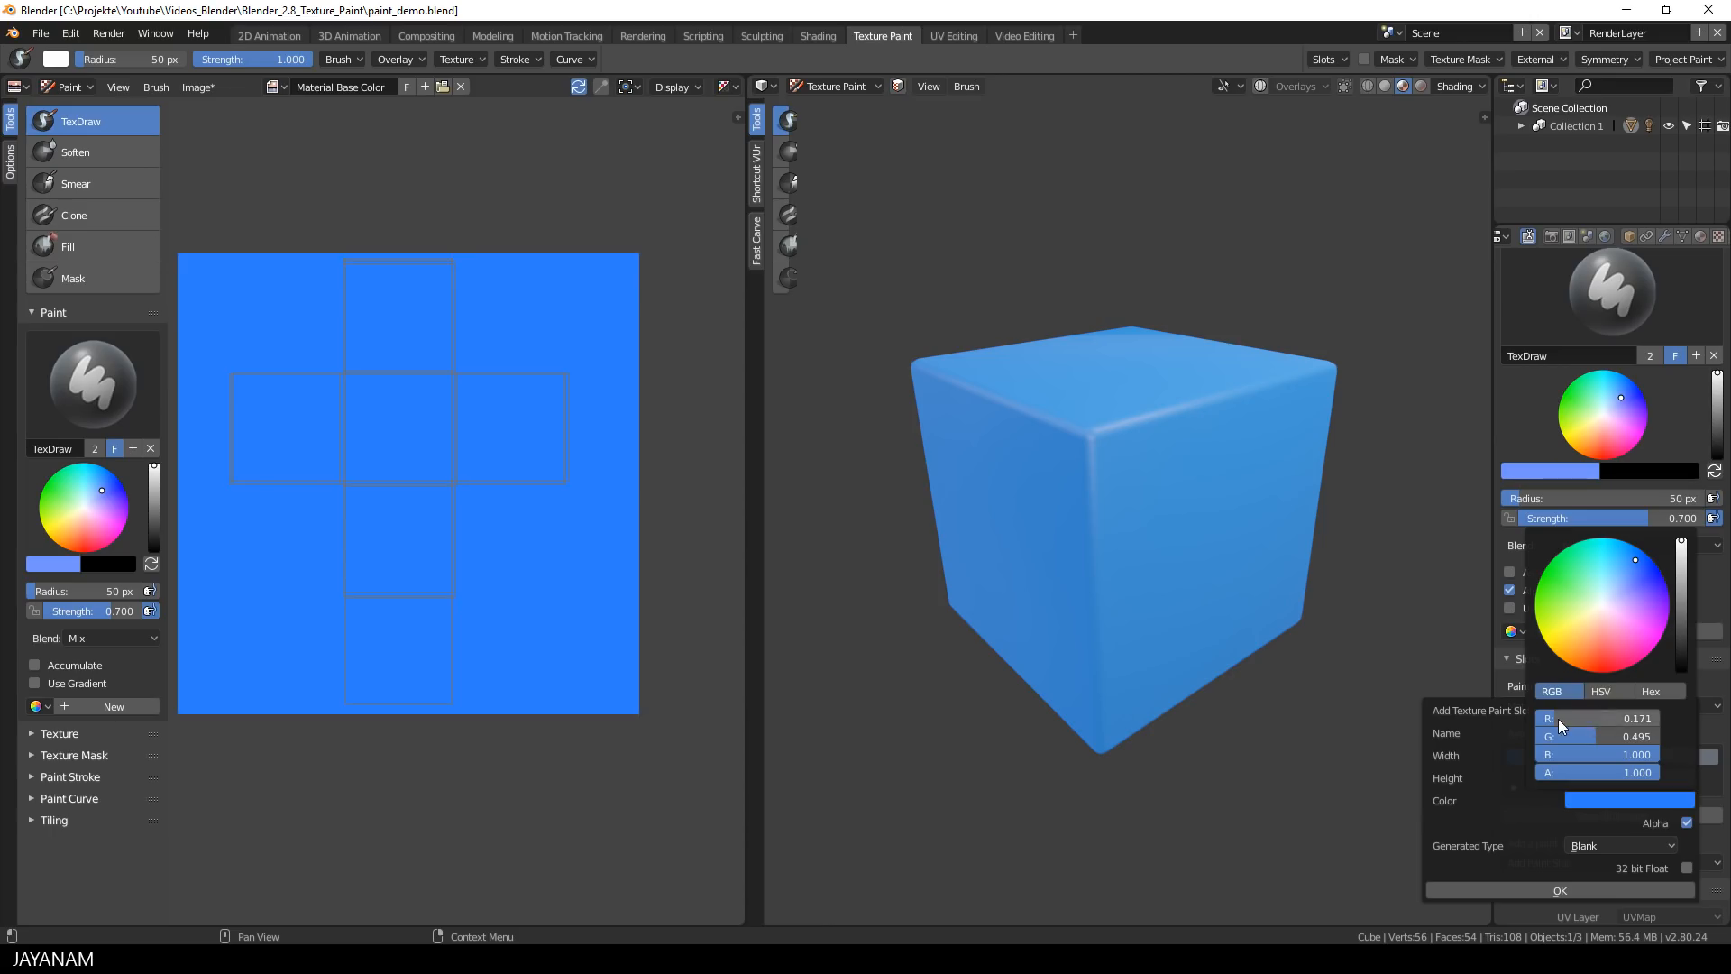
left_click(1602, 604)
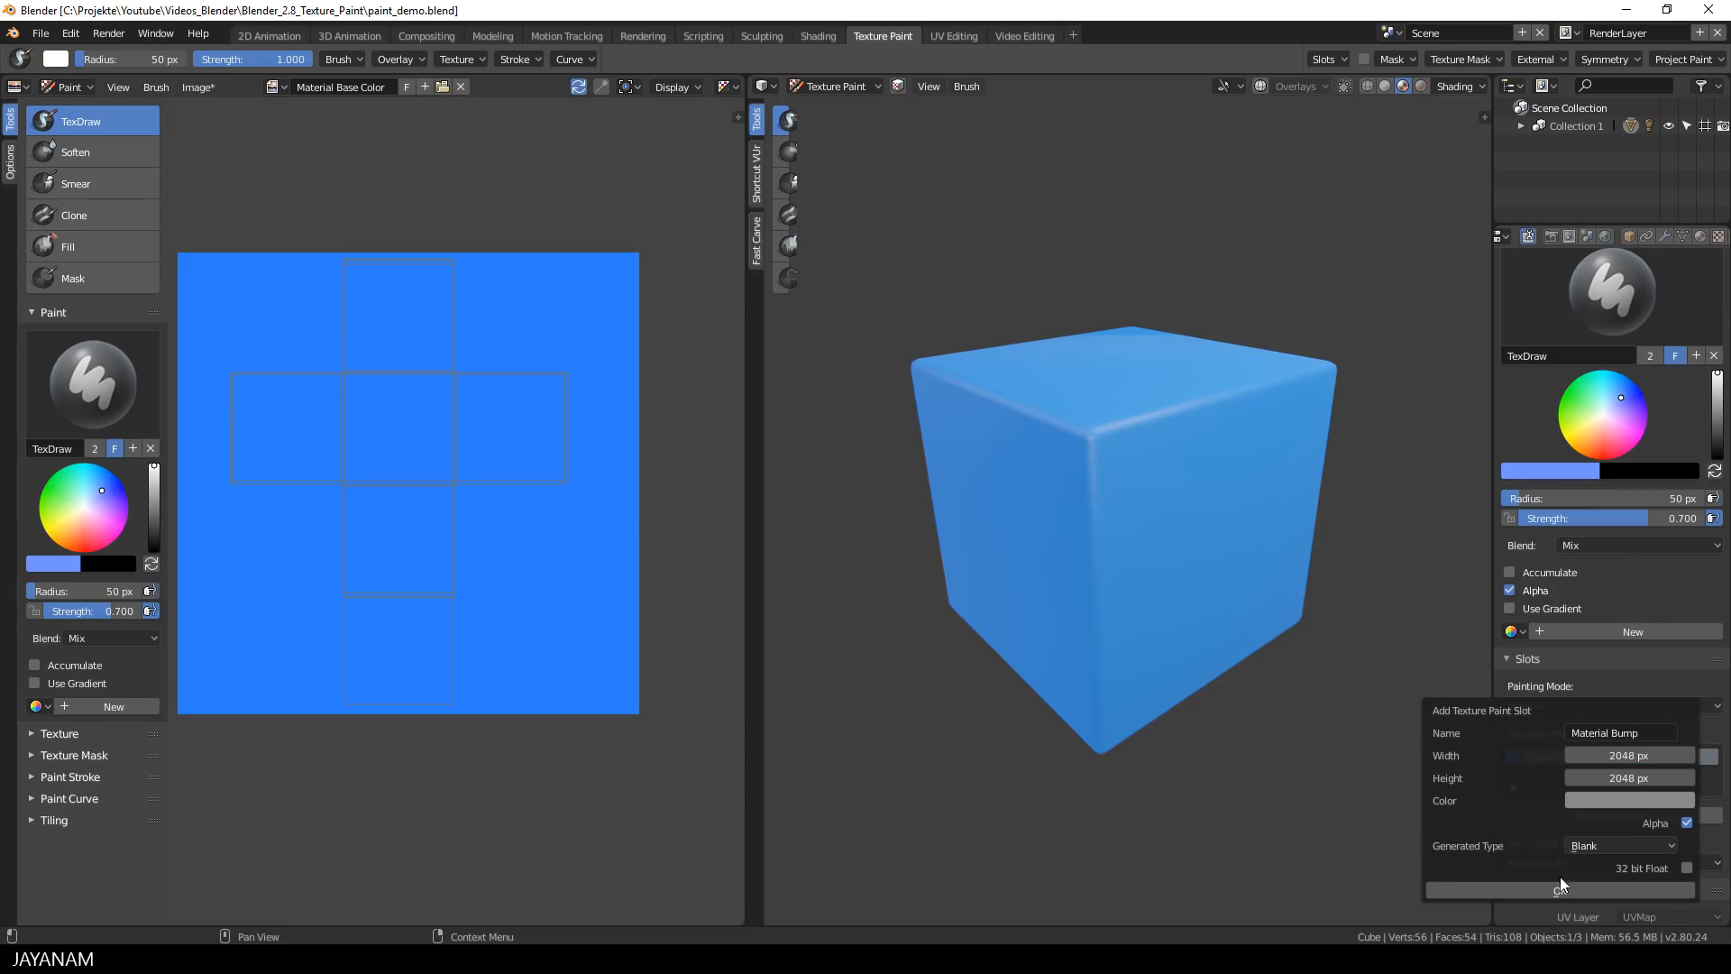
left_click(1560, 890)
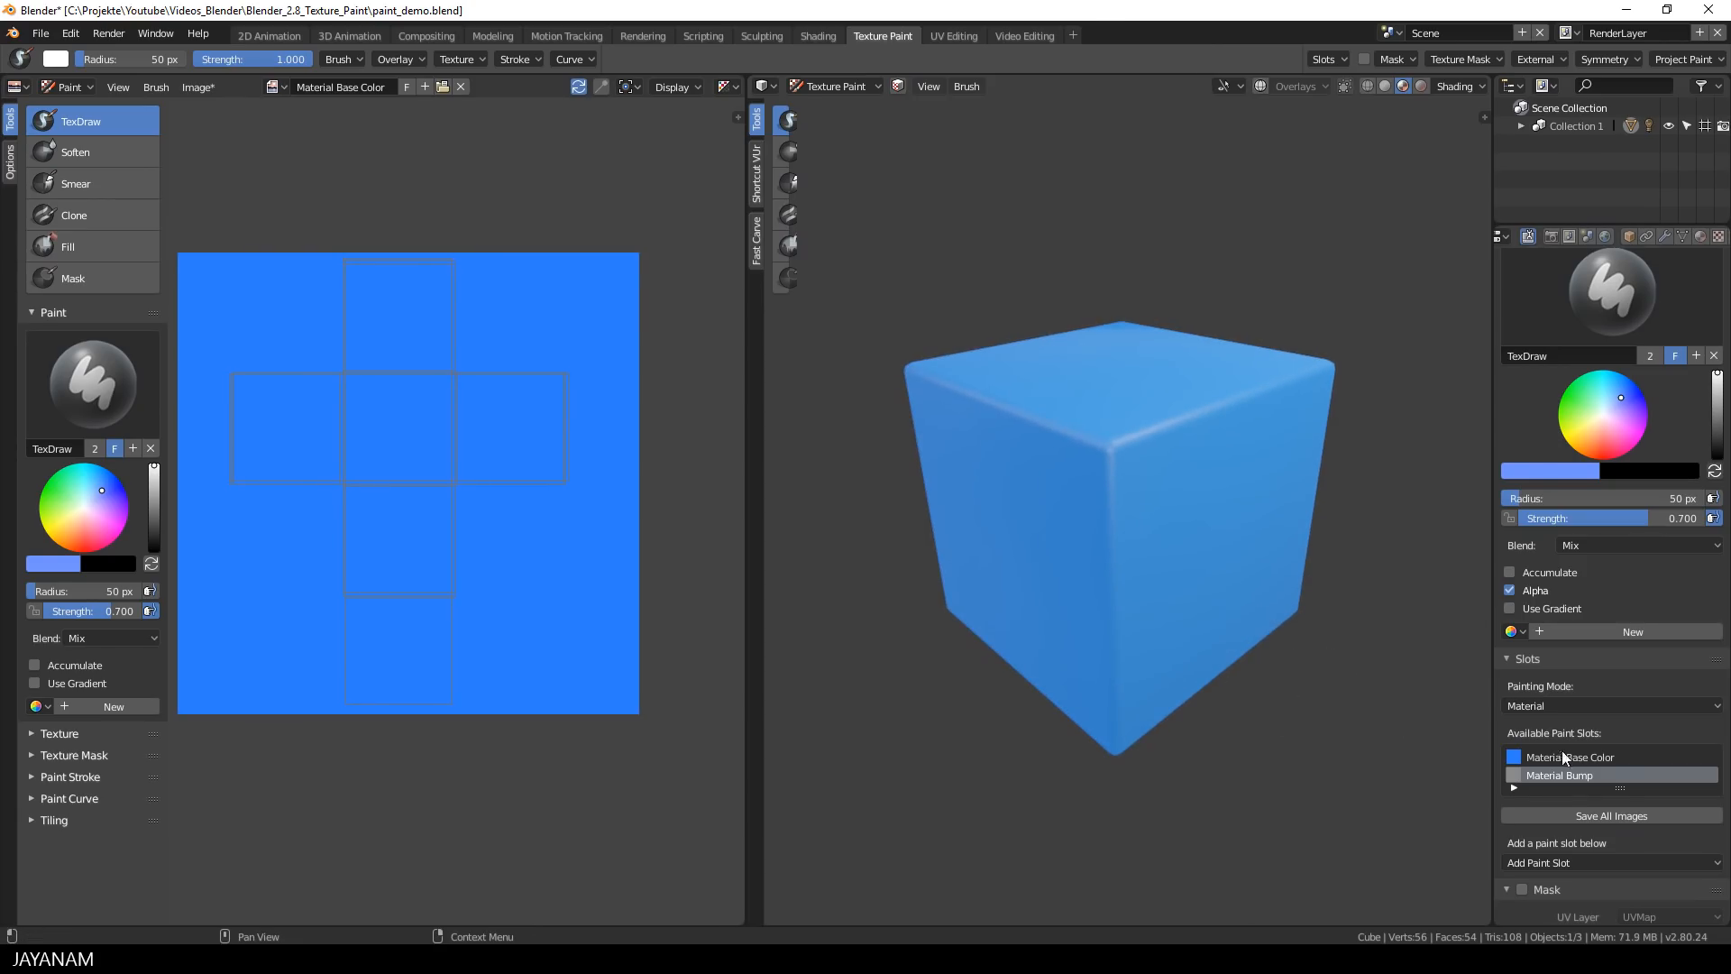
Step: Select the Material Bump image as the active paint slot
left_click(1563, 773)
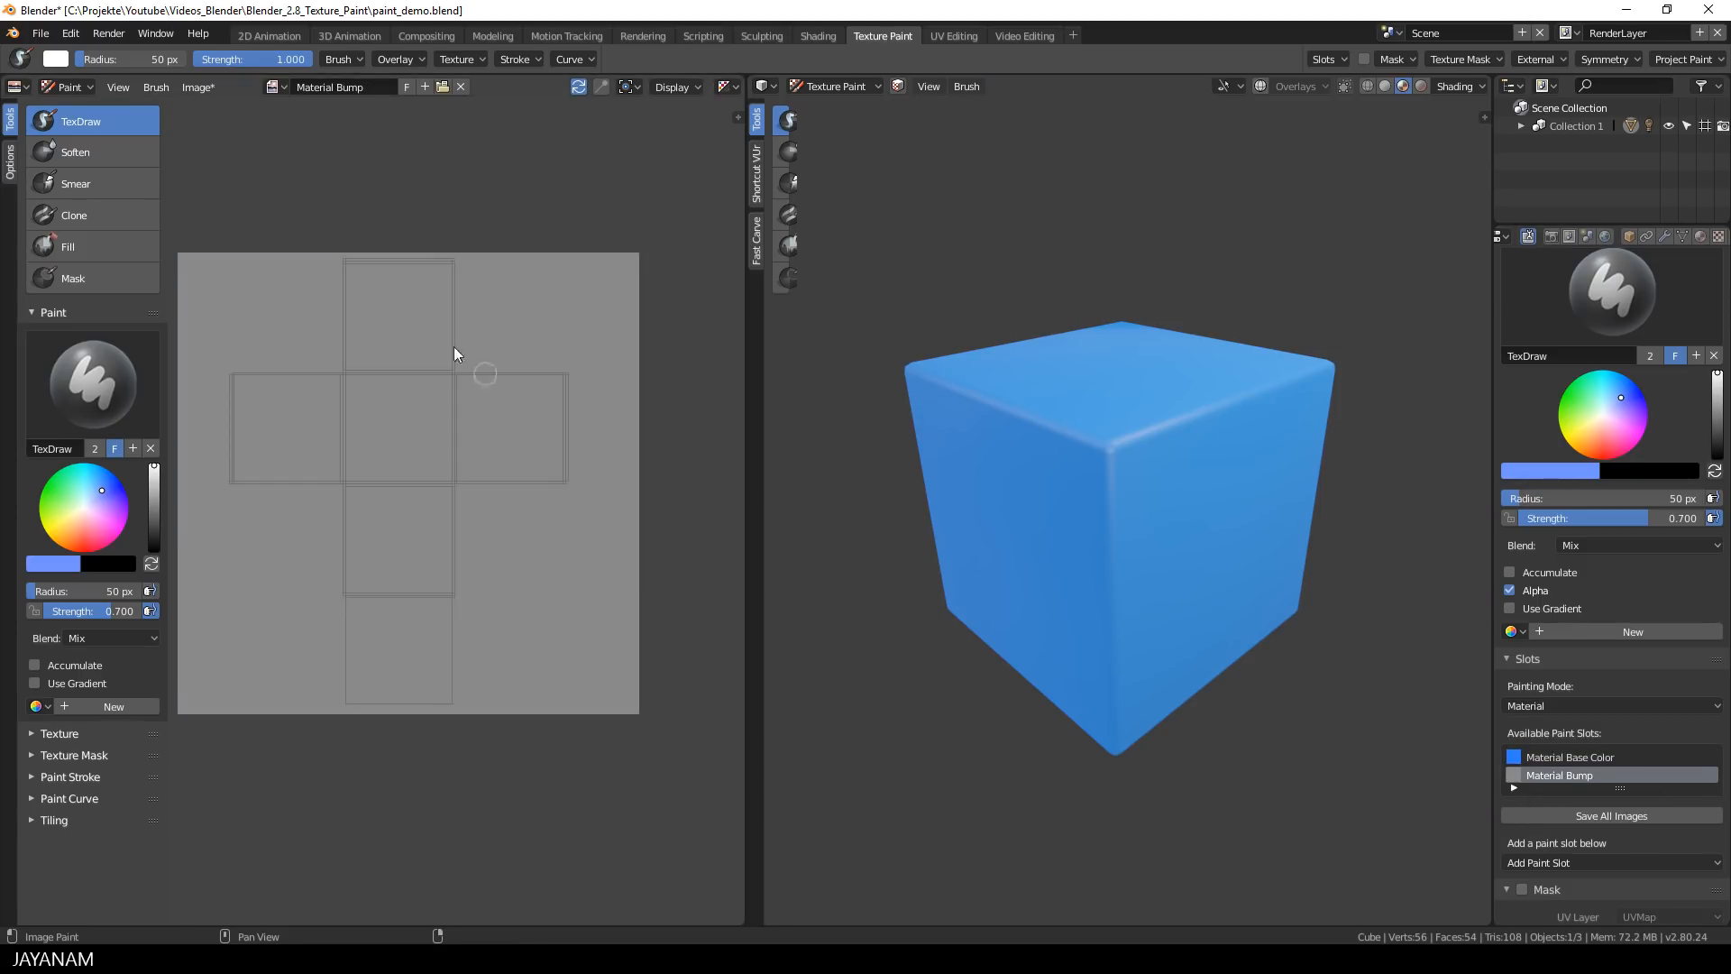
mouse_move(431, 408)
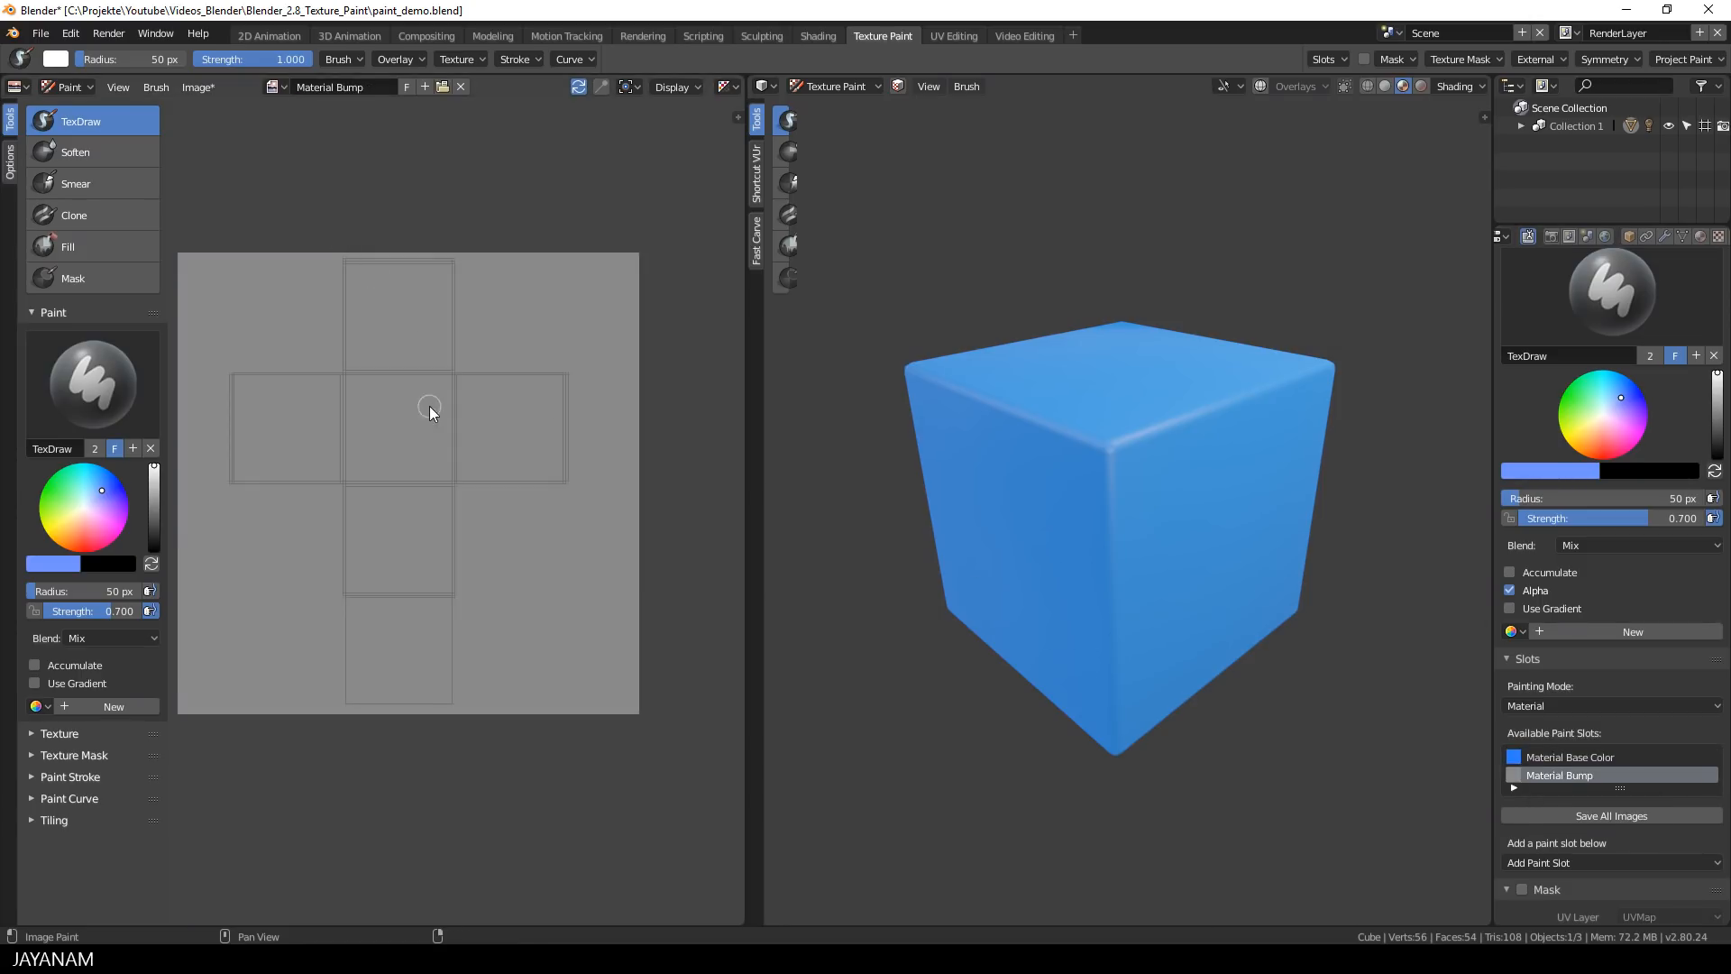
mouse_move(249, 463)
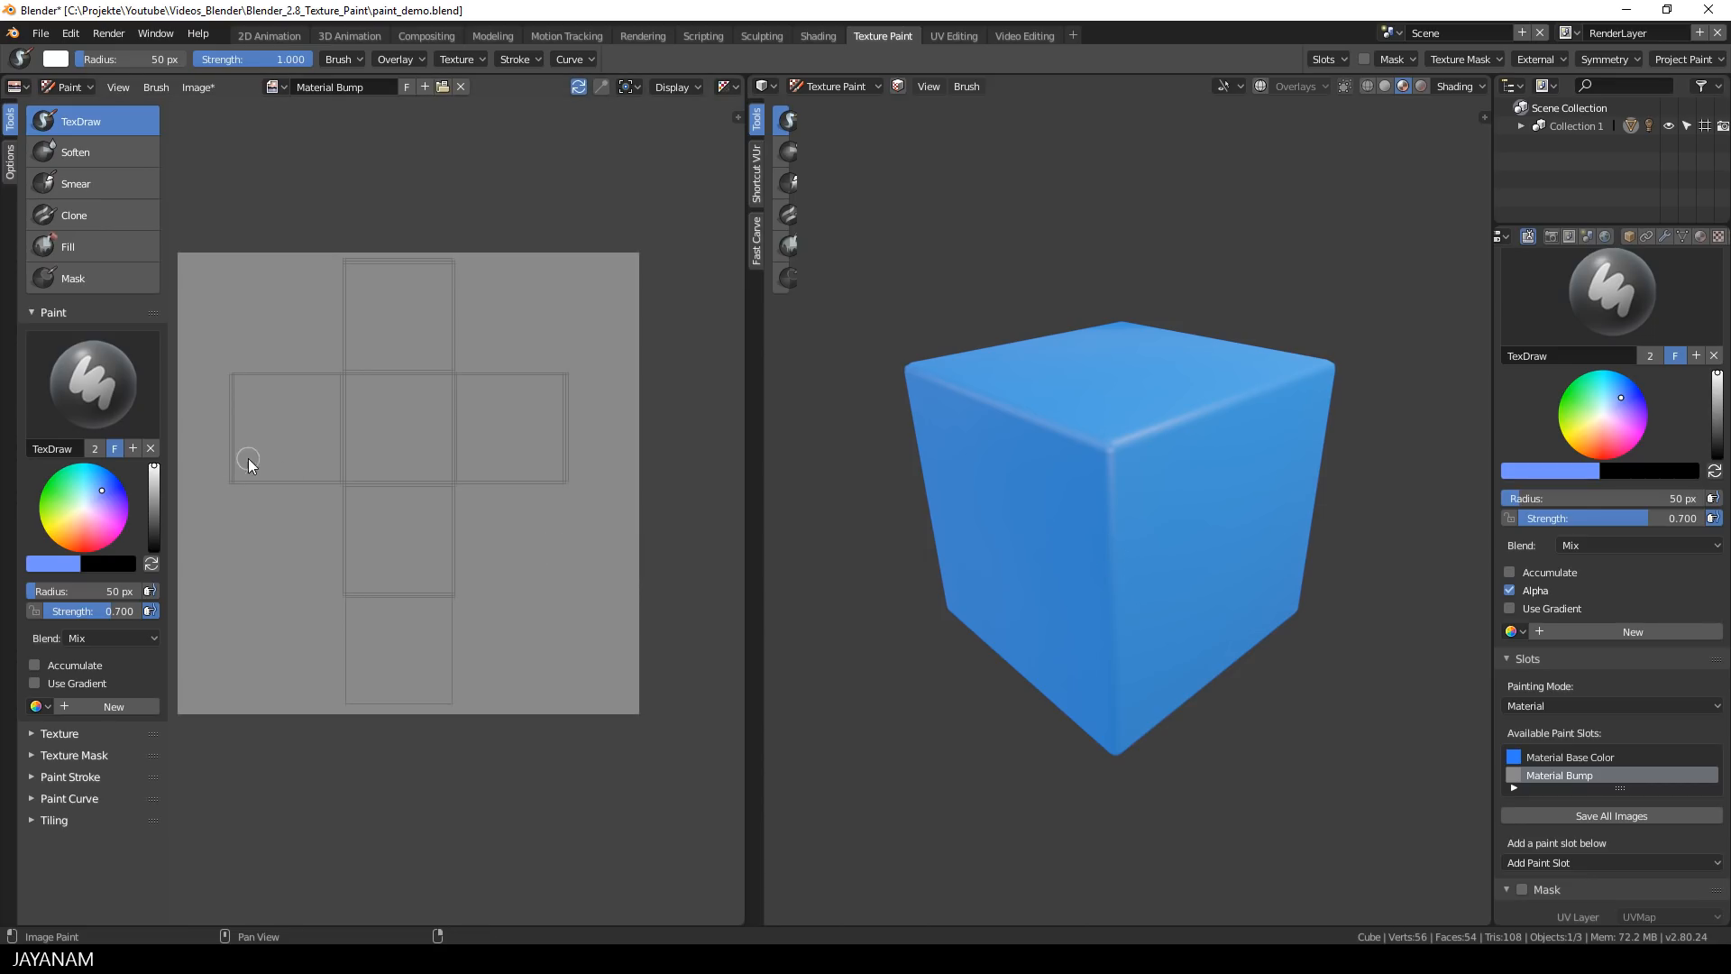
mouse_move(151, 511)
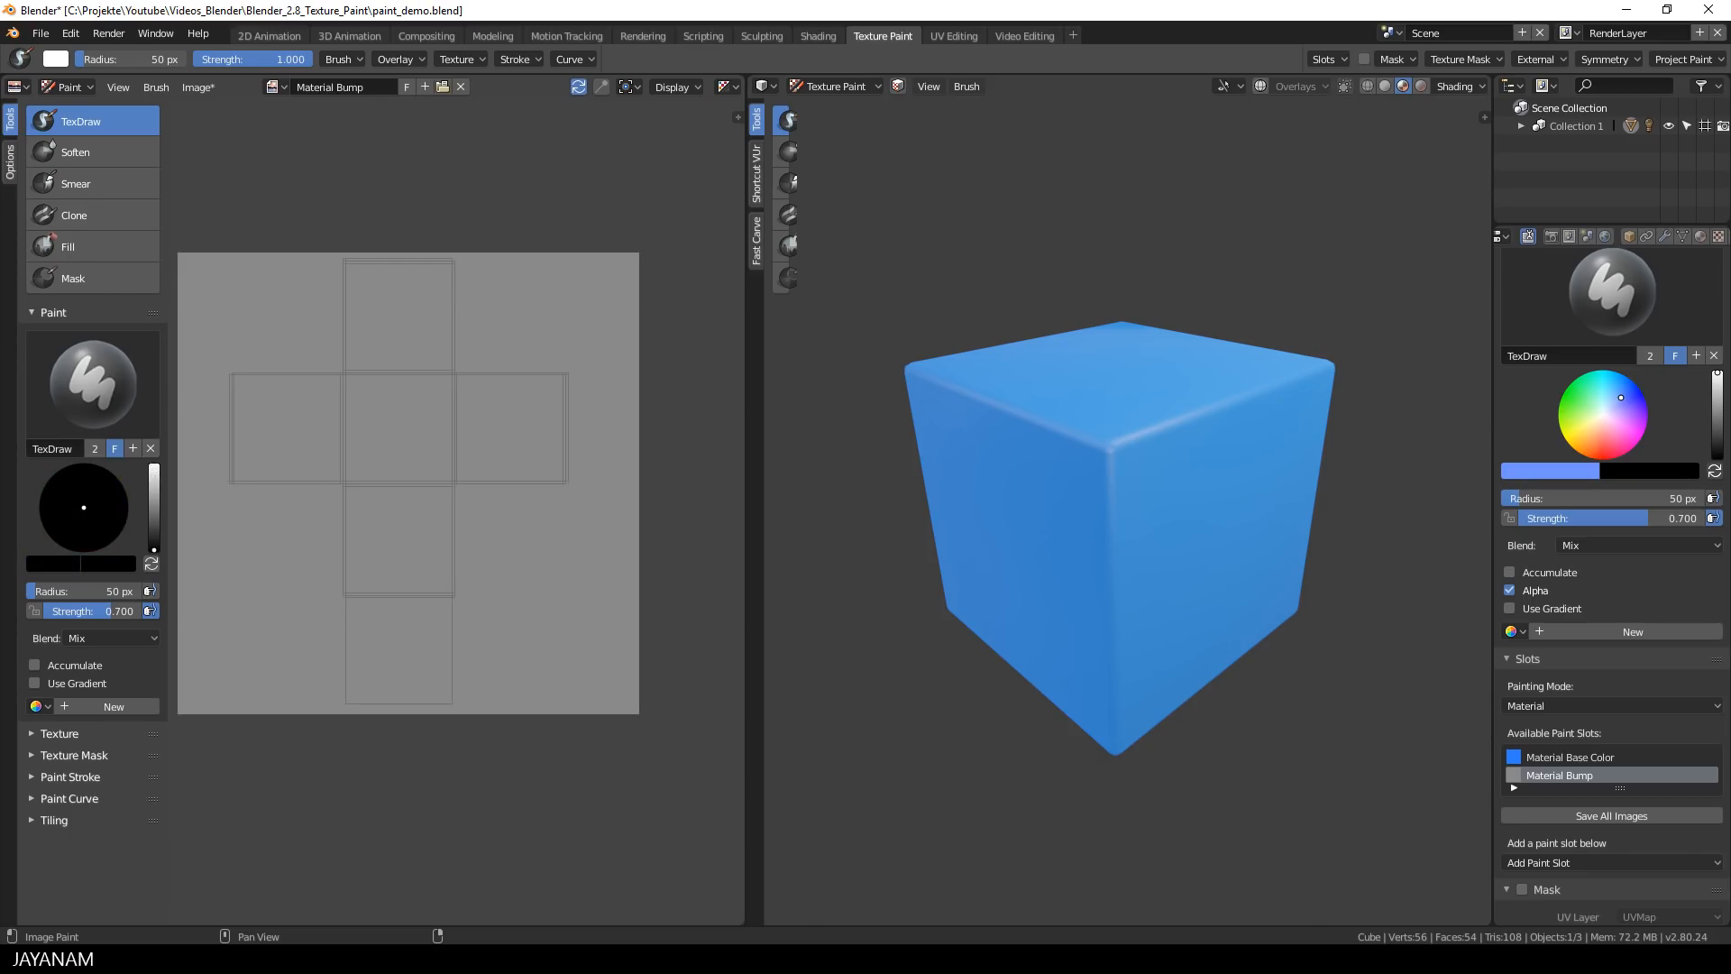
mouse_move(939, 593)
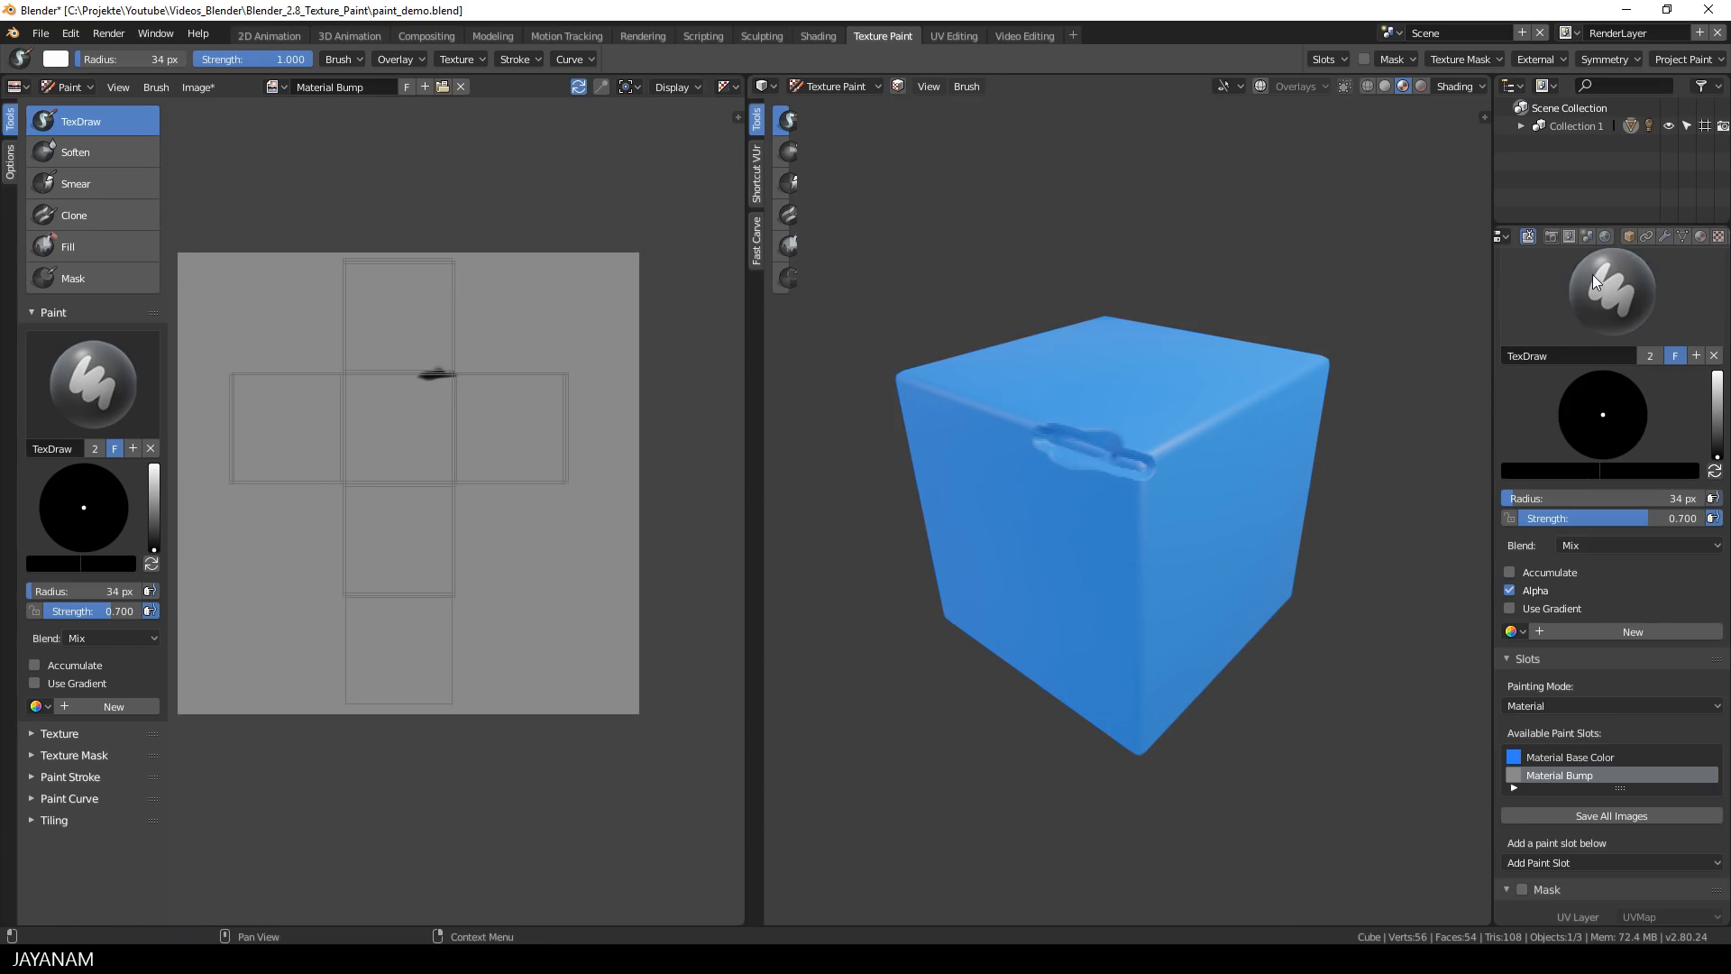
Step: Switch to the Smear brush
left_click(1611, 290)
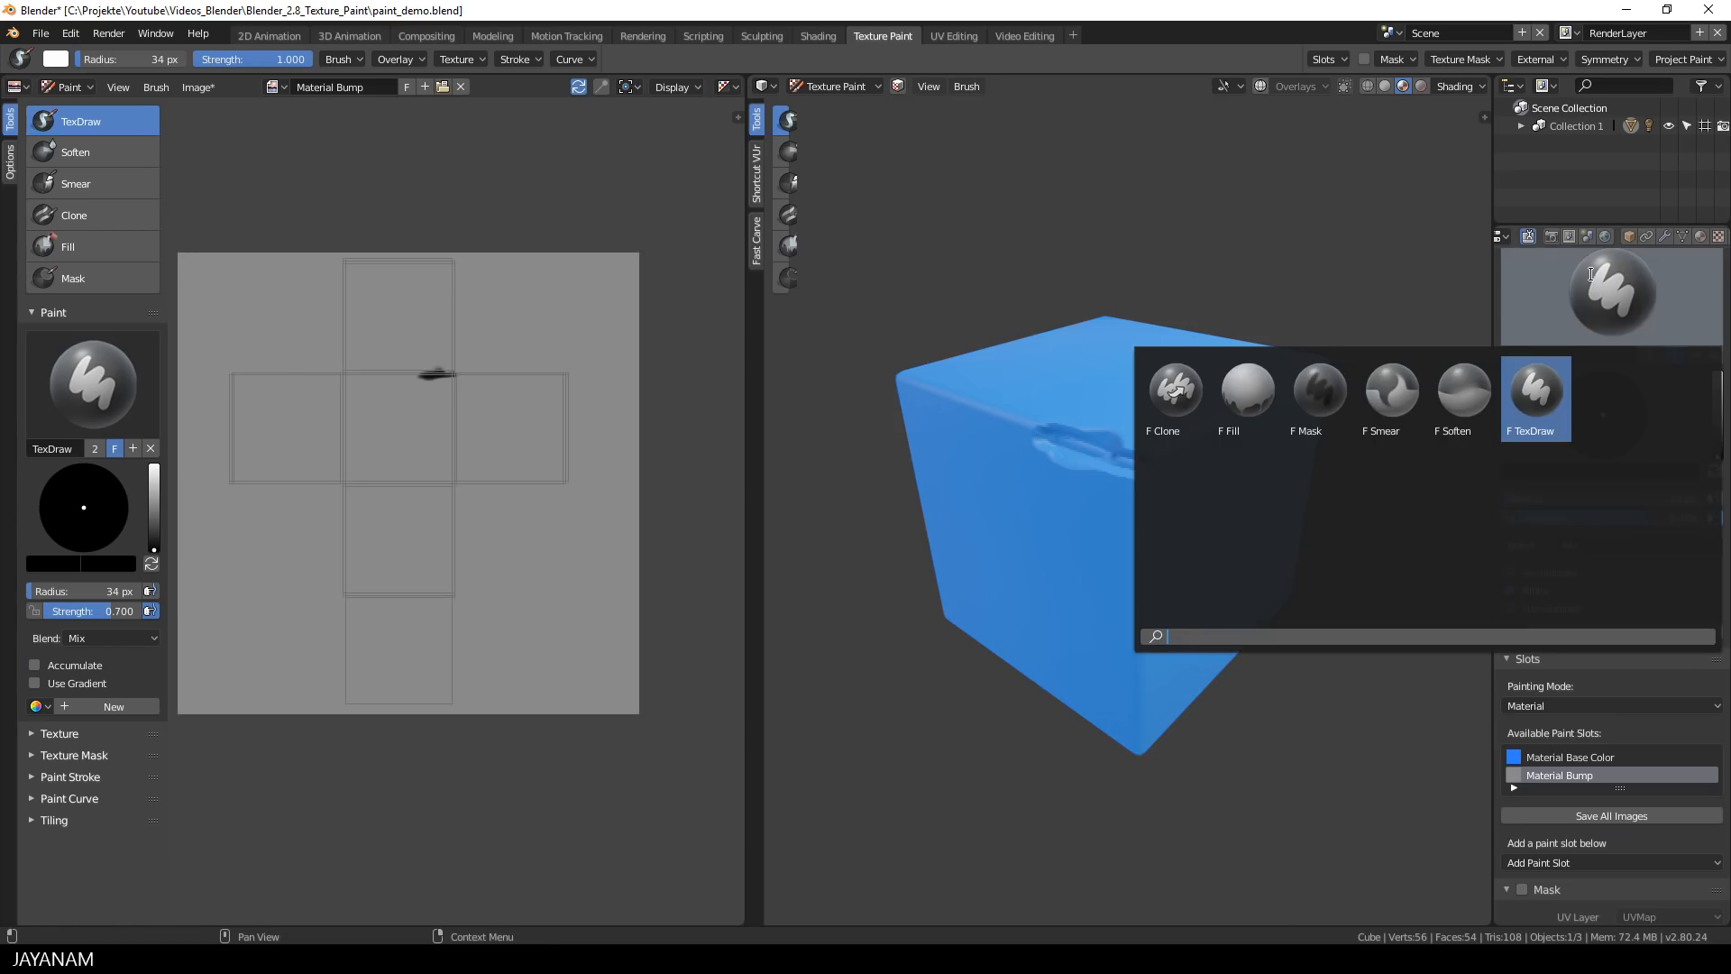
mouse_move(1390, 398)
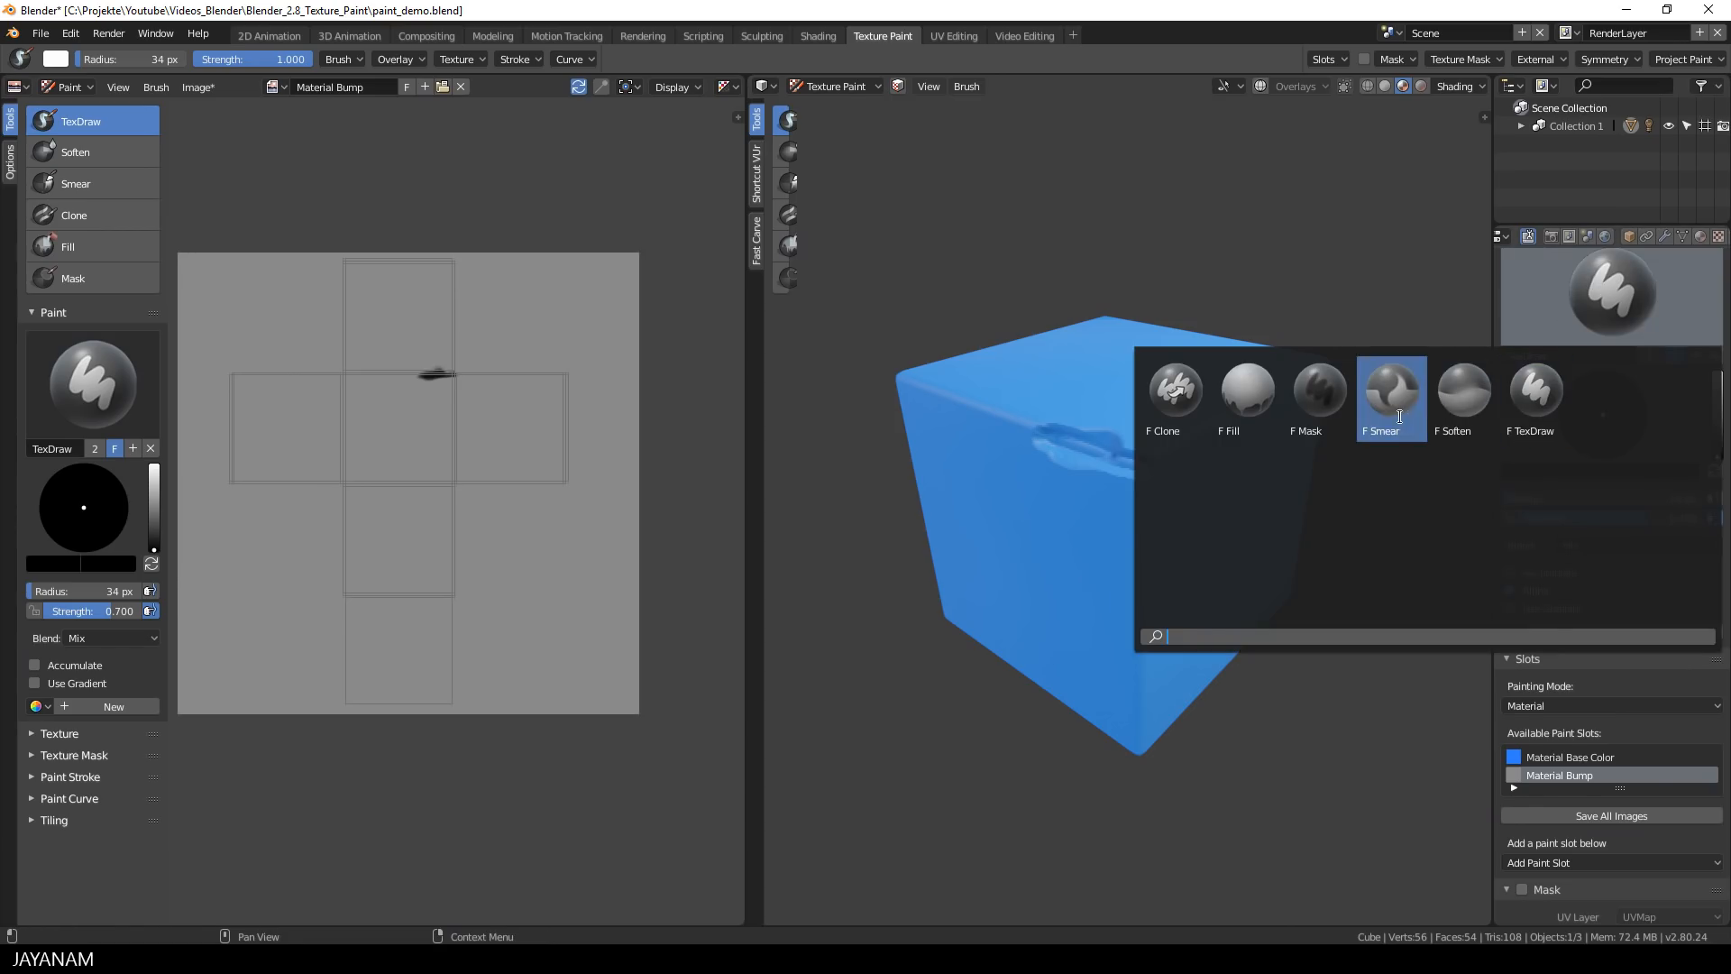
left_click(1390, 392)
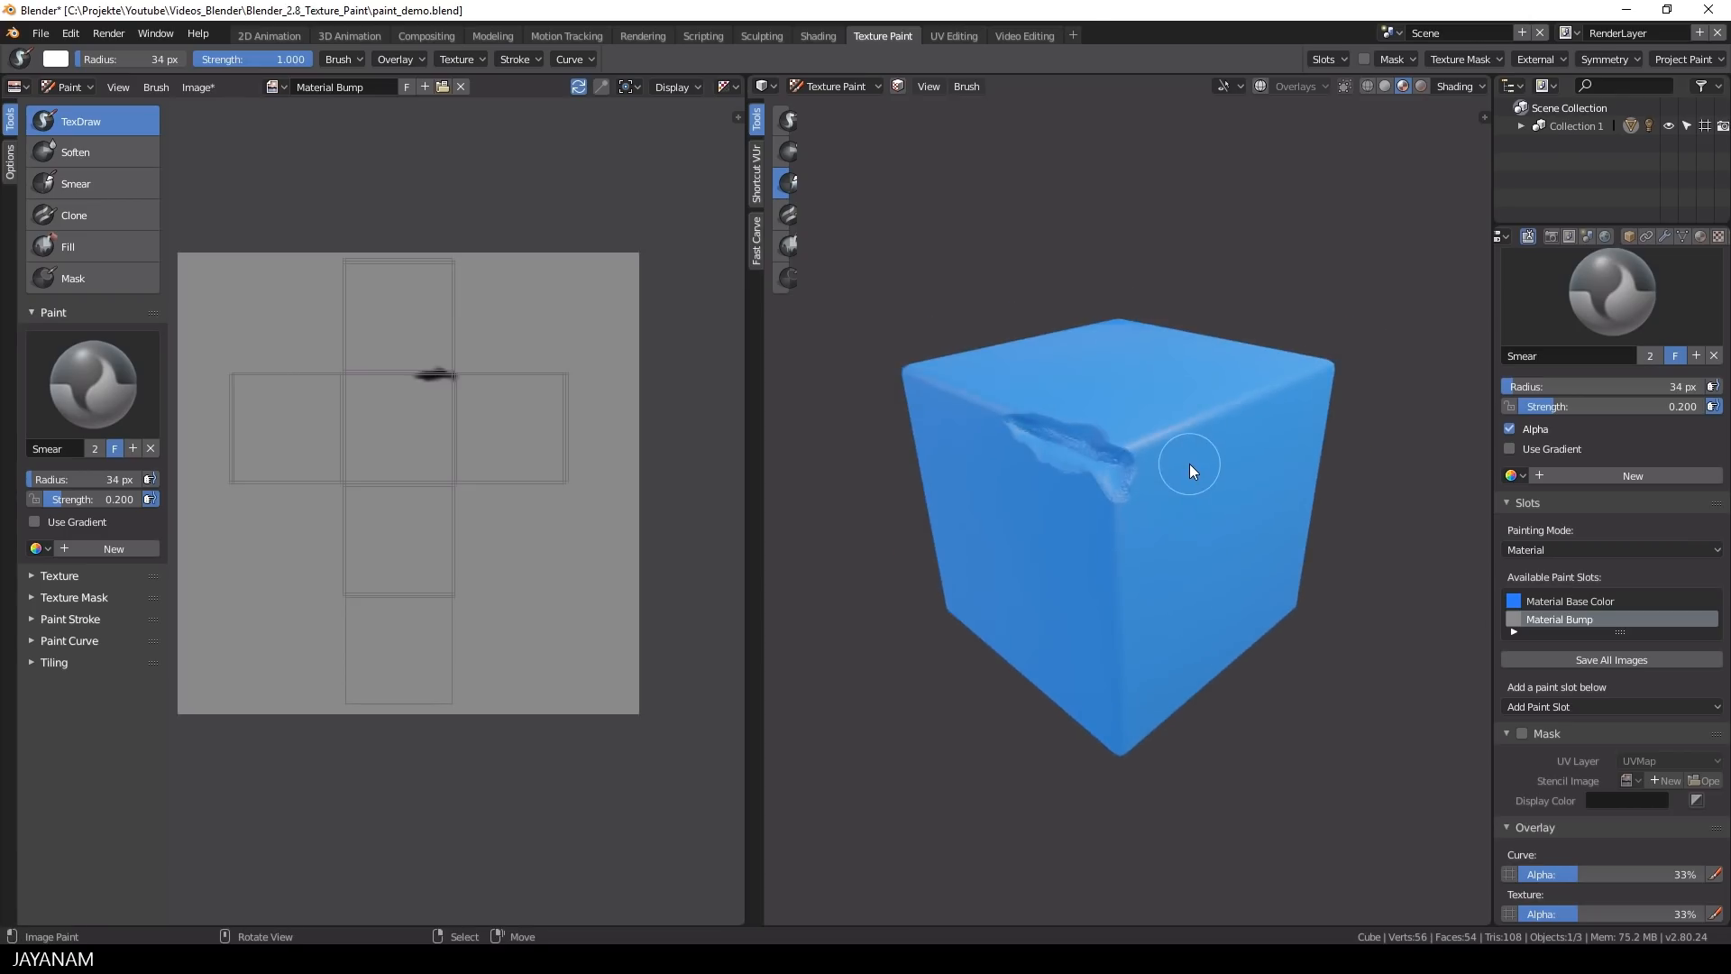
mouse_move(1223, 571)
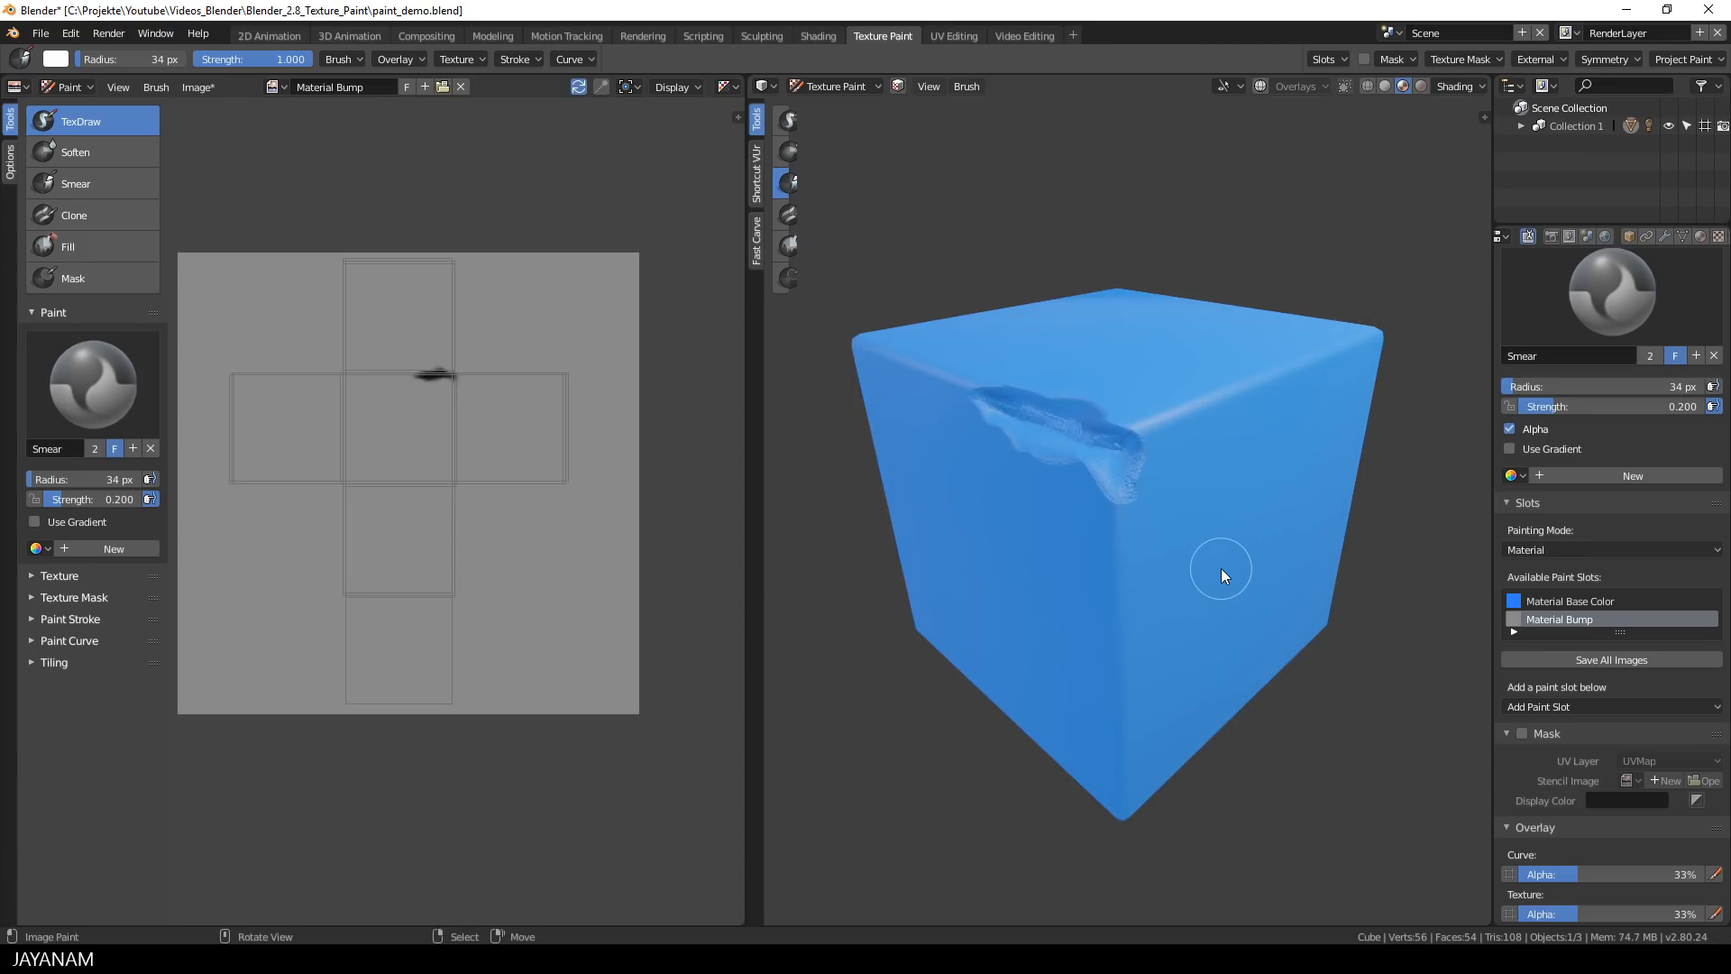
mouse_move(108, 419)
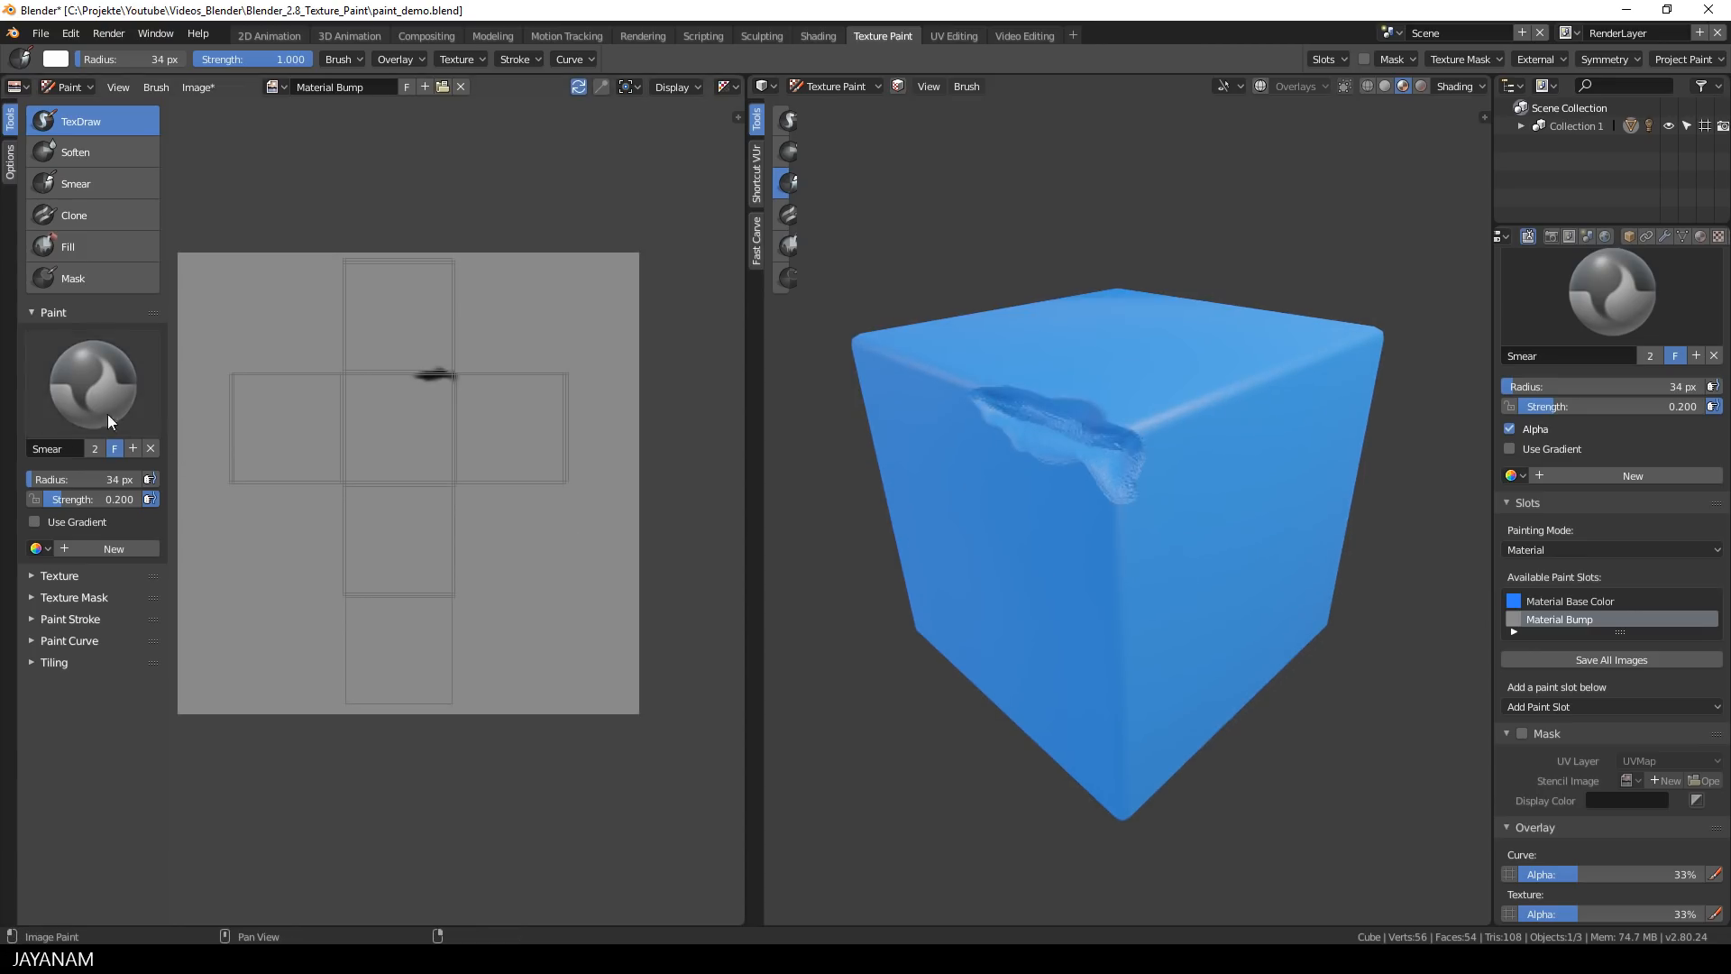
Step: Switch back to the TexDraw brush
left_click(92, 382)
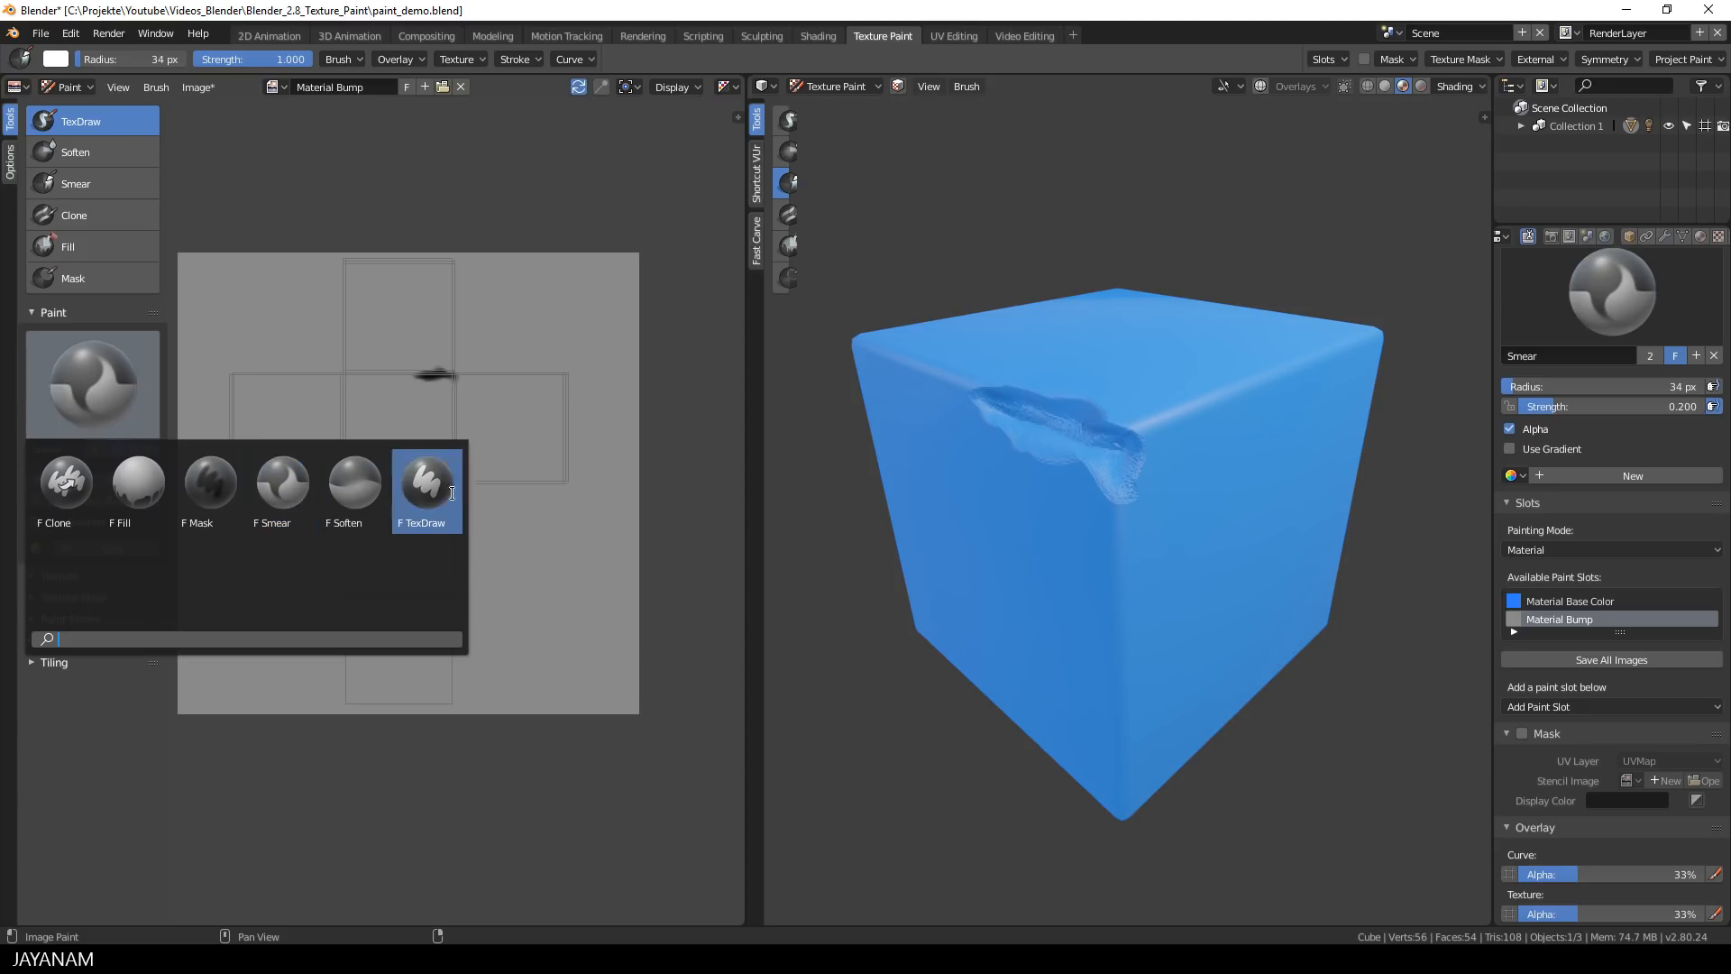
left_click(424, 486)
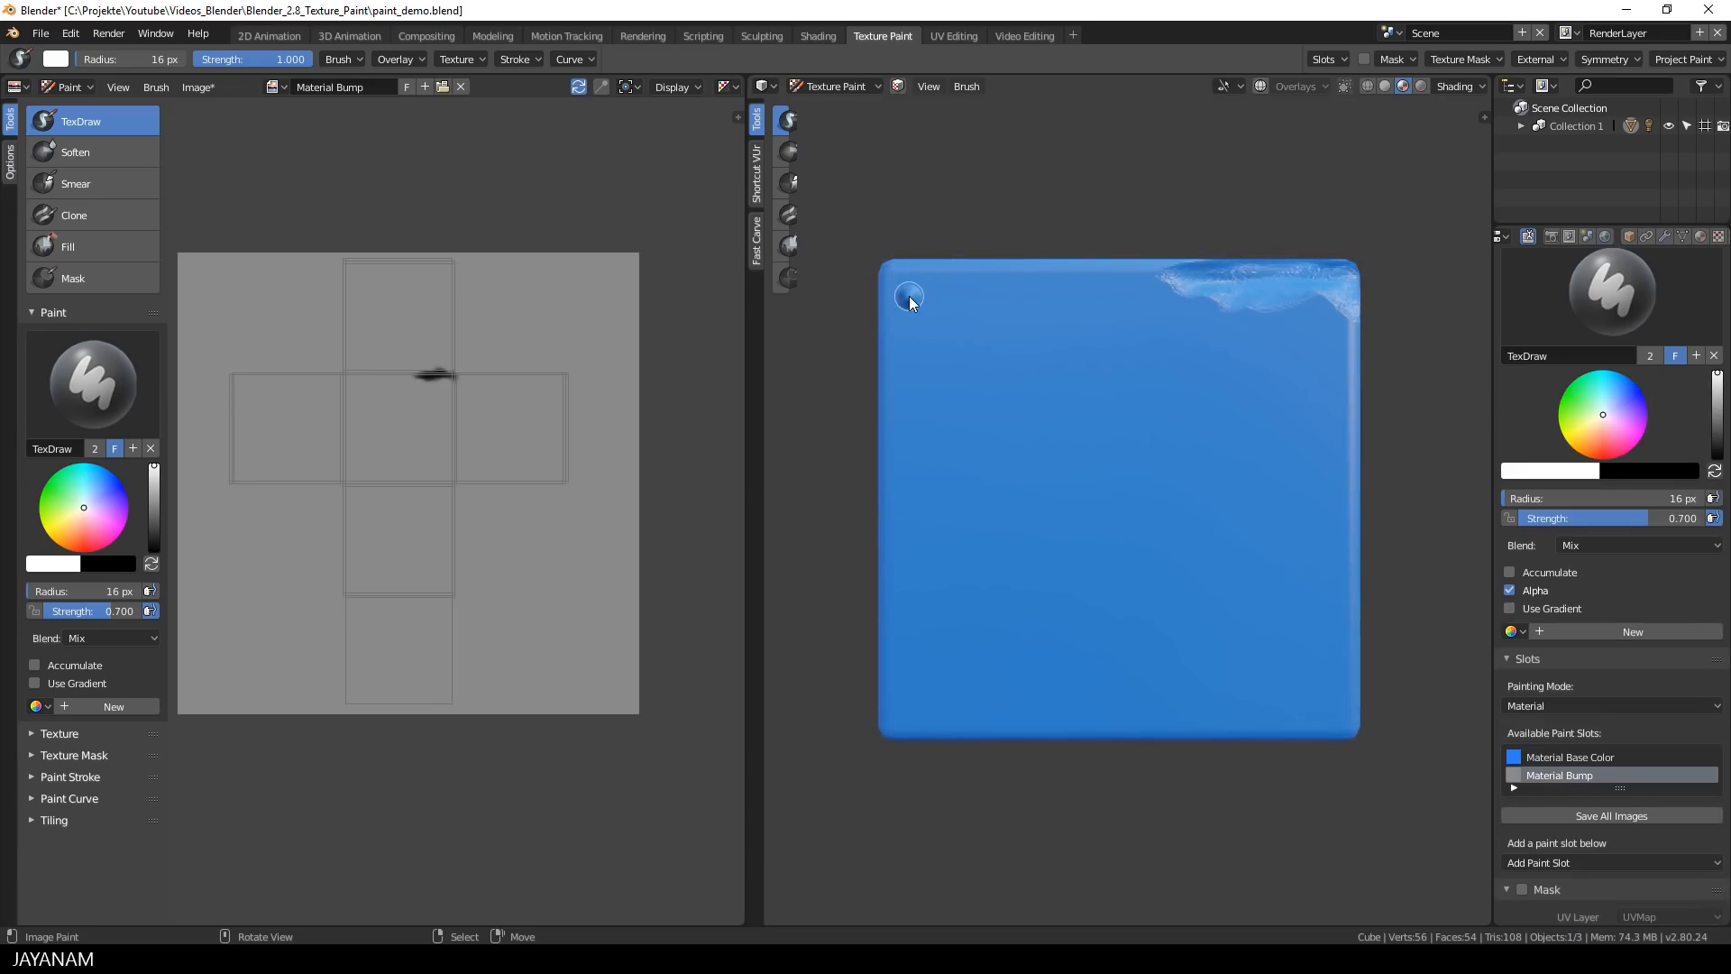
mouse_move(1096, 459)
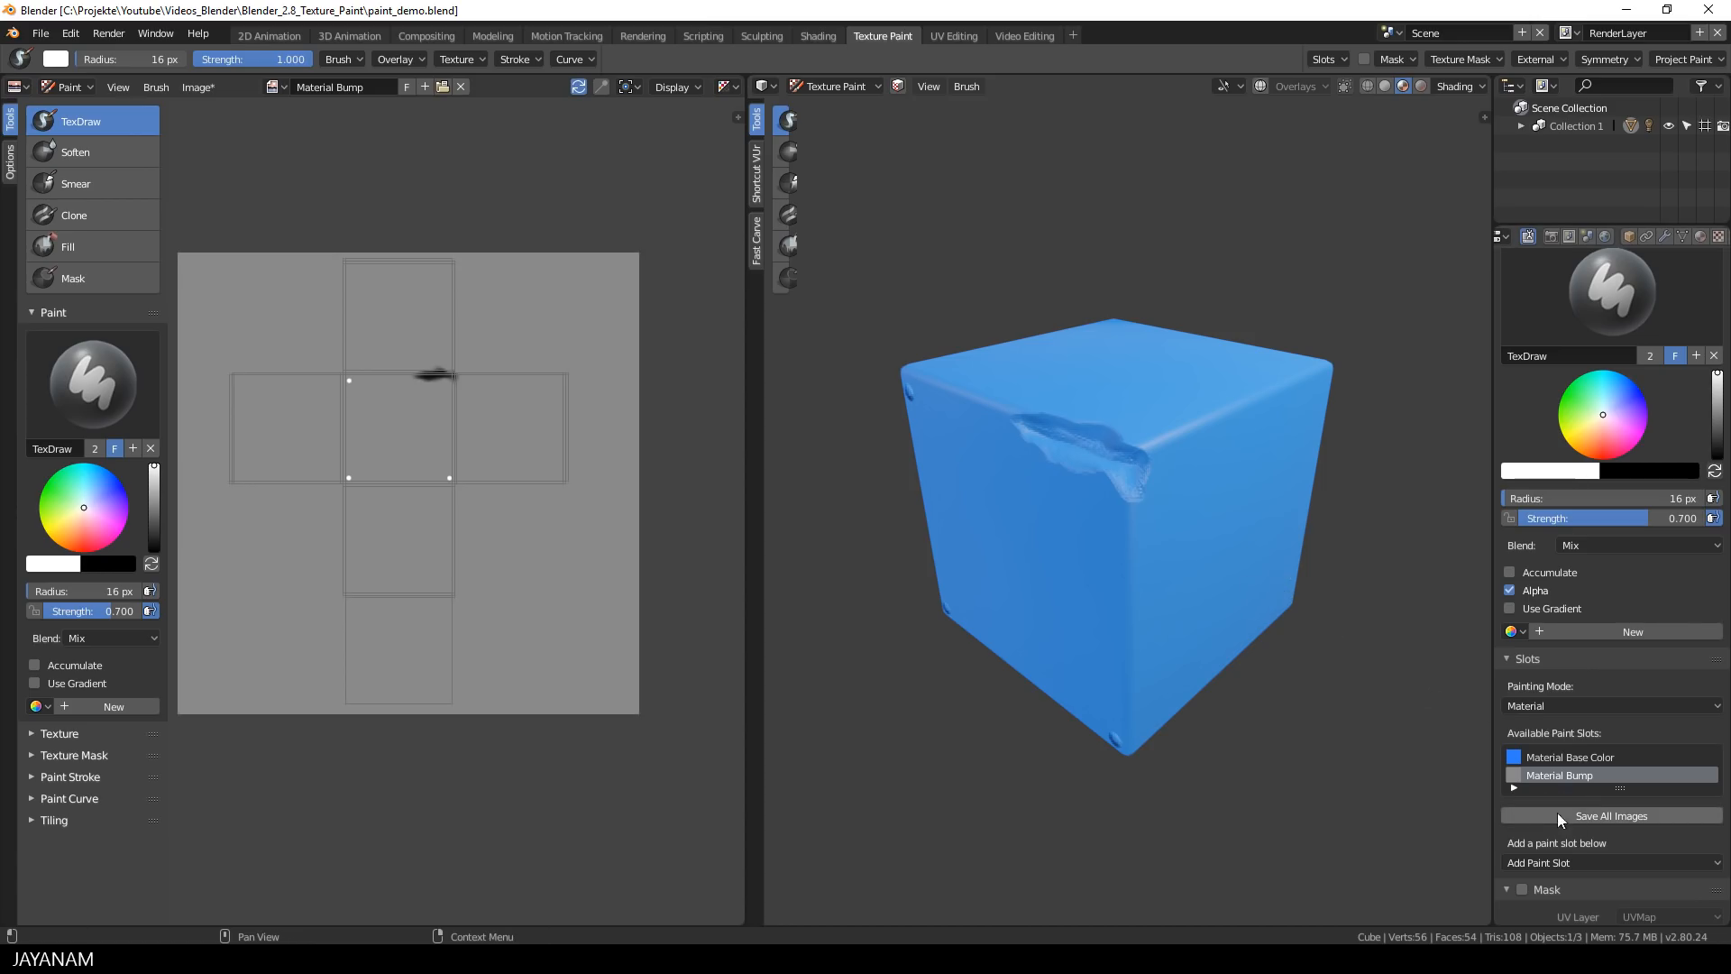
Step: Add a 2048 px Material Roughness paint slot and select it for painting
left_click(1610, 862)
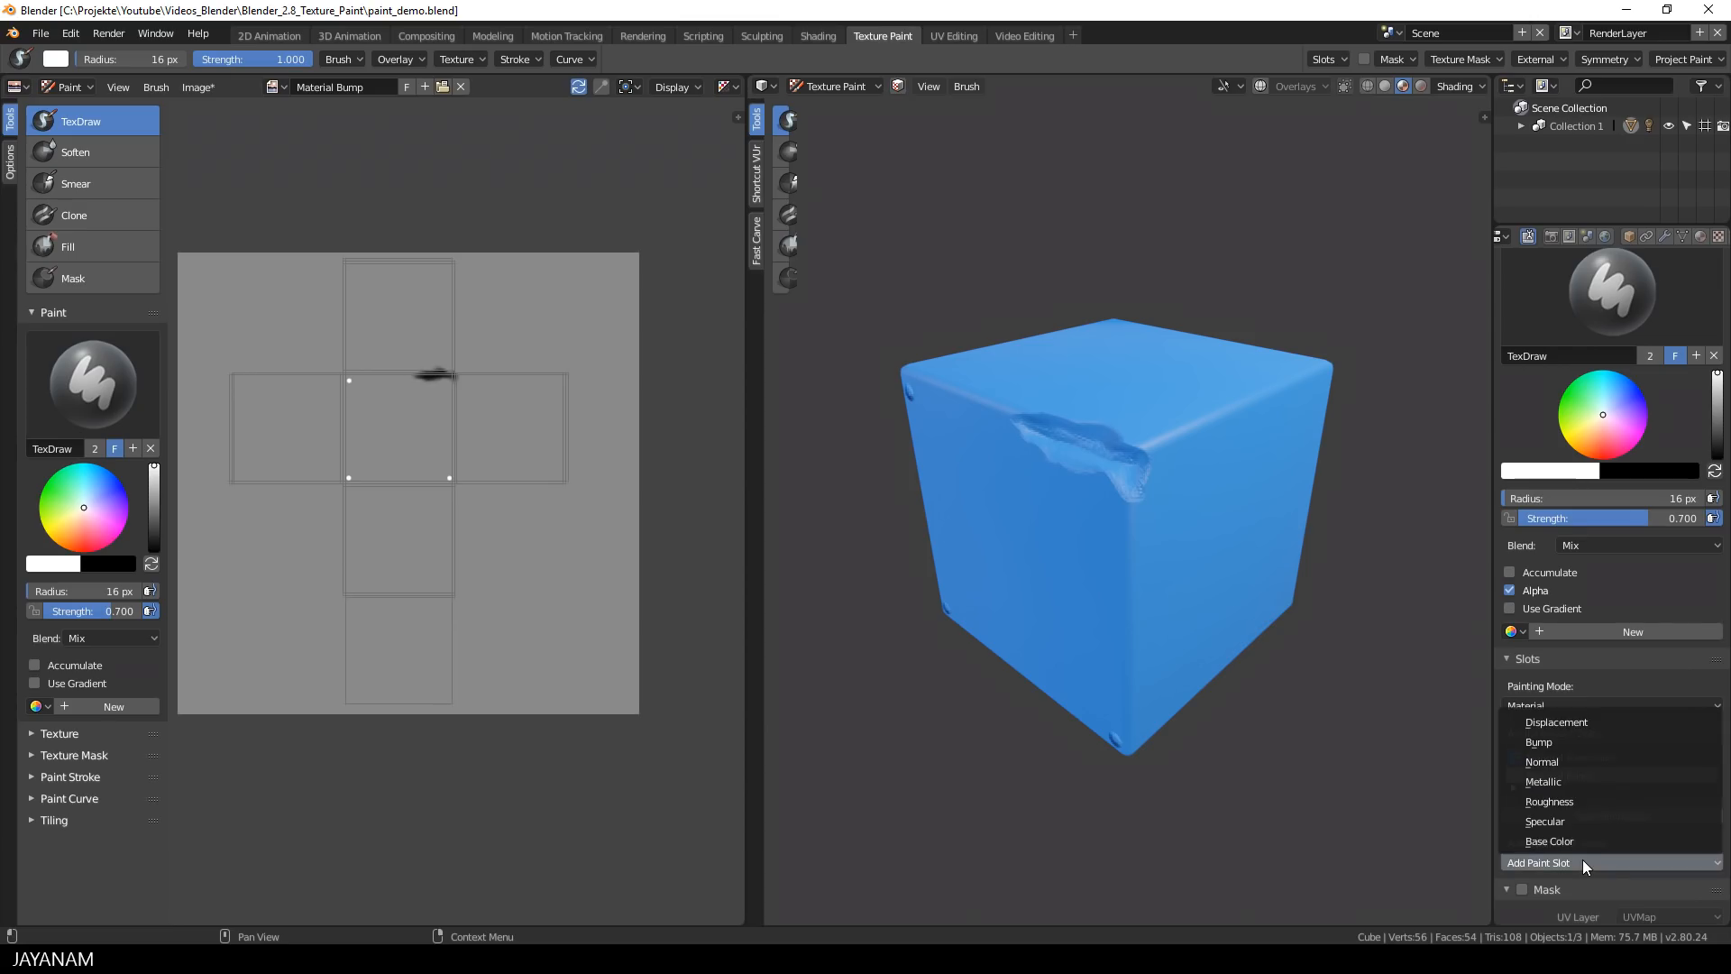
mouse_move(1550, 801)
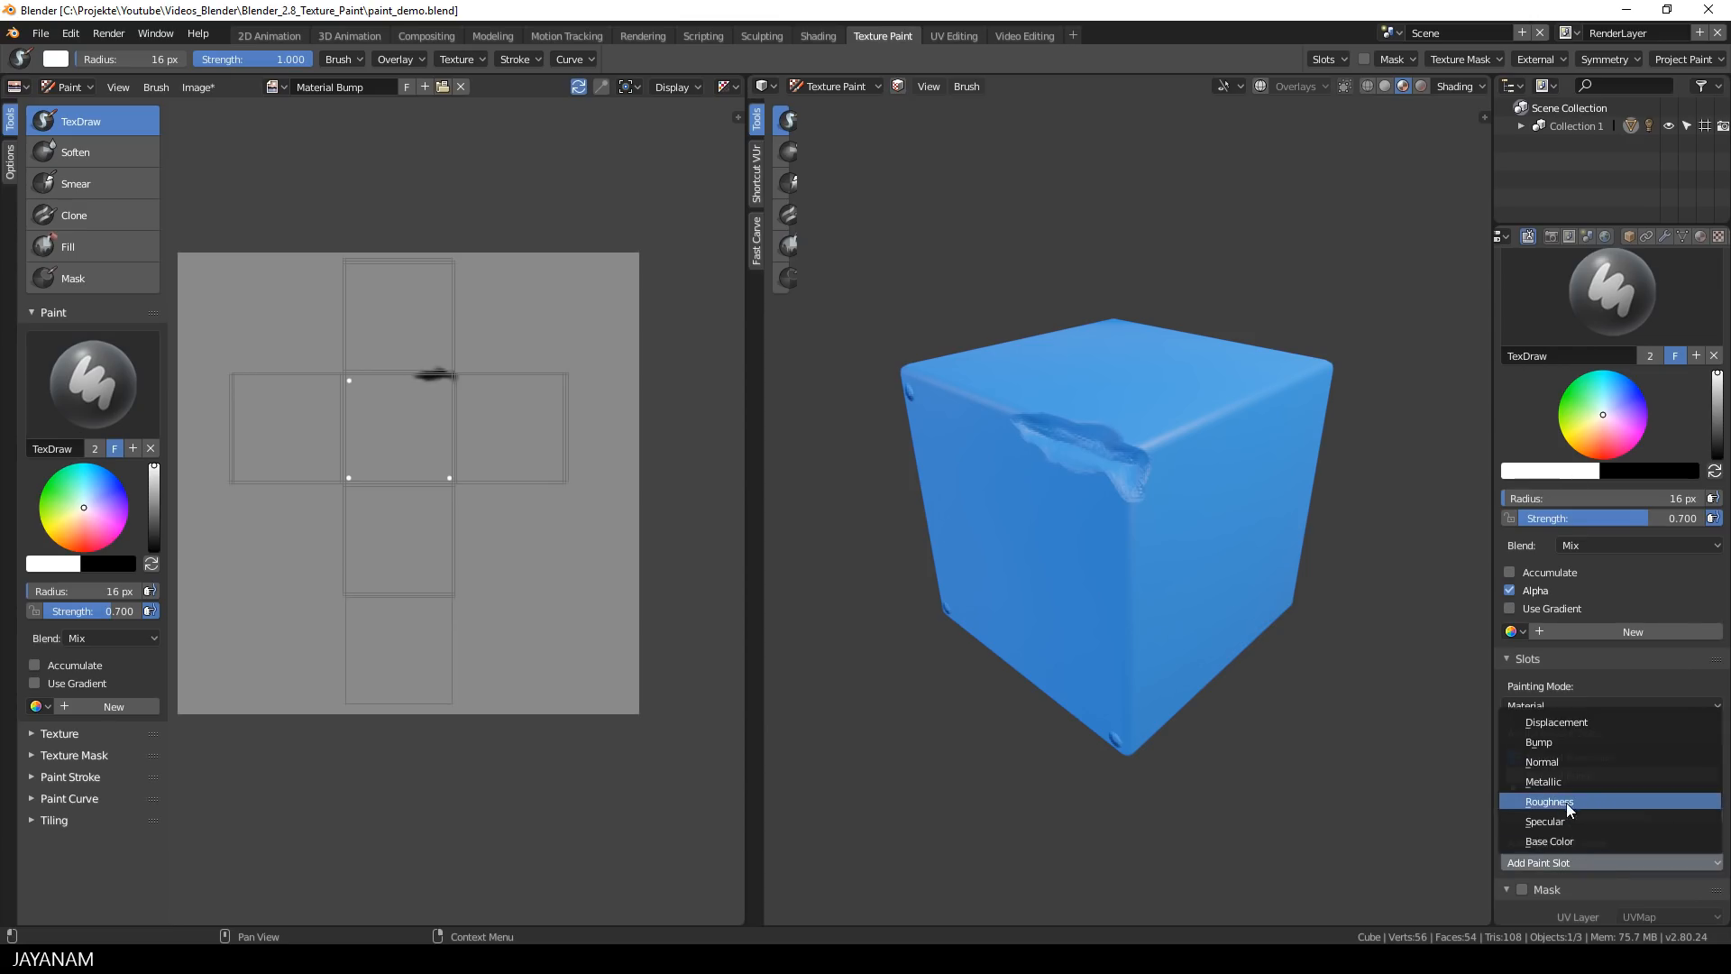
mouse_move(1579, 801)
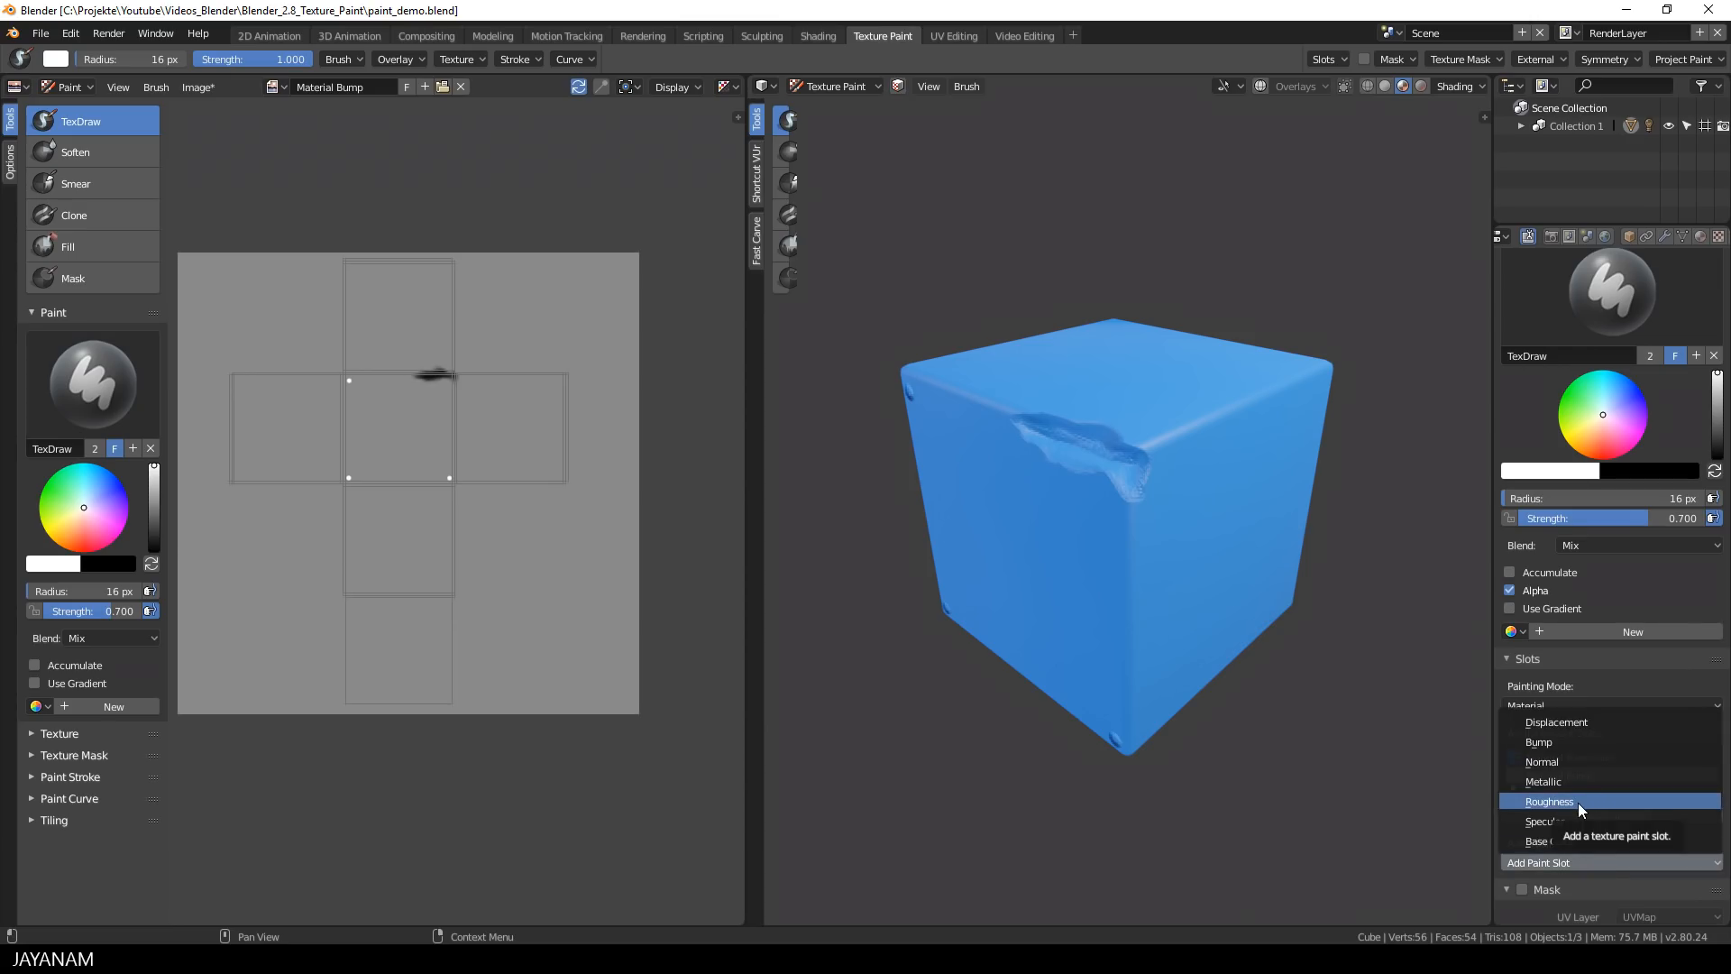
left_click(1549, 800)
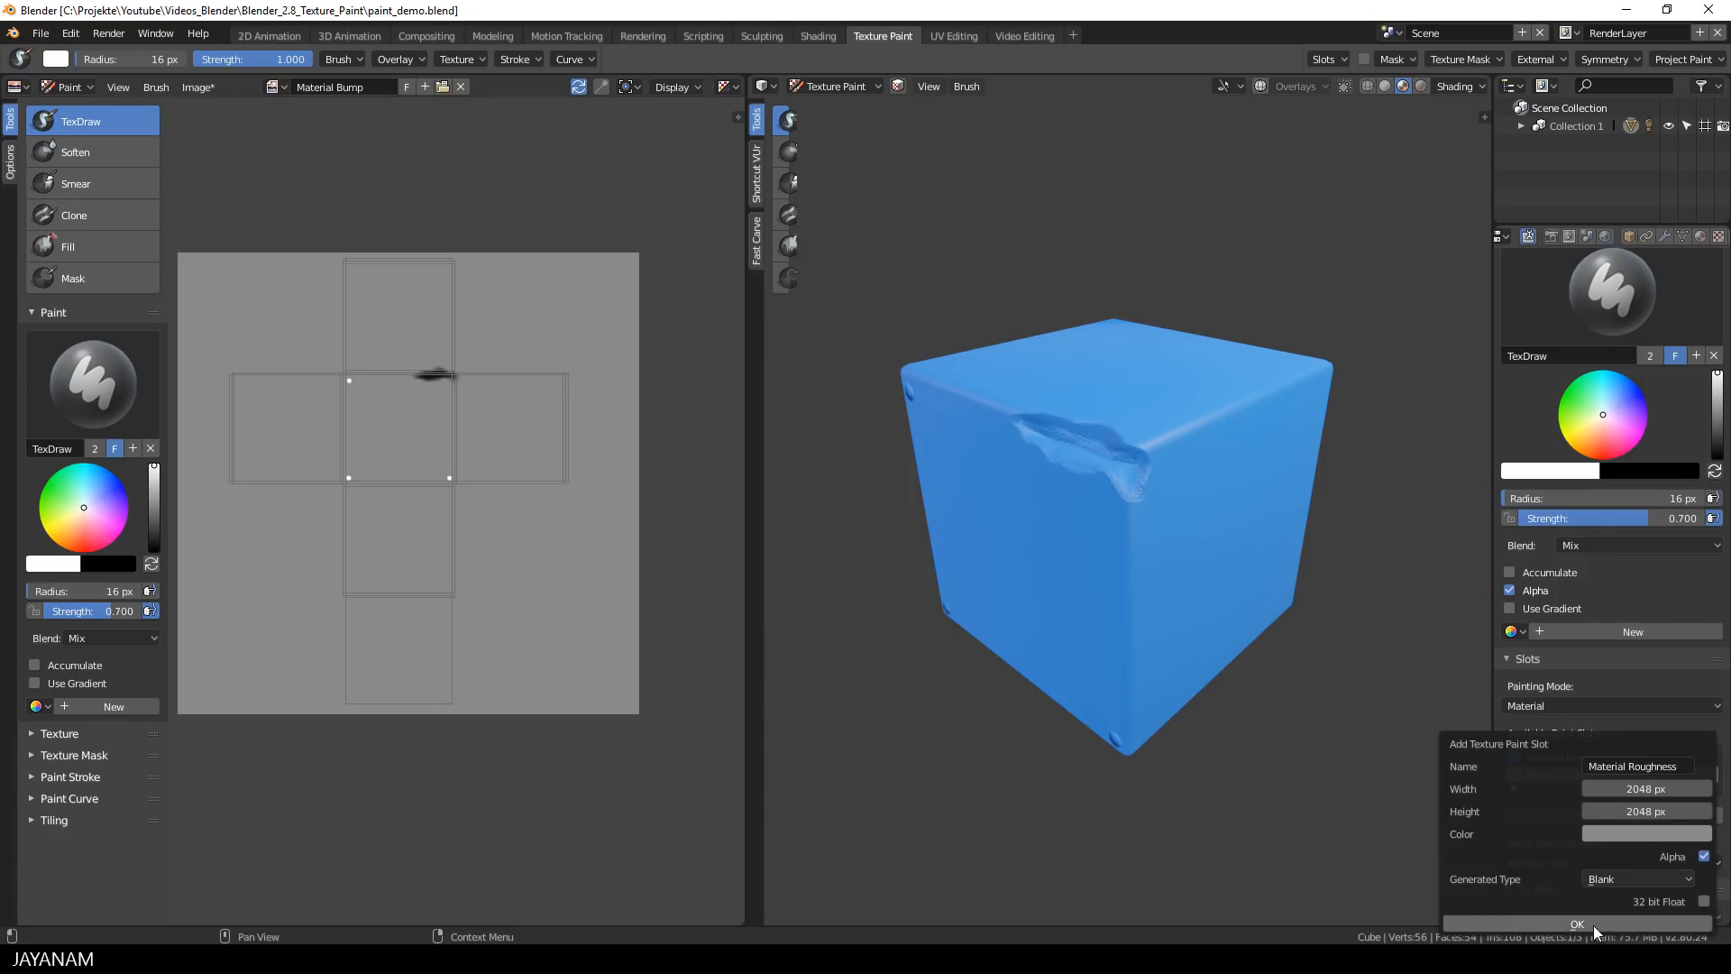
left_click(1577, 924)
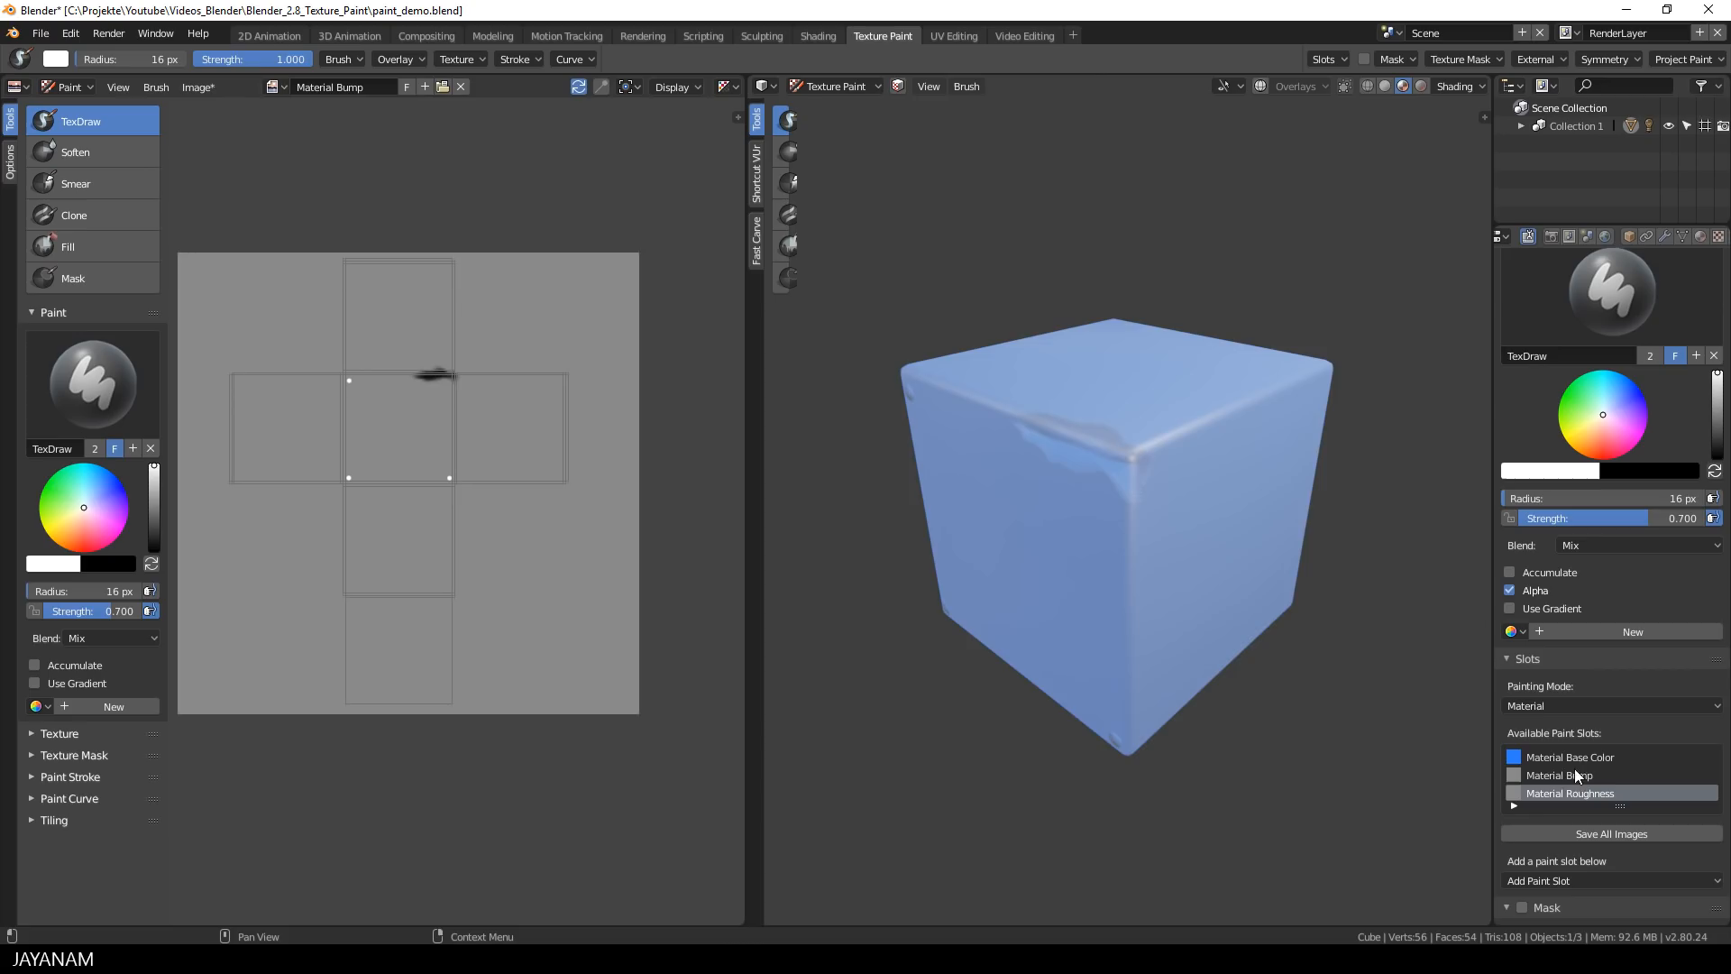
left_click(1568, 793)
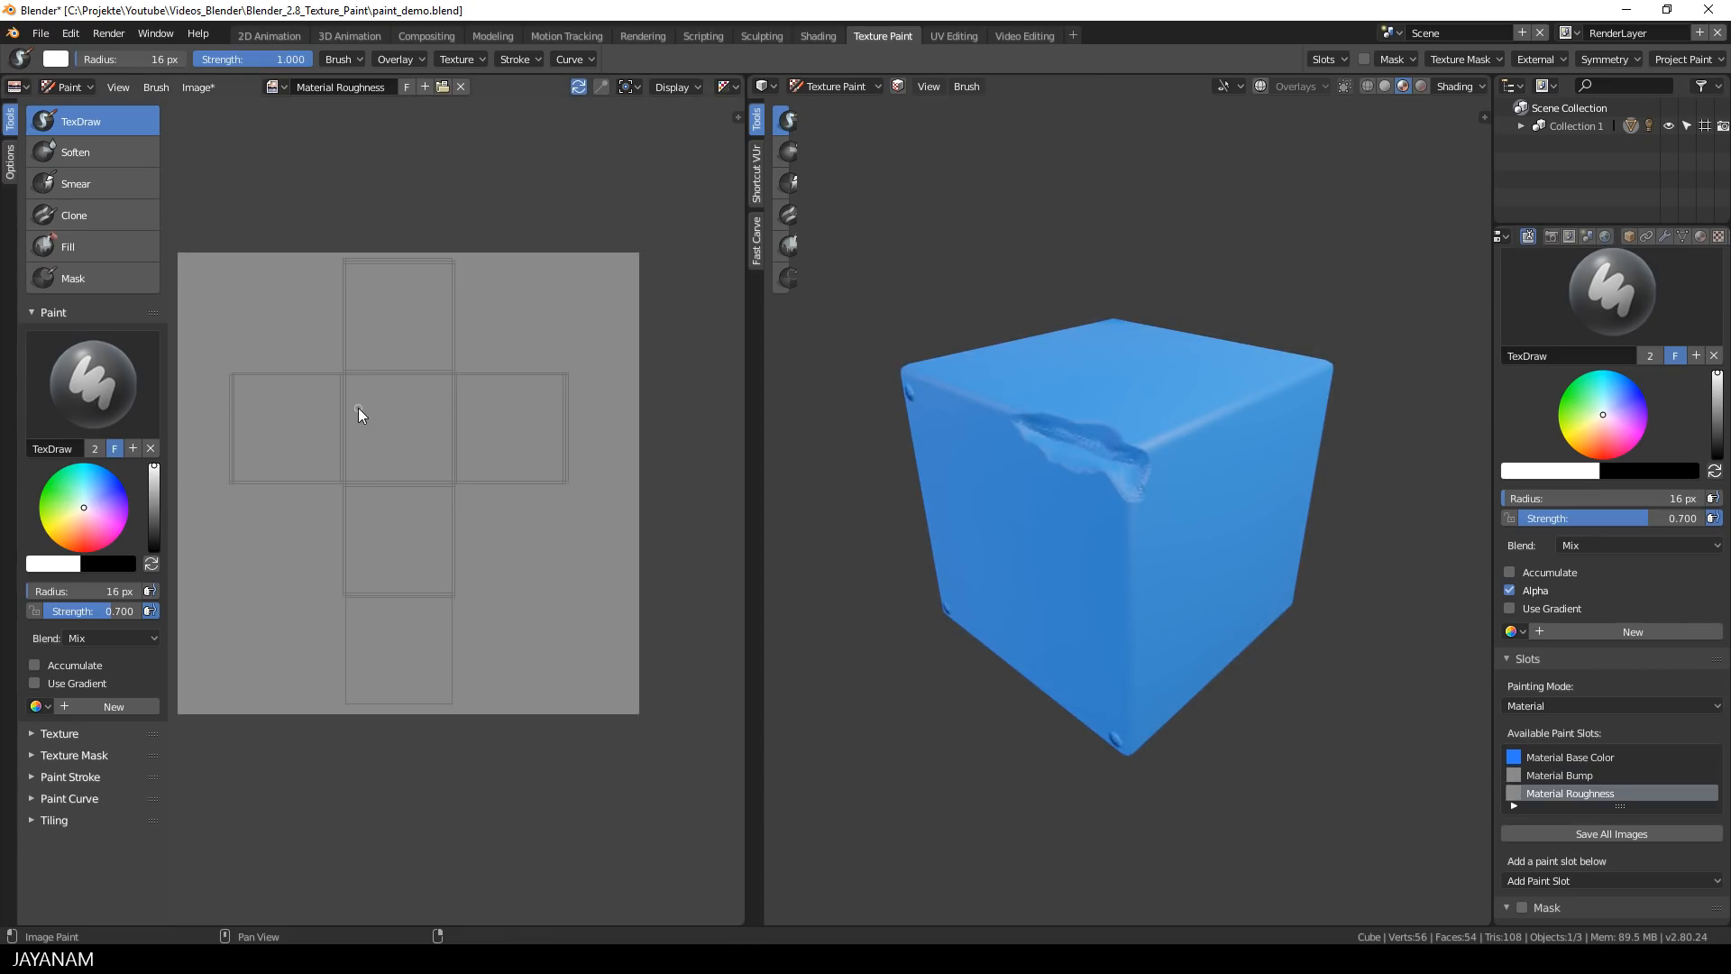
left_click(200, 86)
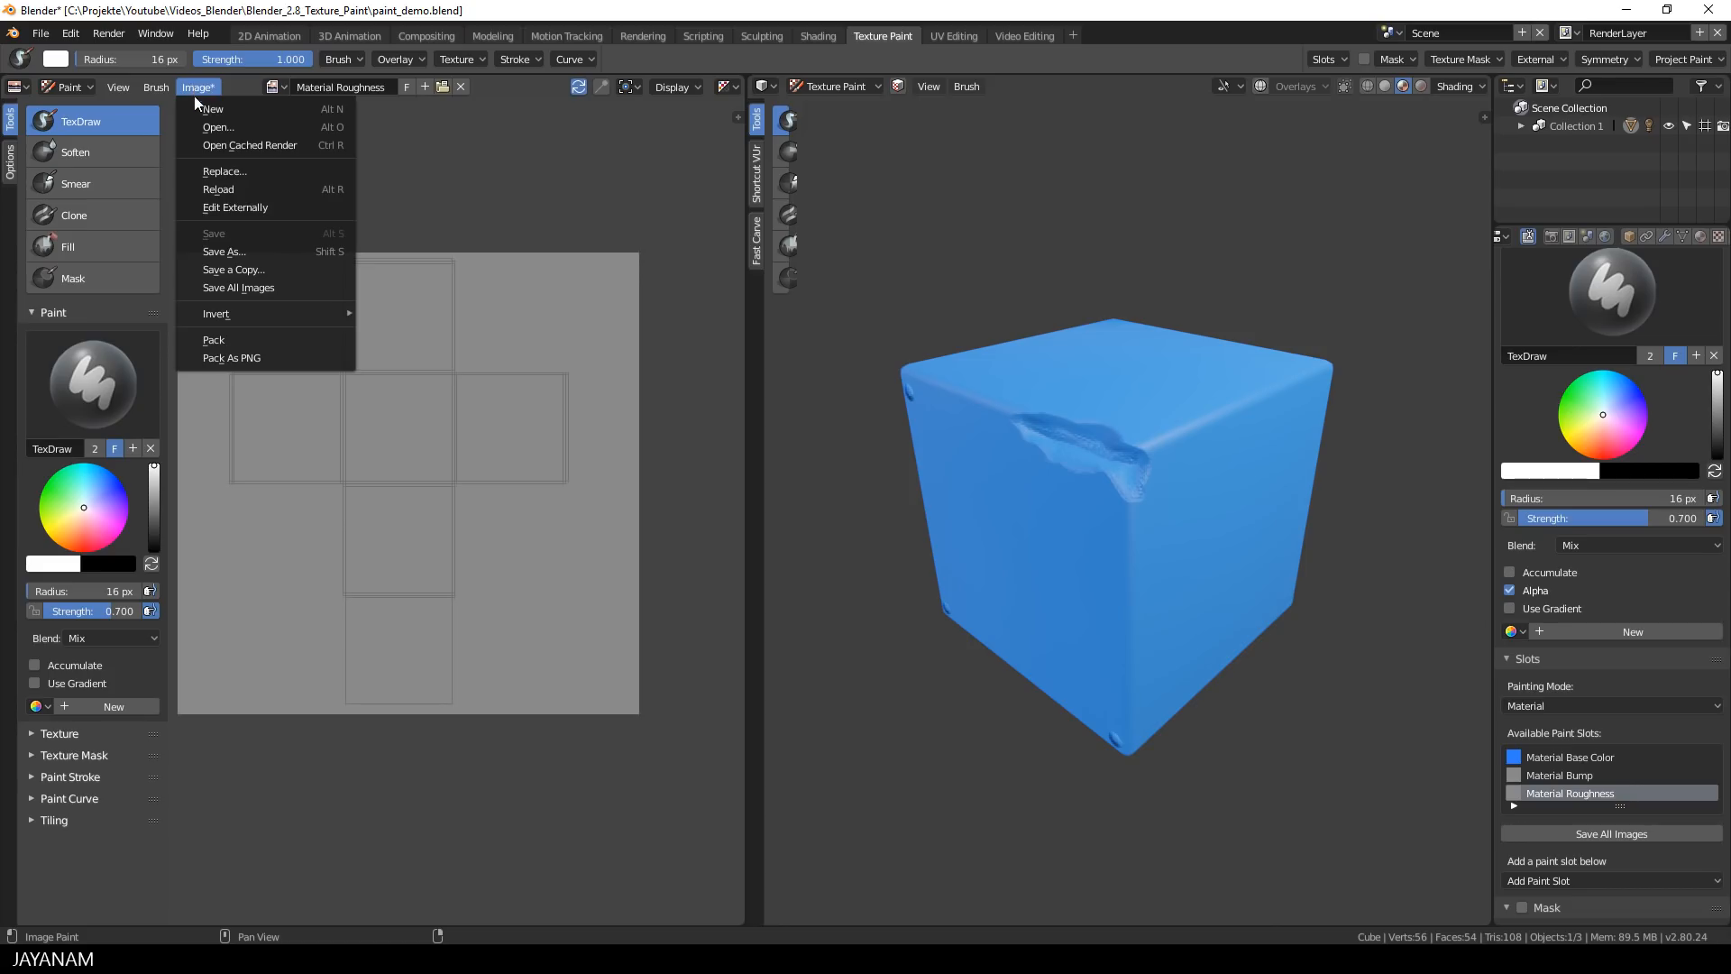
Step: Save the bump image as Material Bump.png in the project folder, then pick the roughness slot
left_click(224, 251)
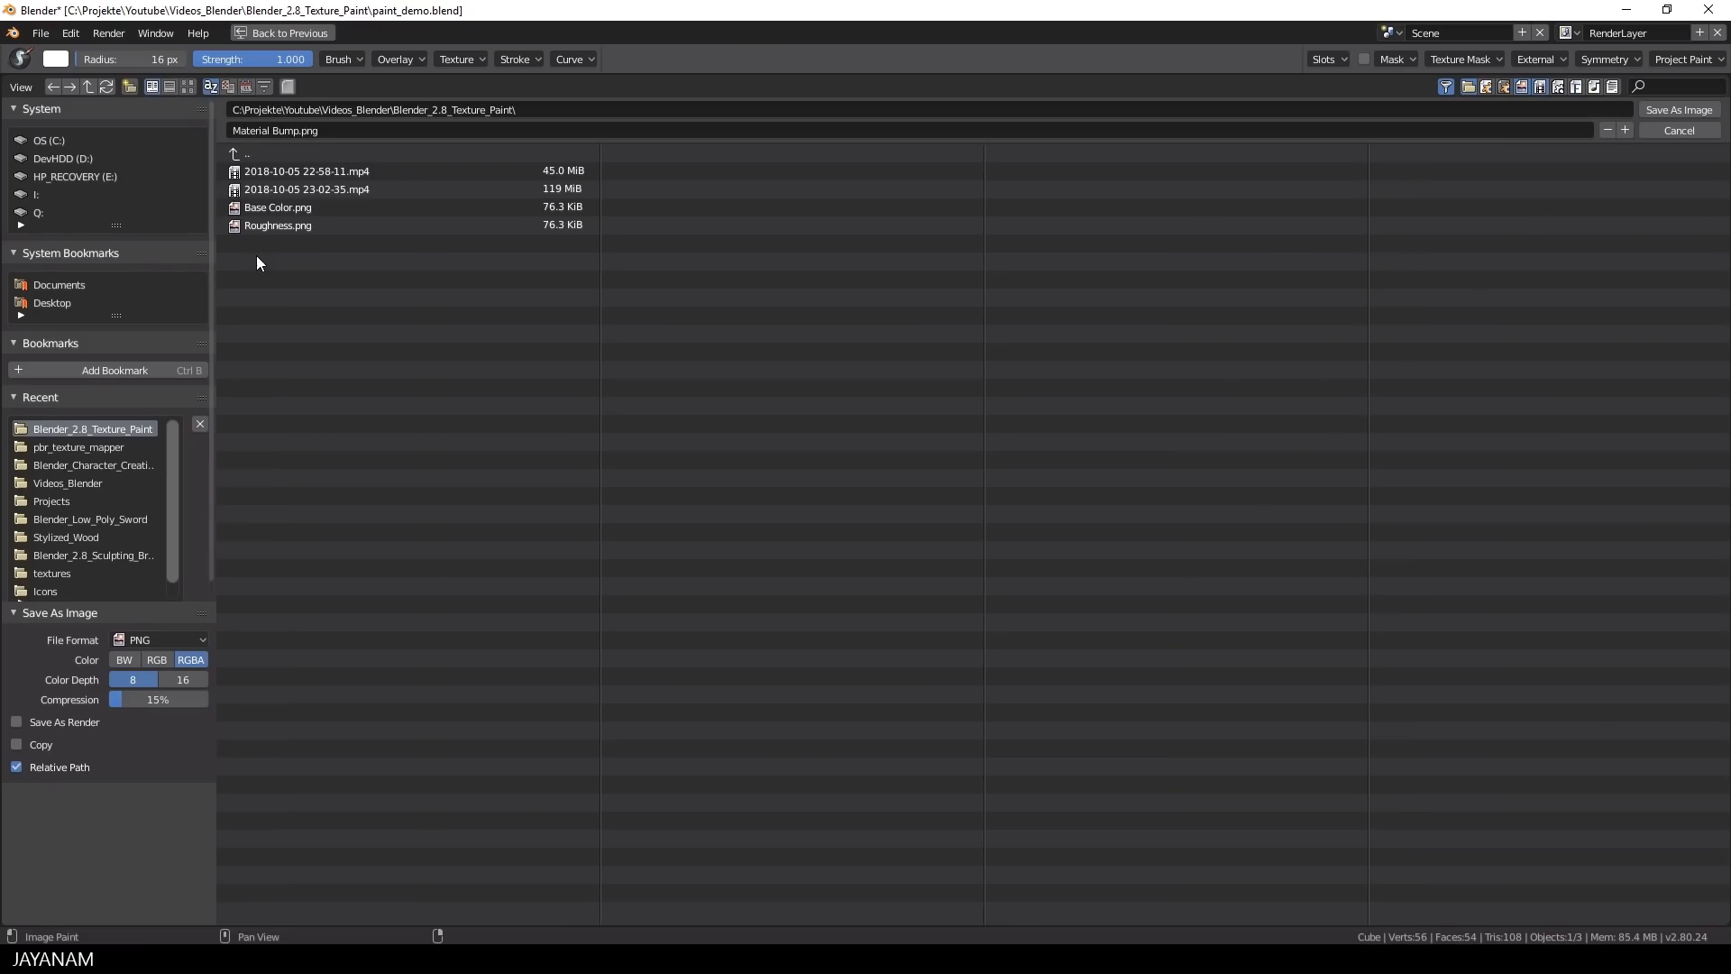
left_click(1677, 130)
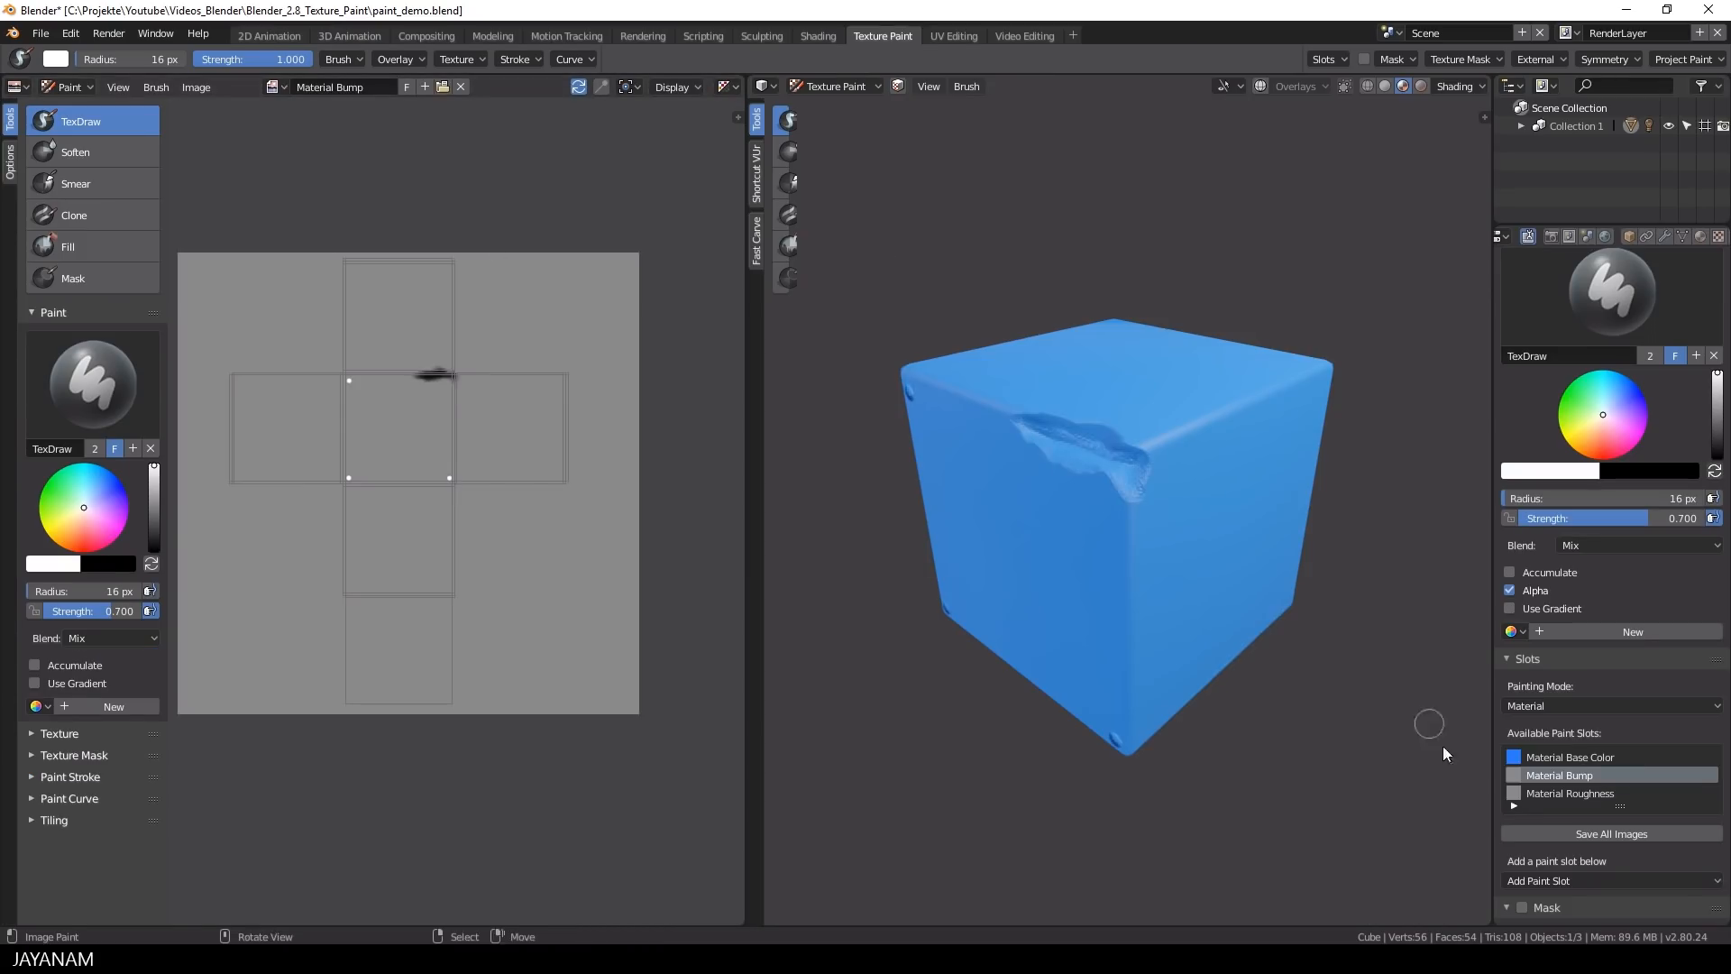
left_click(1568, 793)
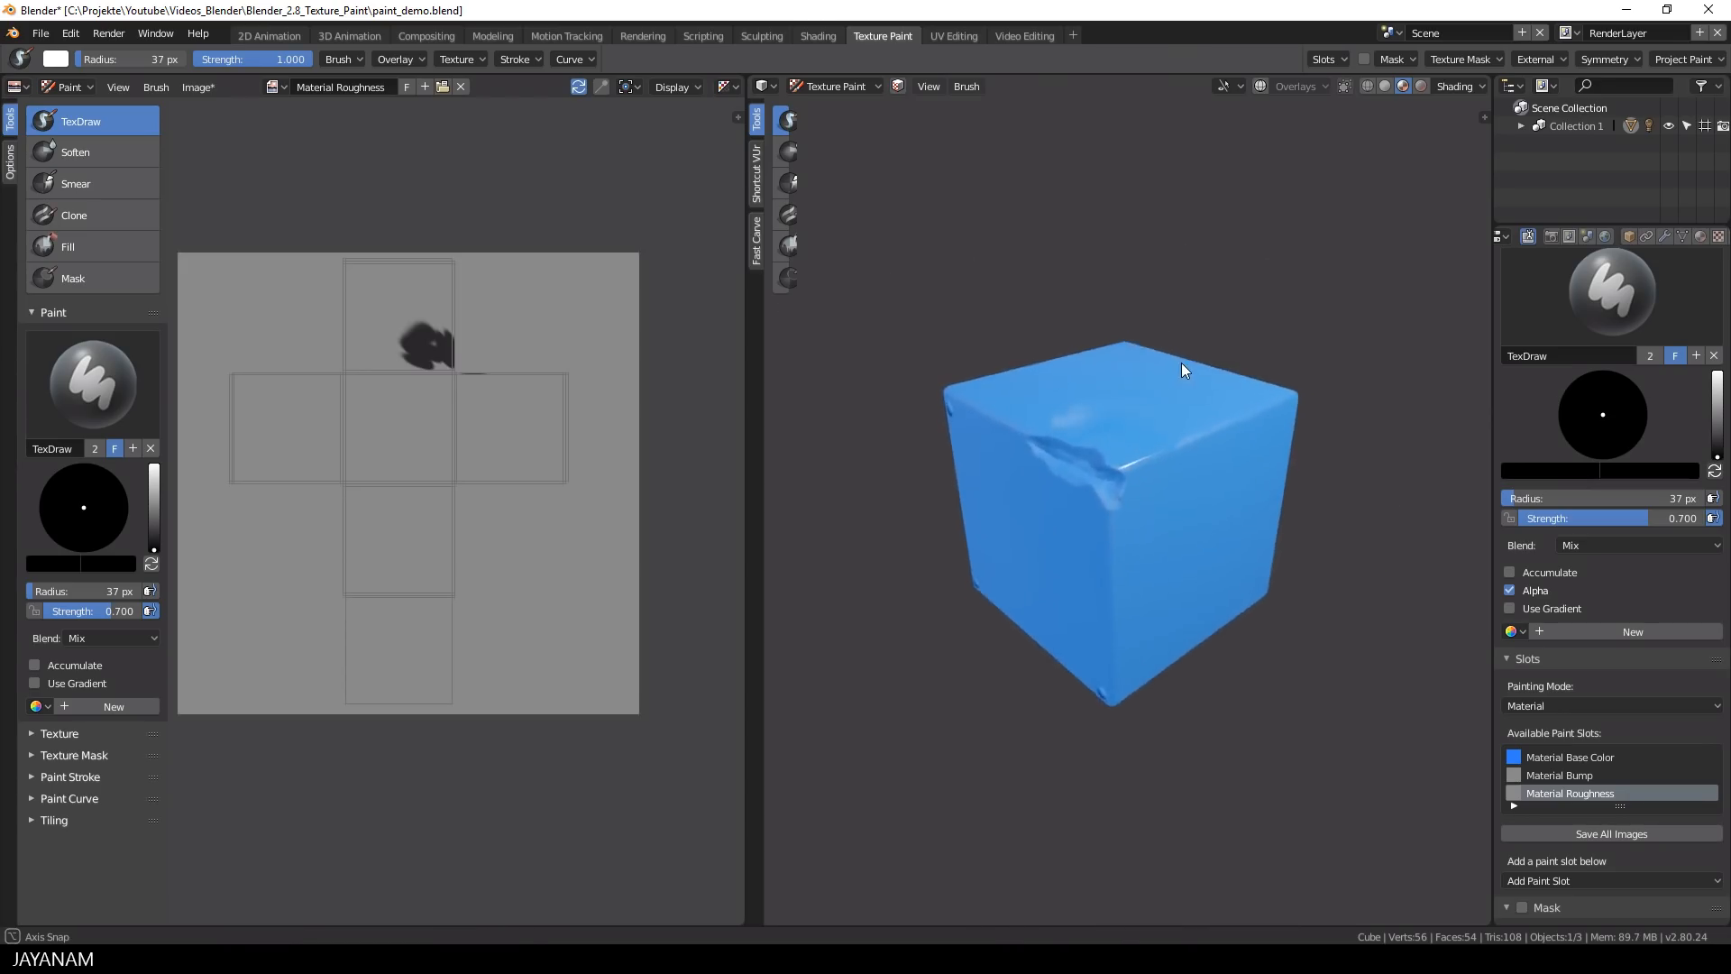
Step: Paint black and white strokes on the Material Roughness image over the cube's top
left_click(1485, 87)
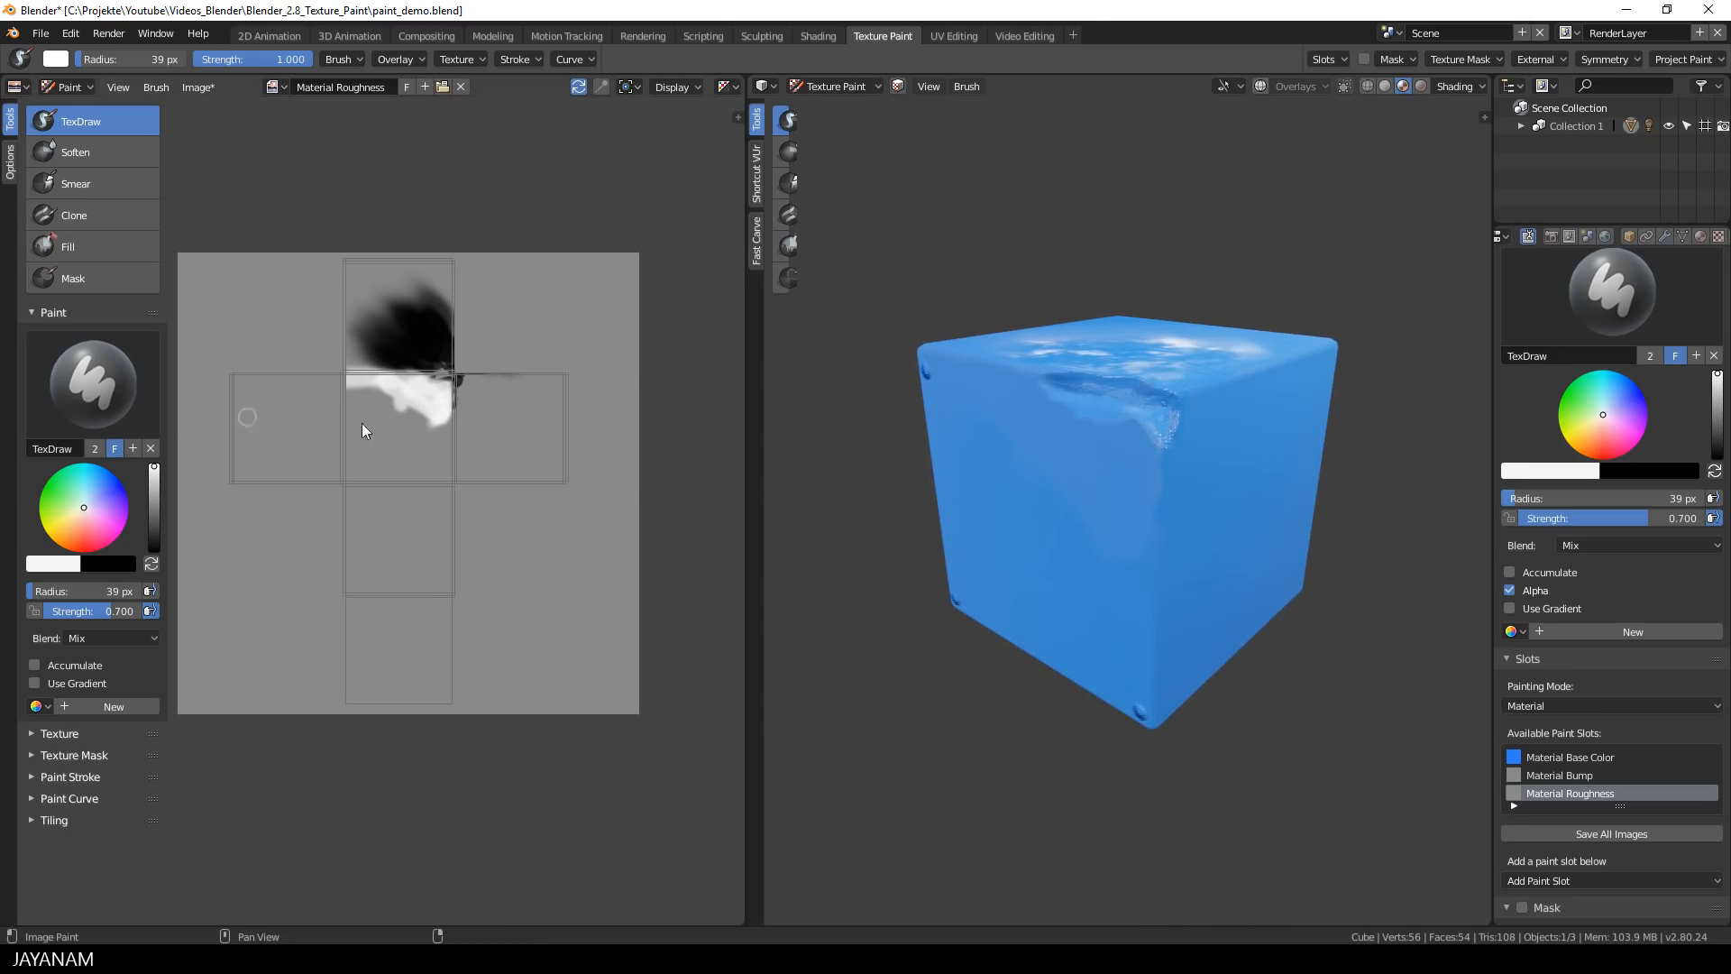
Step: Smear the roughness patches on the cube's top, then reselect the TexDraw brush
left_click(92, 383)
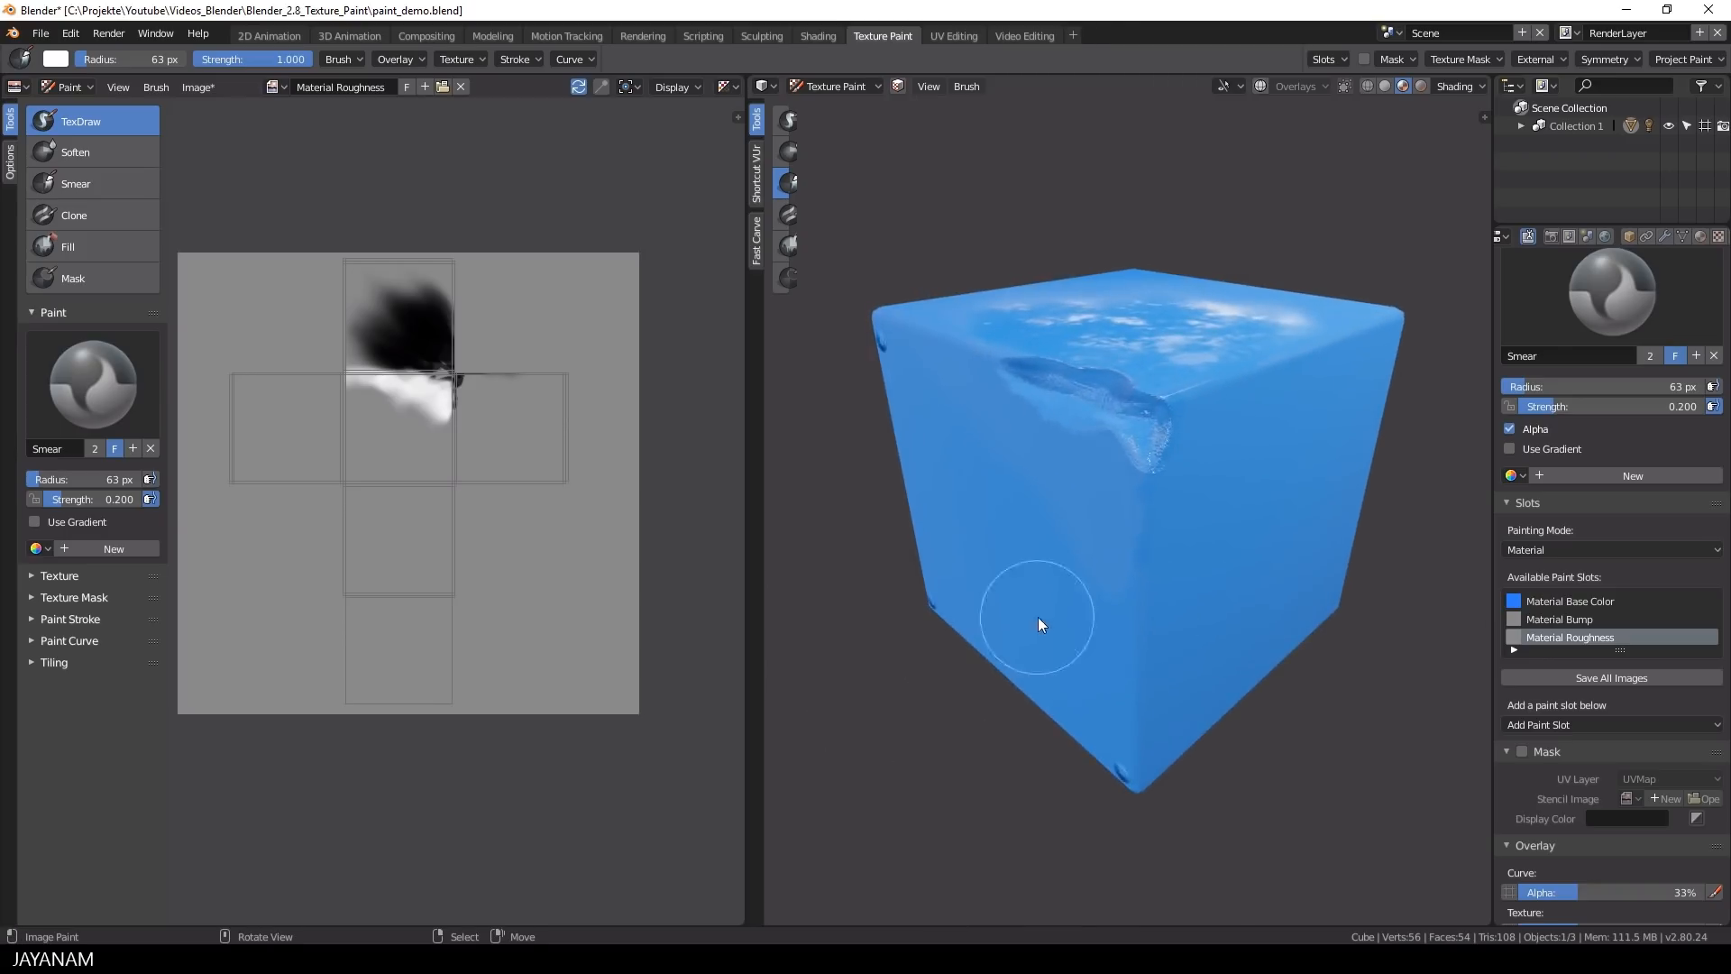
left_click(93, 383)
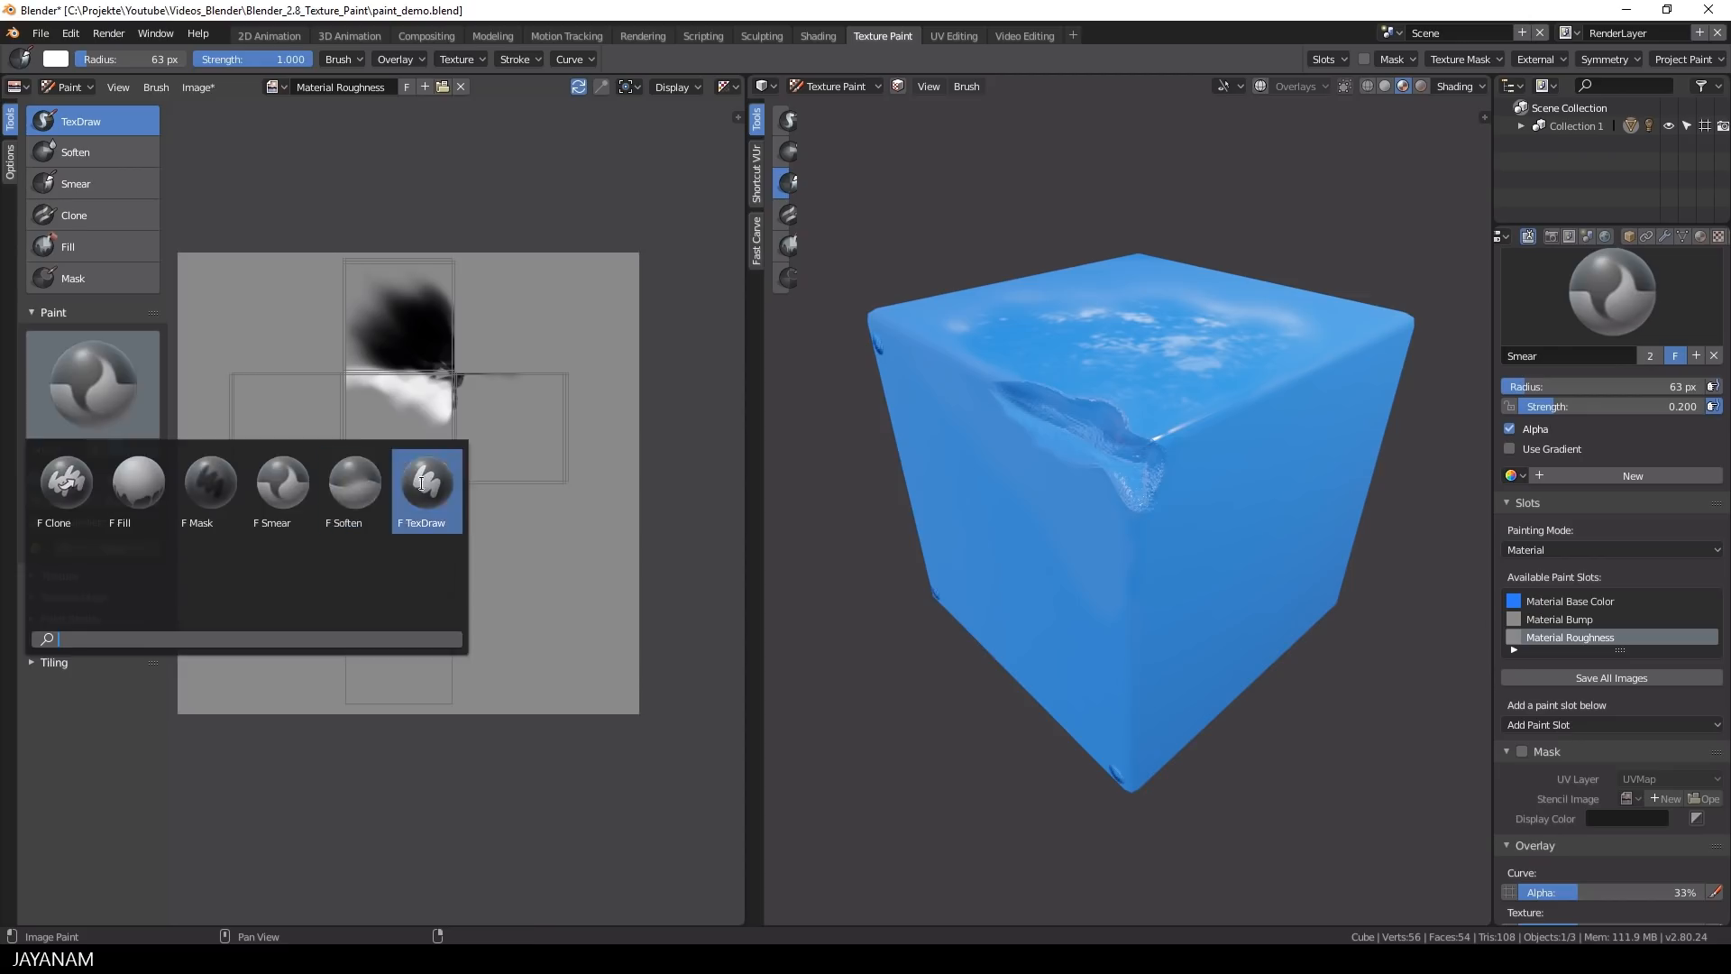
left_click(427, 486)
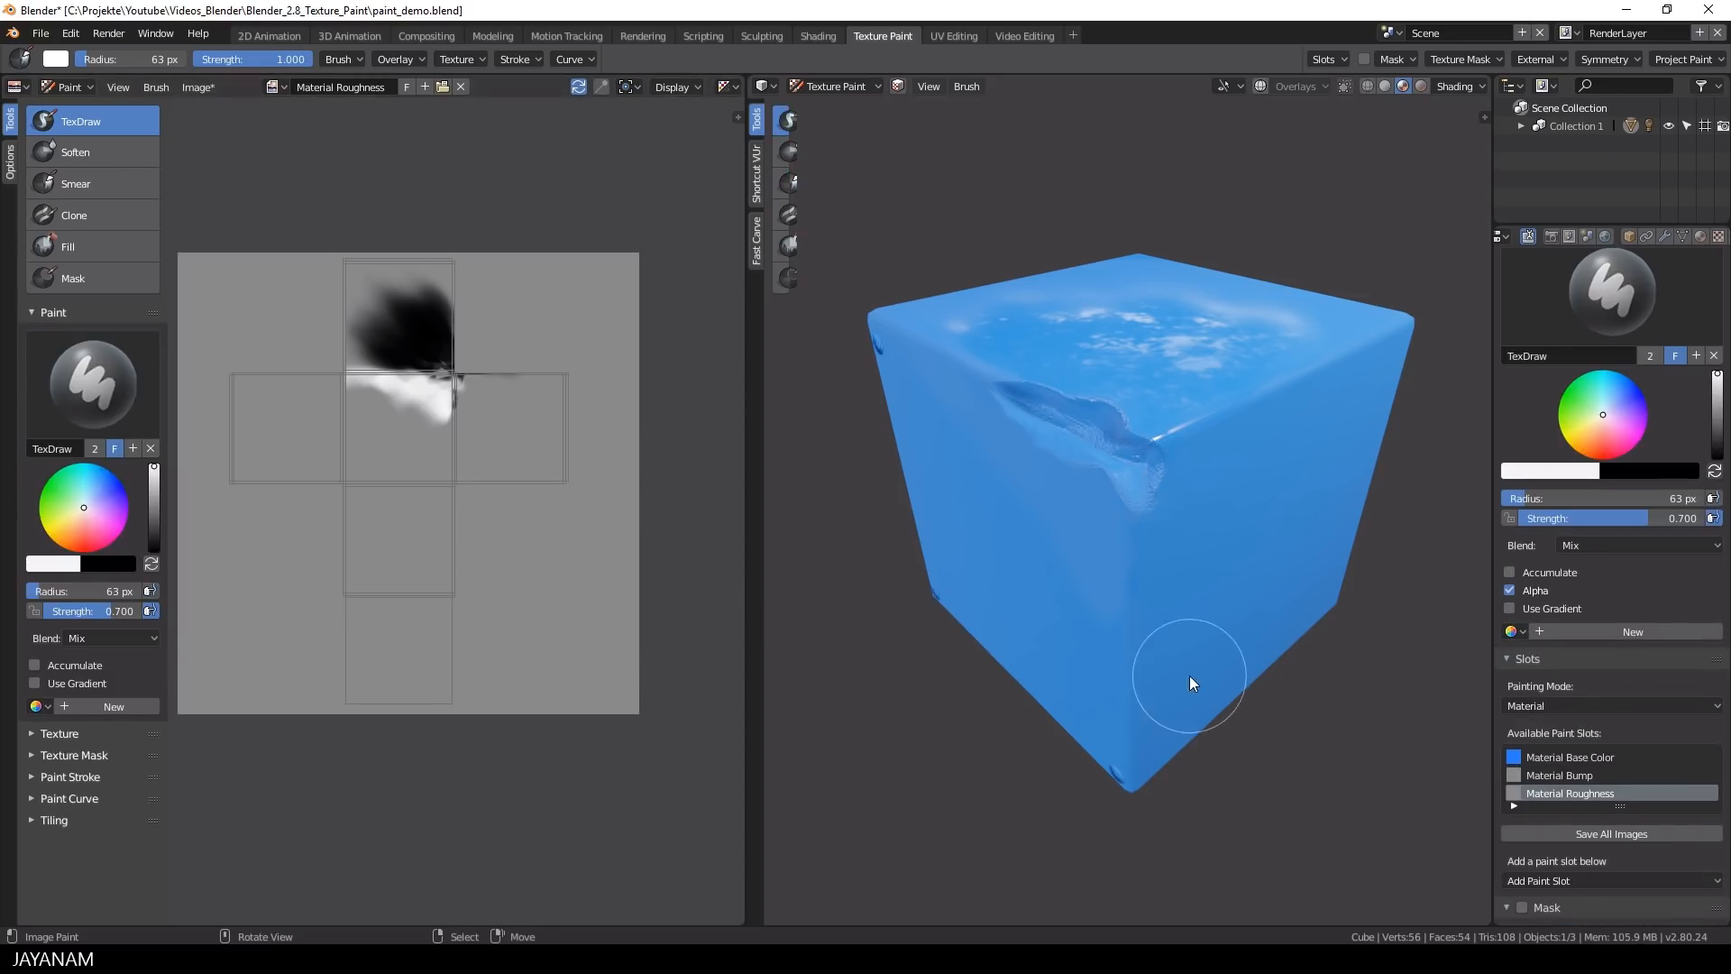
mouse_move(1179, 679)
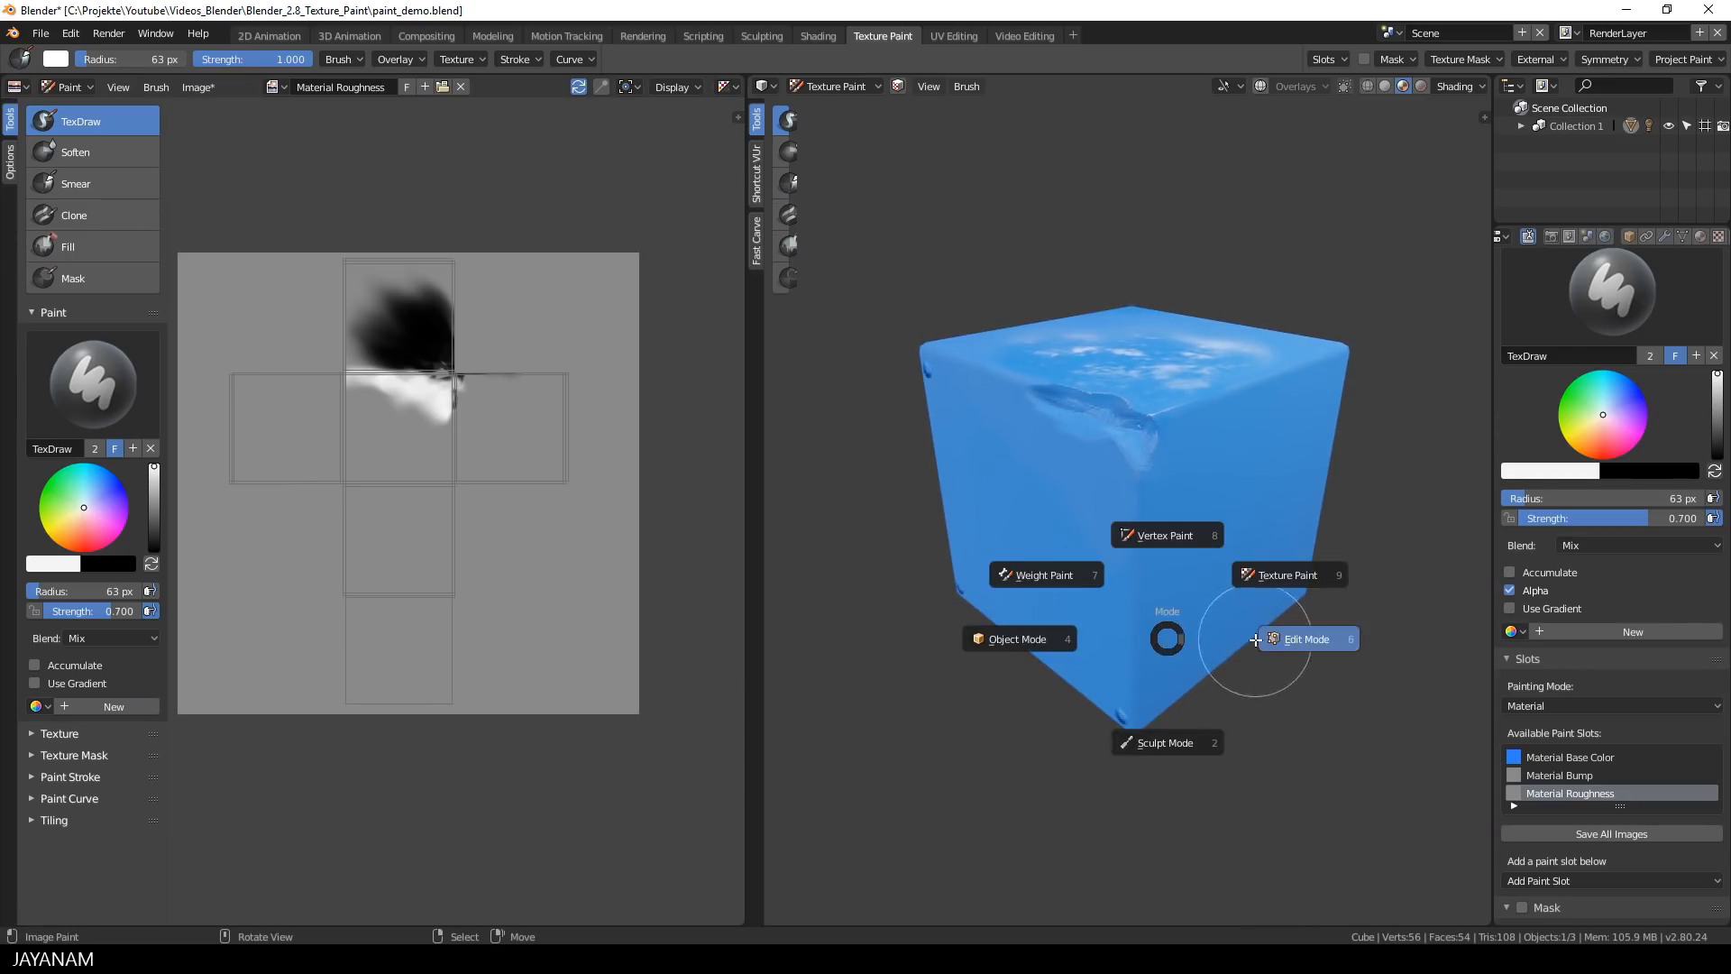
Step: Switch the cube from texture paint through Edit Mode into Object Mode
left_click(1306, 638)
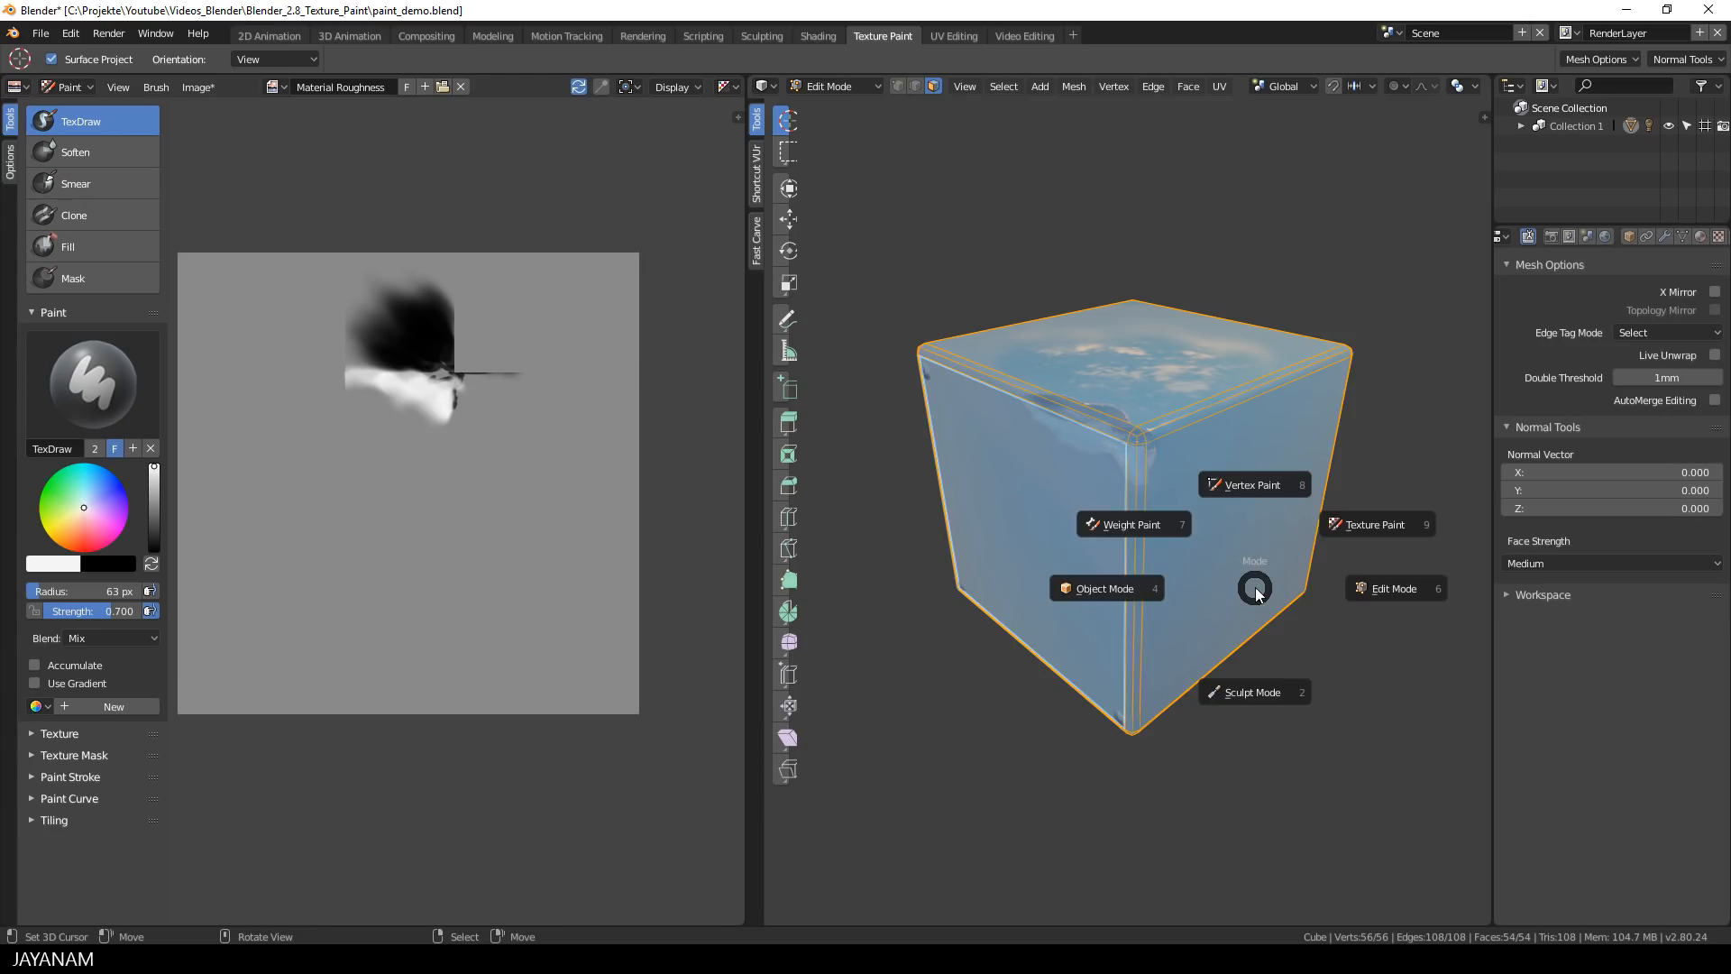
left_click(1102, 587)
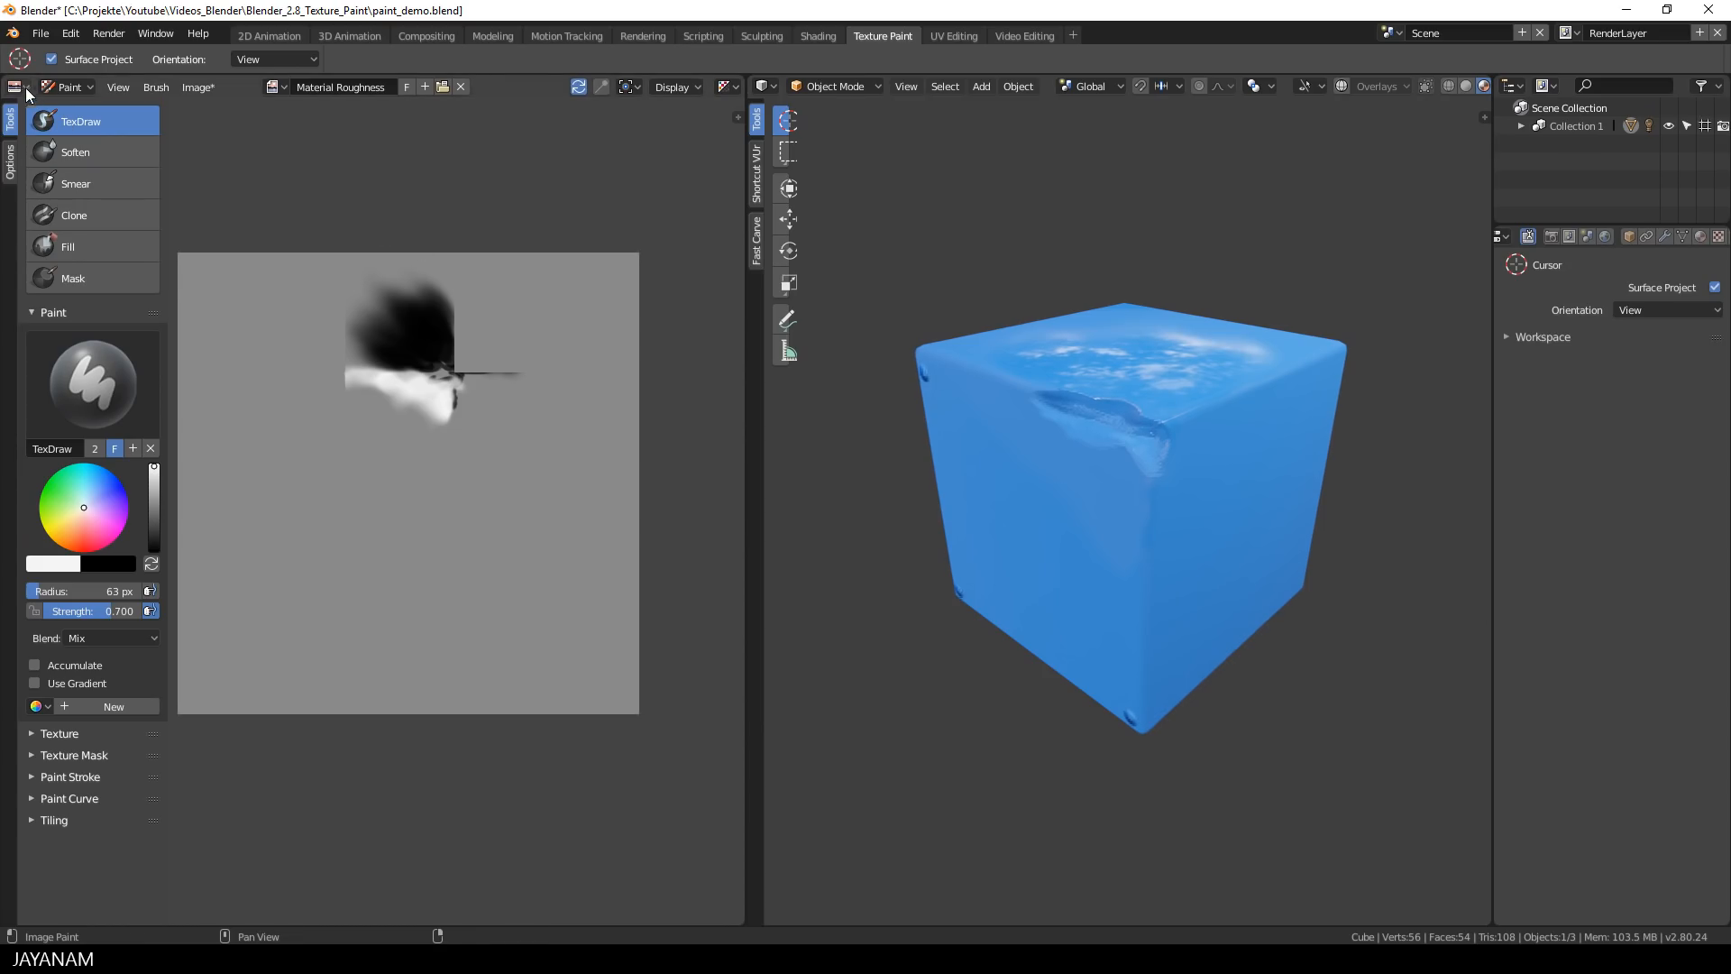
Step: Turn the left editor into the Shader Editor and drag Base Color and Roughness nodes apart
left_click(15, 86)
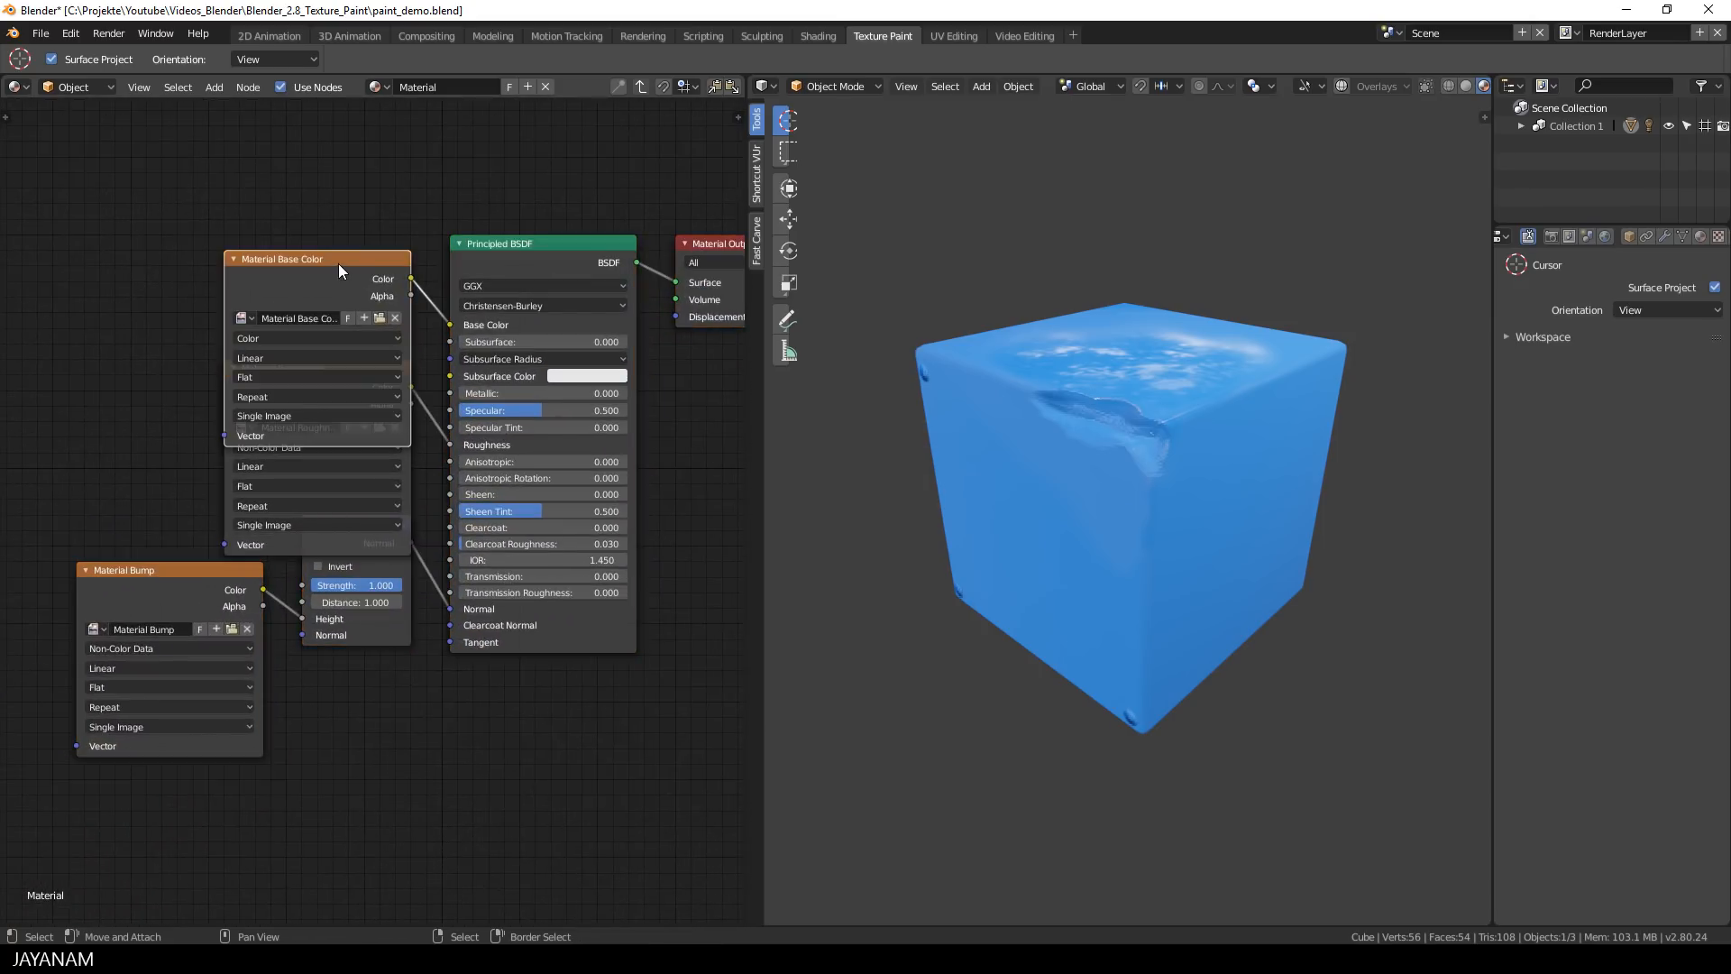
left_click_drag(316, 259, 228, 154)
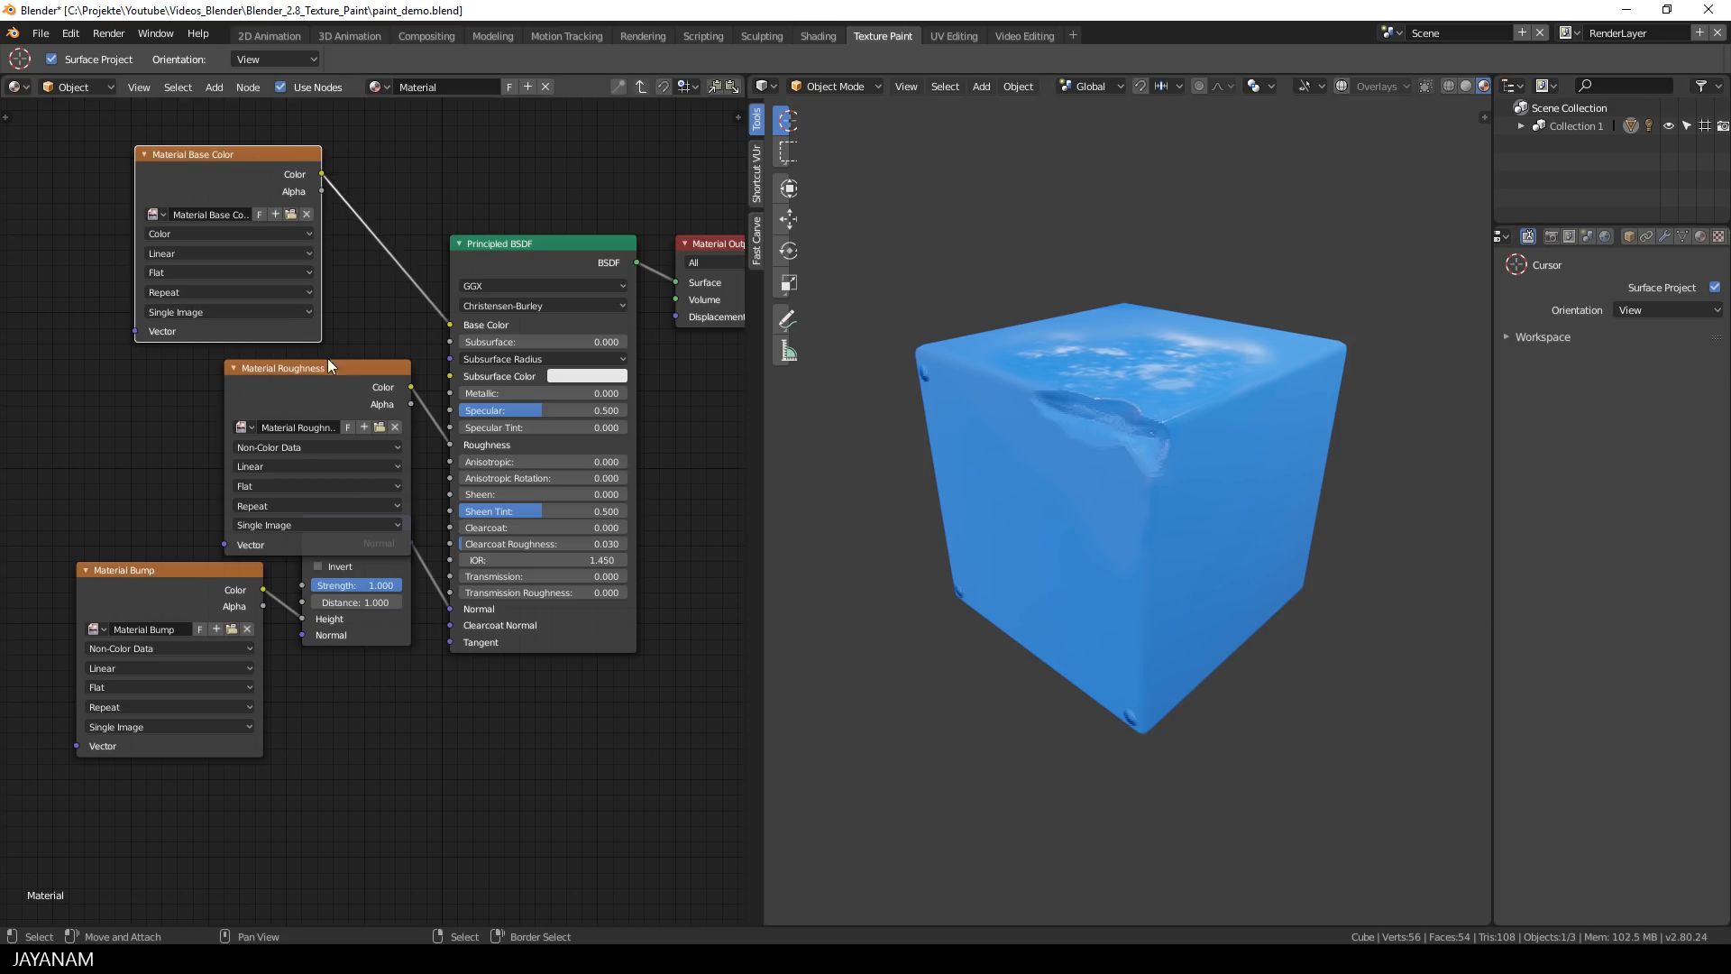
left_click_drag(294, 367, 232, 374)
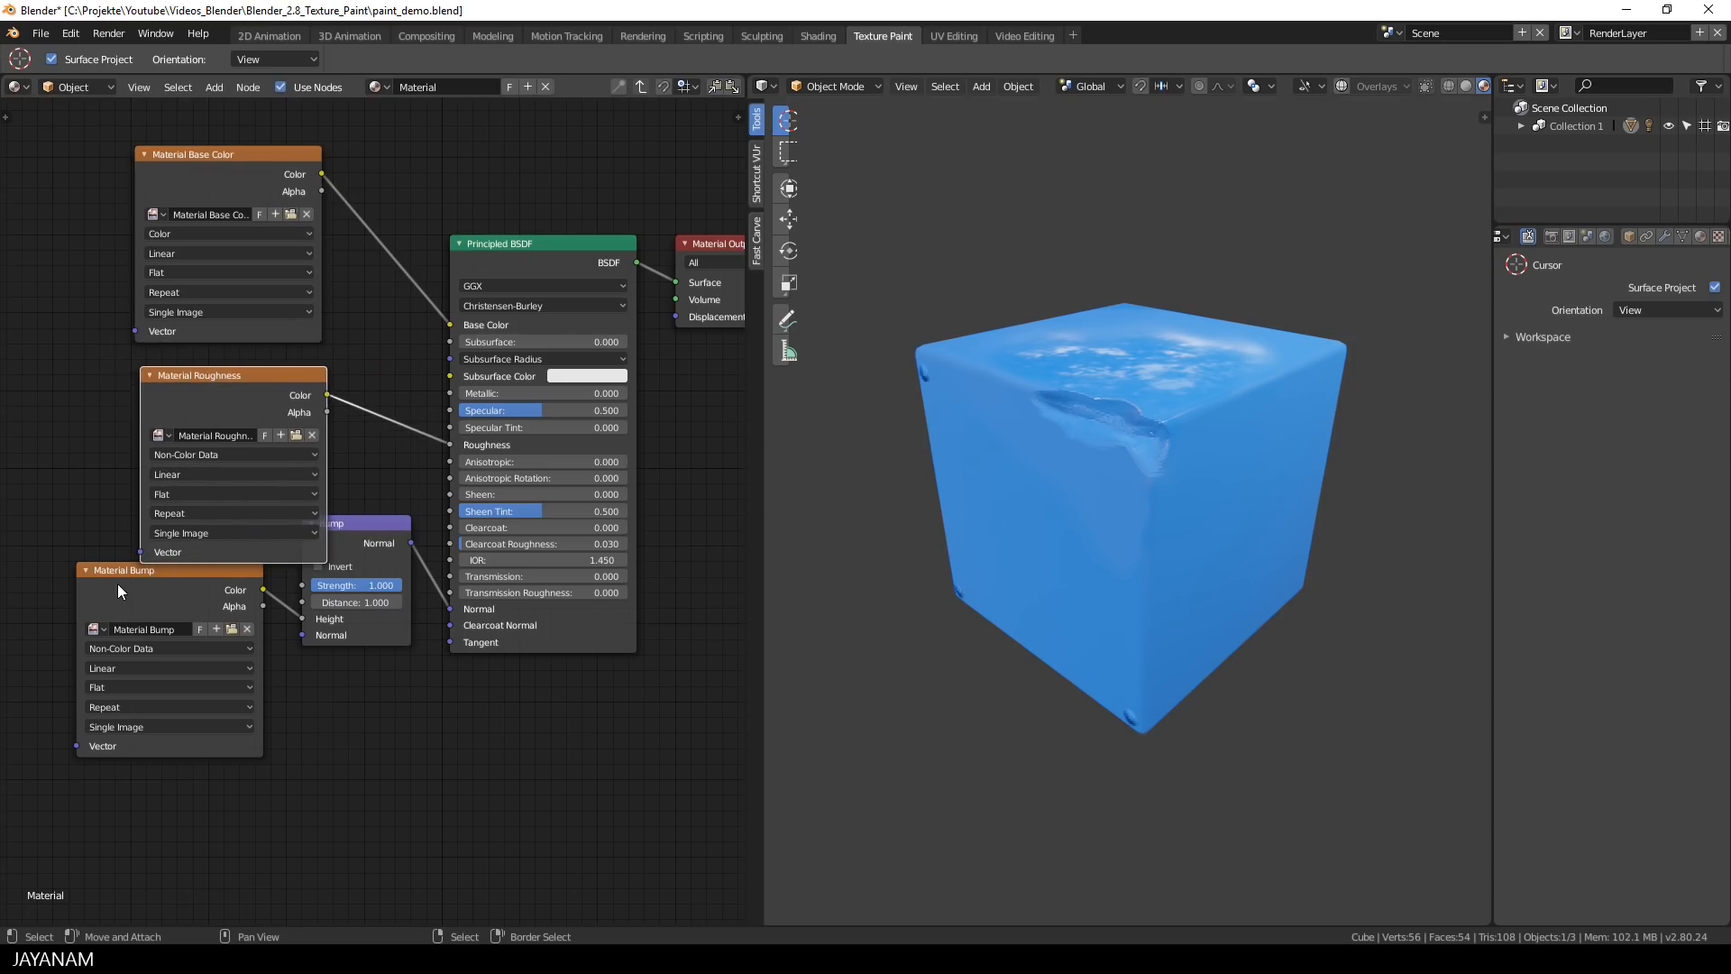